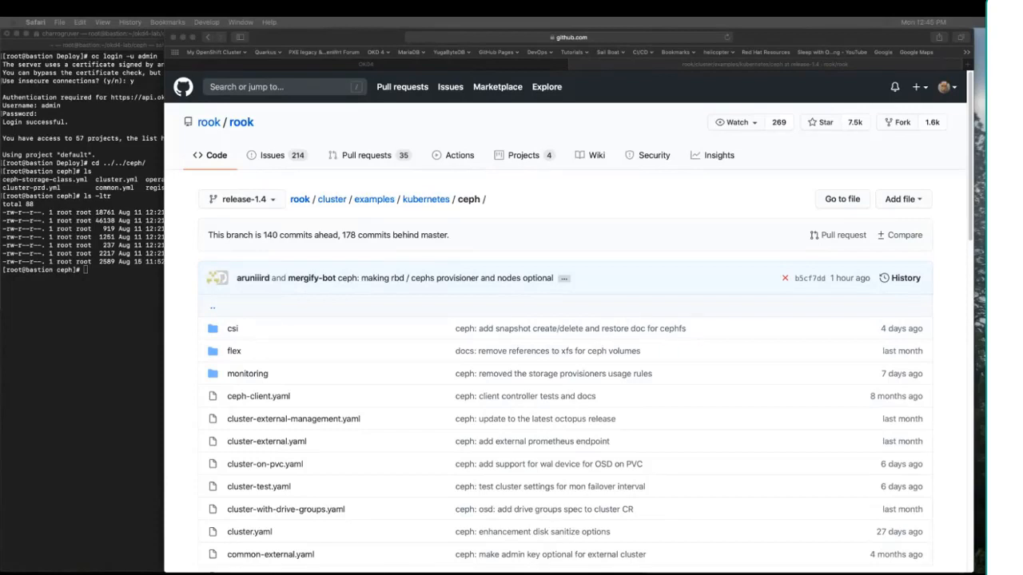
mouse_move(570, 244)
text(clea)
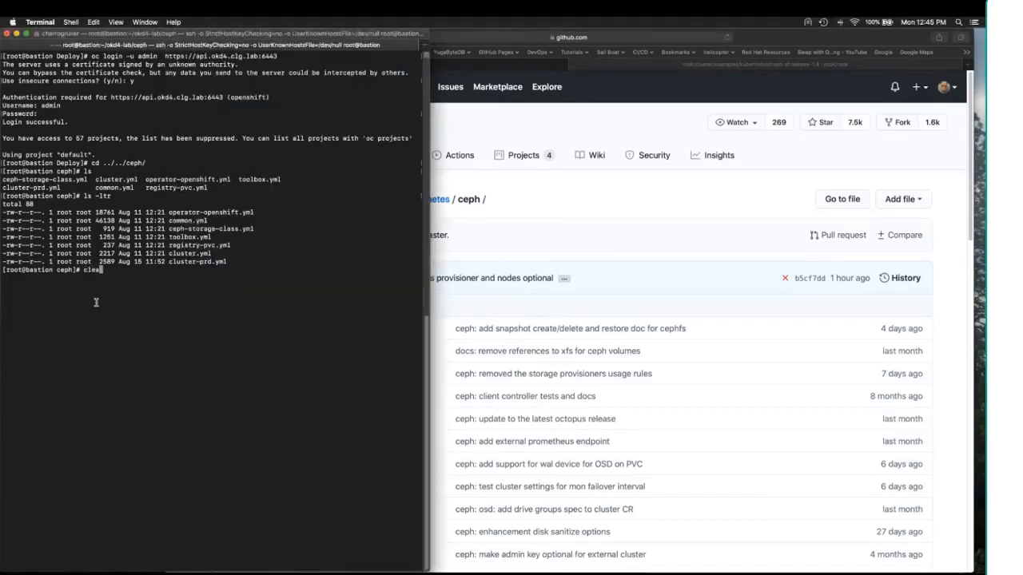
Clear the screen and list the YAML manifests in the ceph directory
key(Return)
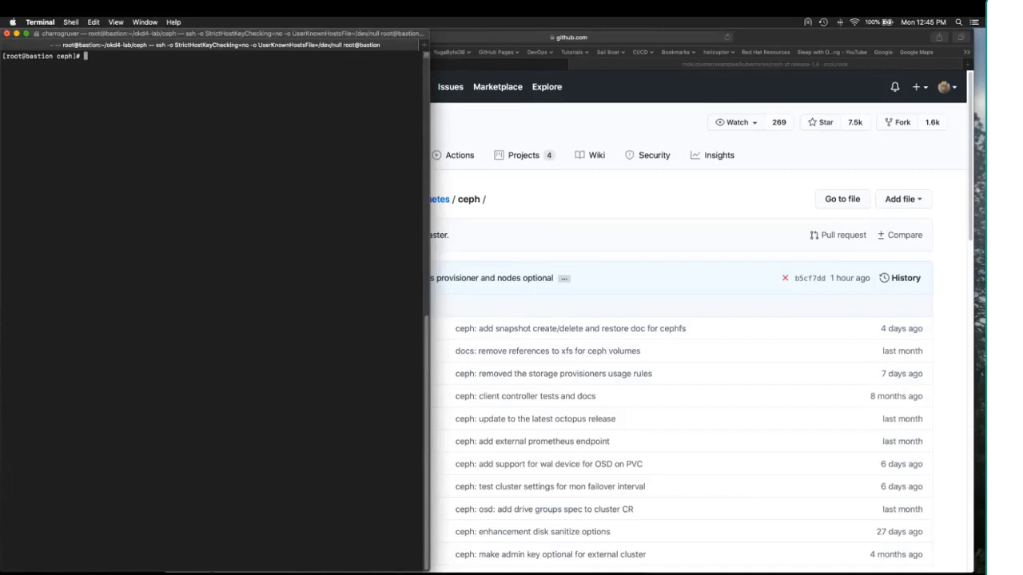
text(ls)
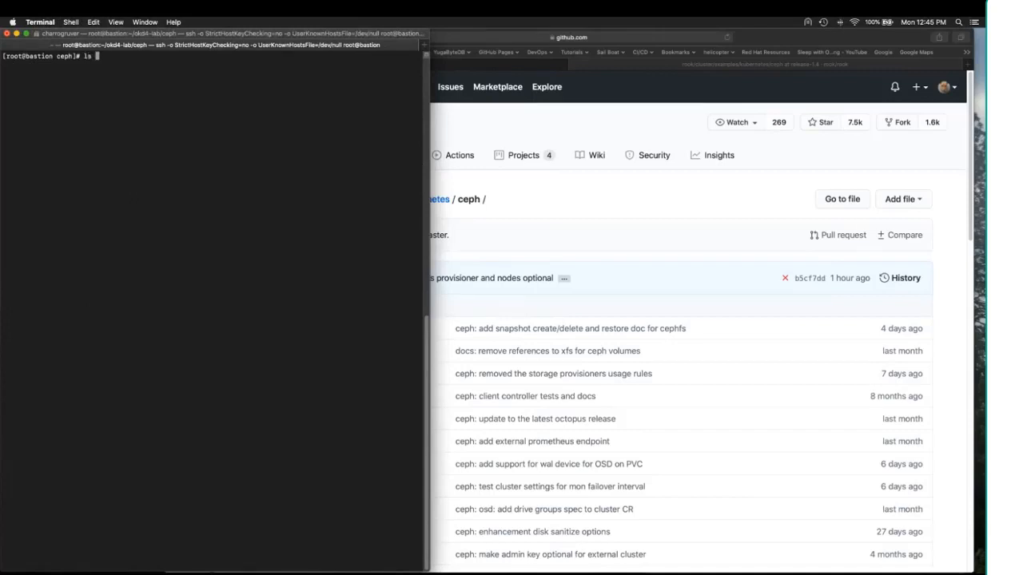
key(Return)
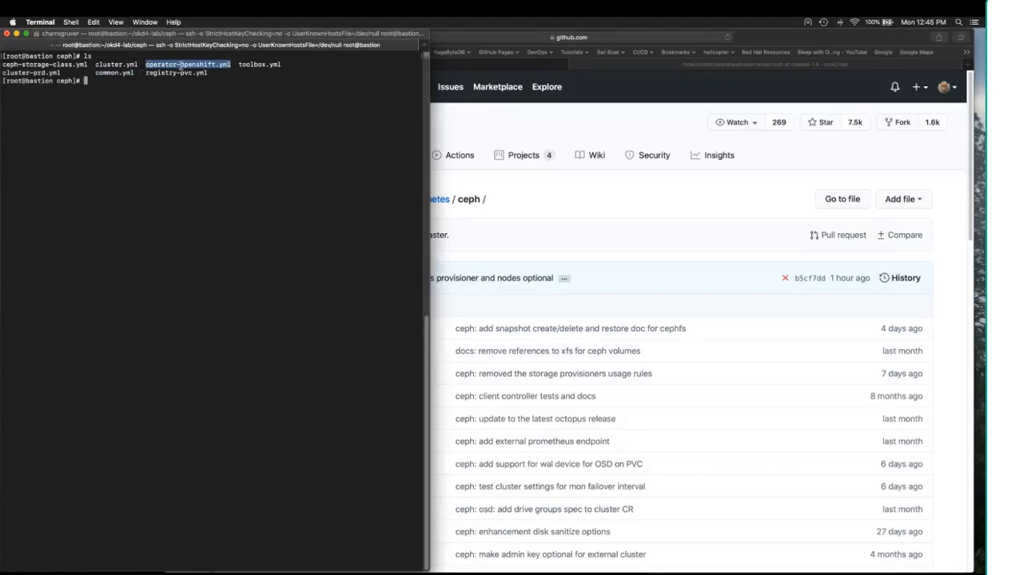
mouse_move(277, 102)
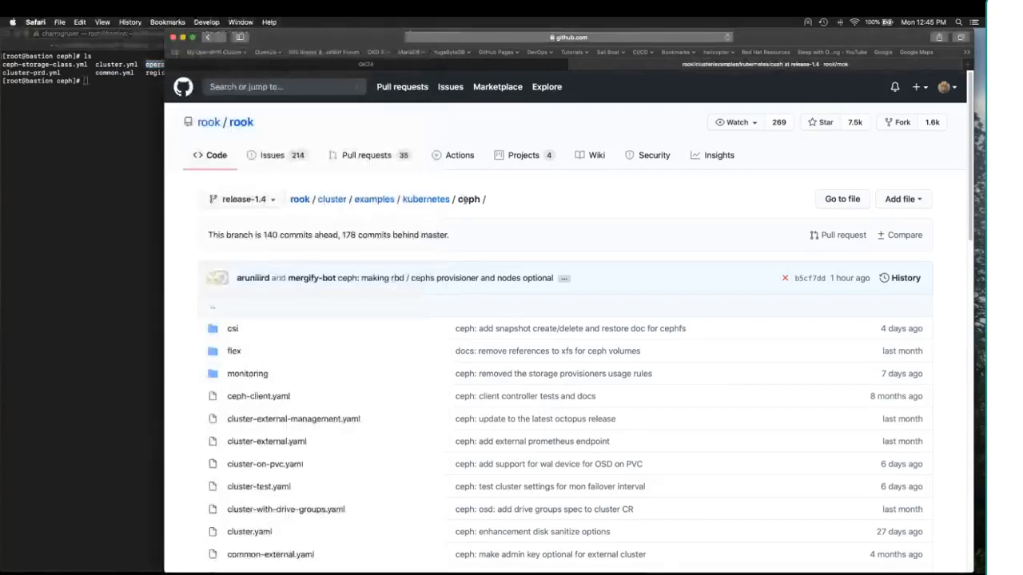
mouse_move(292, 191)
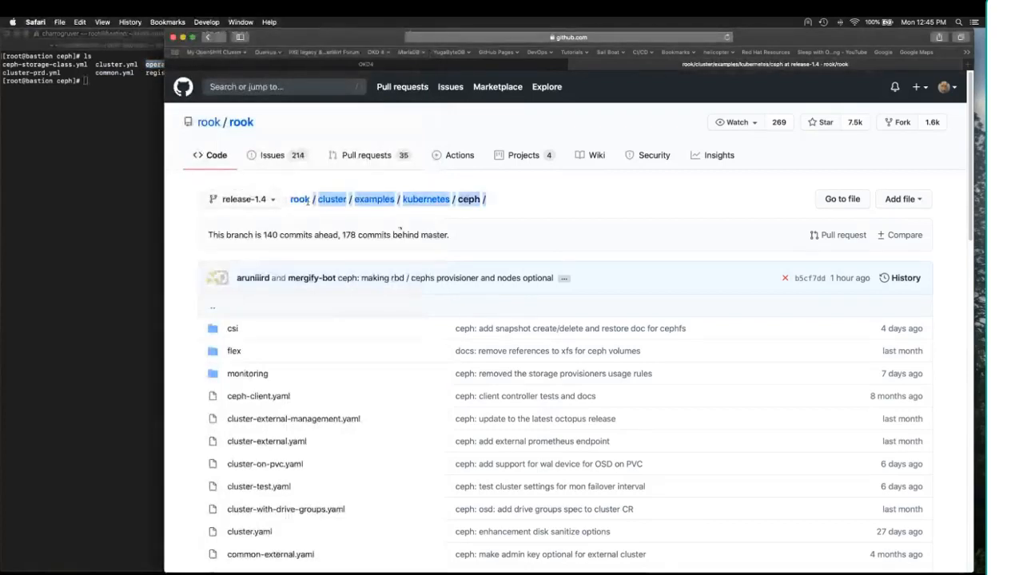
mouse_move(555, 228)
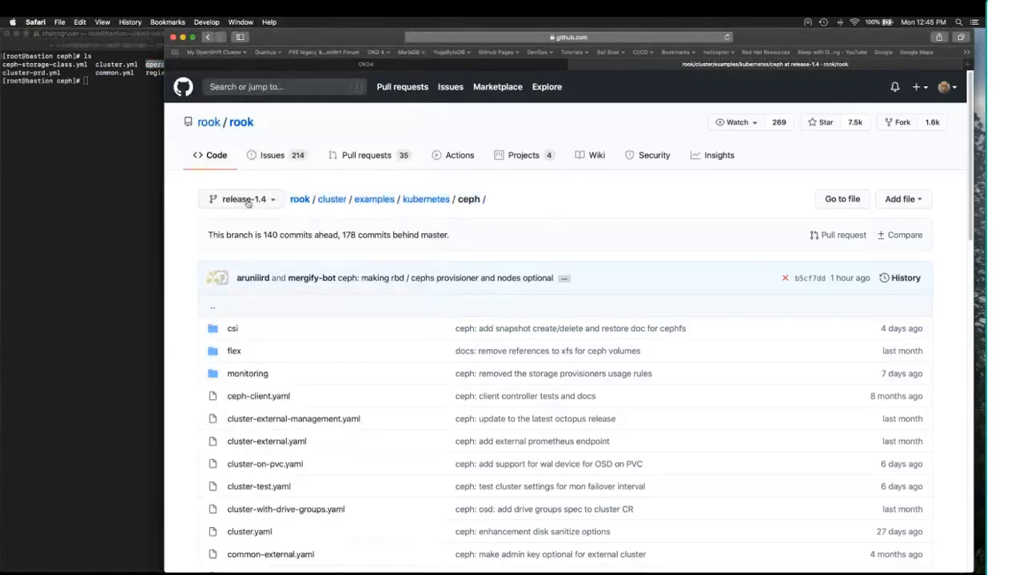
mouse_move(574, 218)
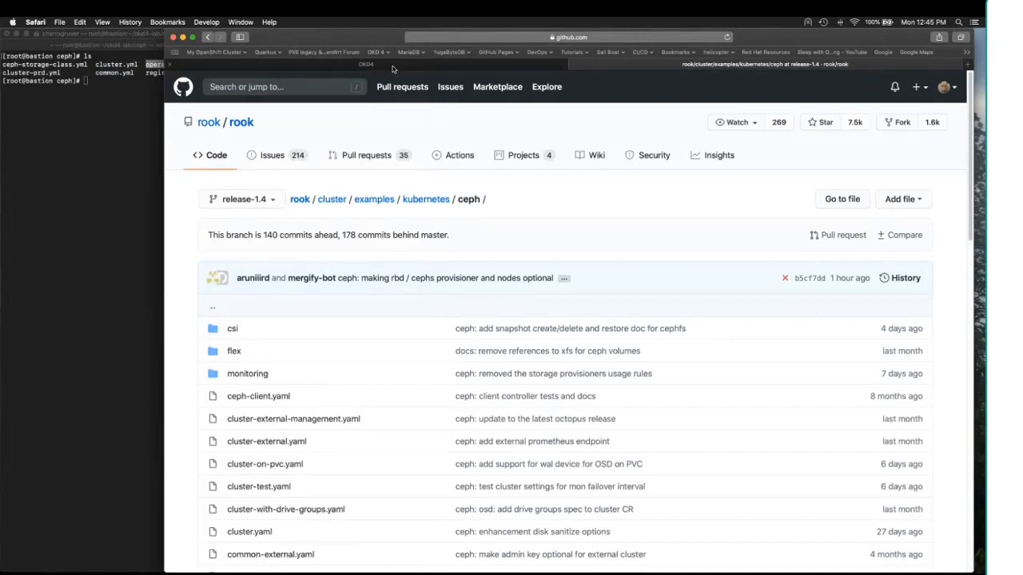
Switch to the OKD4 console tab showing the Home > Overview page
click(367, 64)
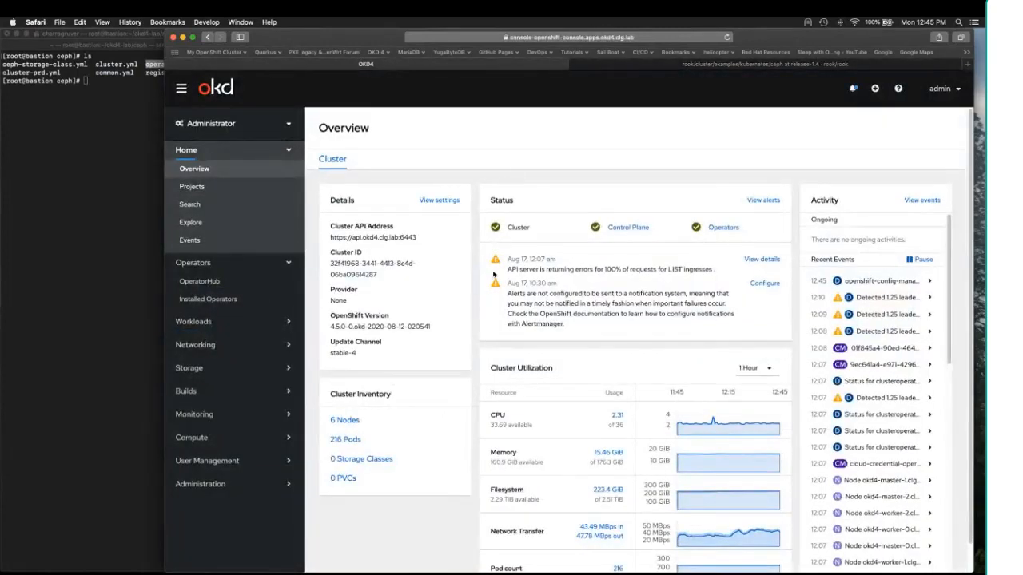
mouse_move(532, 248)
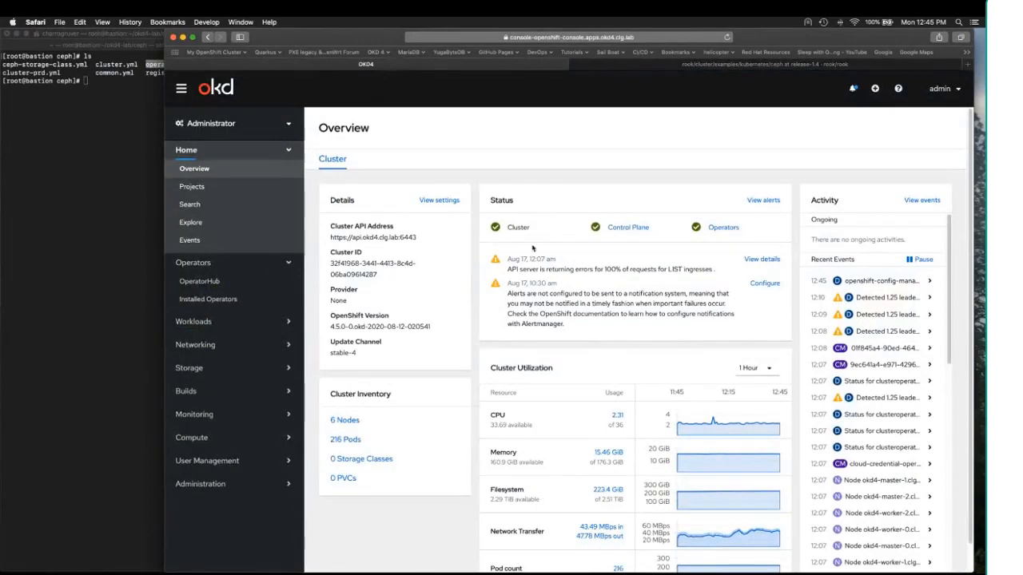
mouse_move(507, 182)
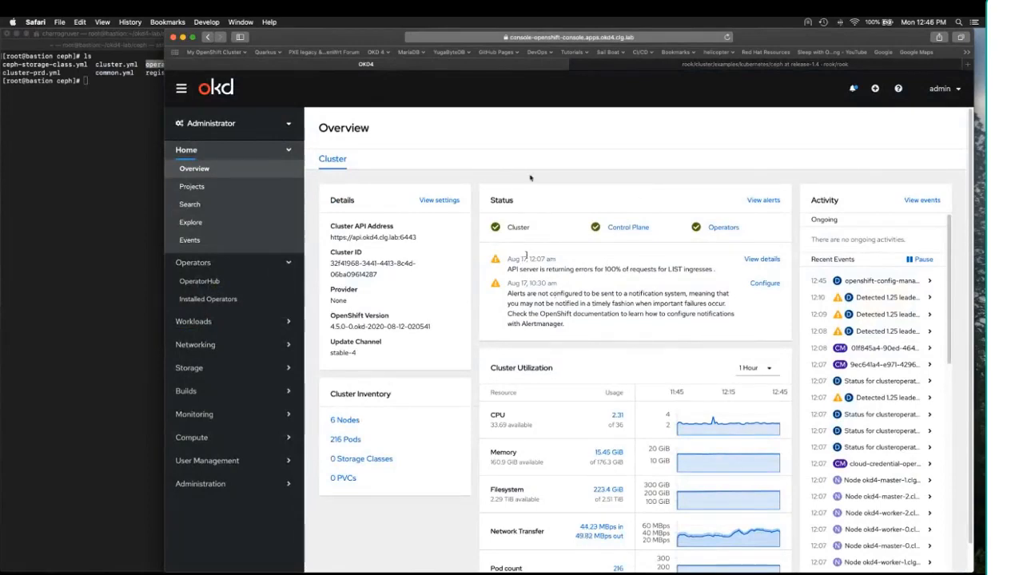
mouse_move(436, 126)
text(oc)
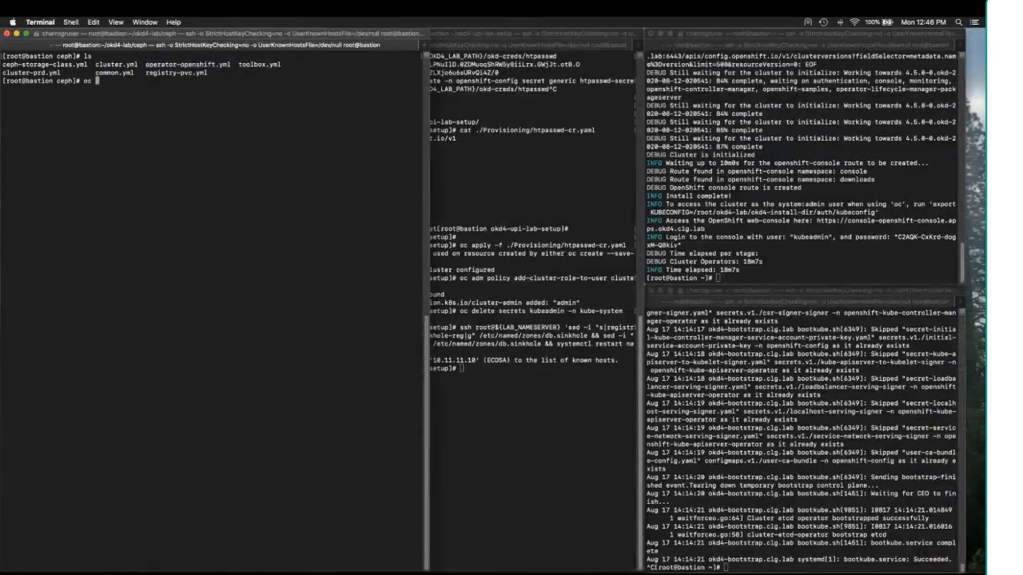
List the nodes, then label okd4-worker-0, 1 and 2 with role=storage-node
text(get nodes)
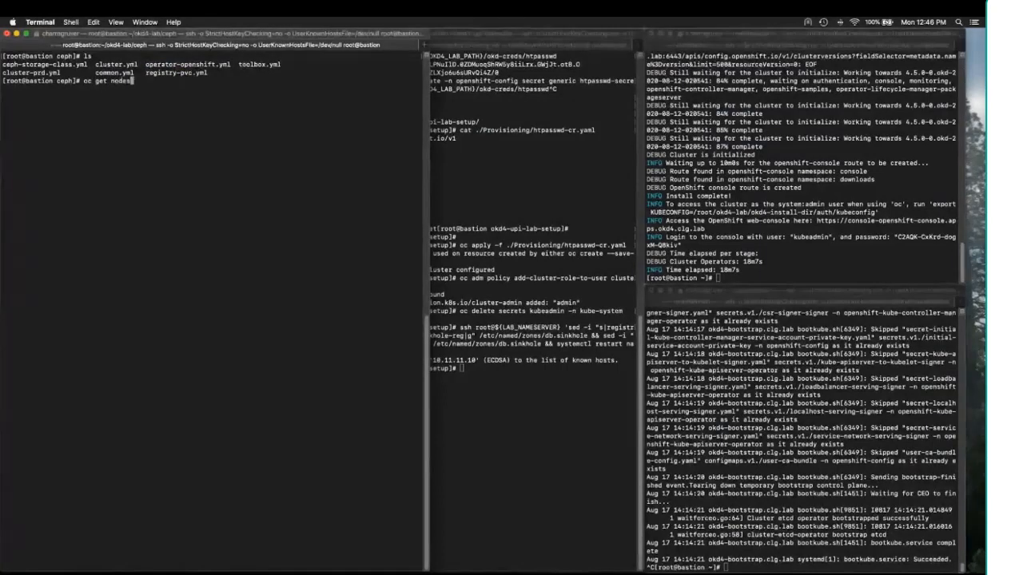
key(Return)
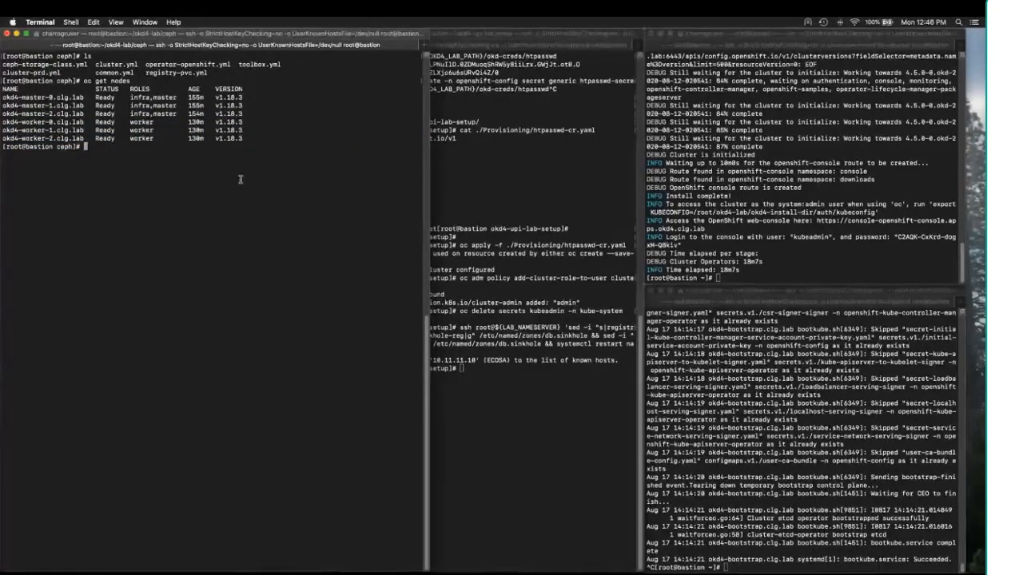
mouse_move(105, 188)
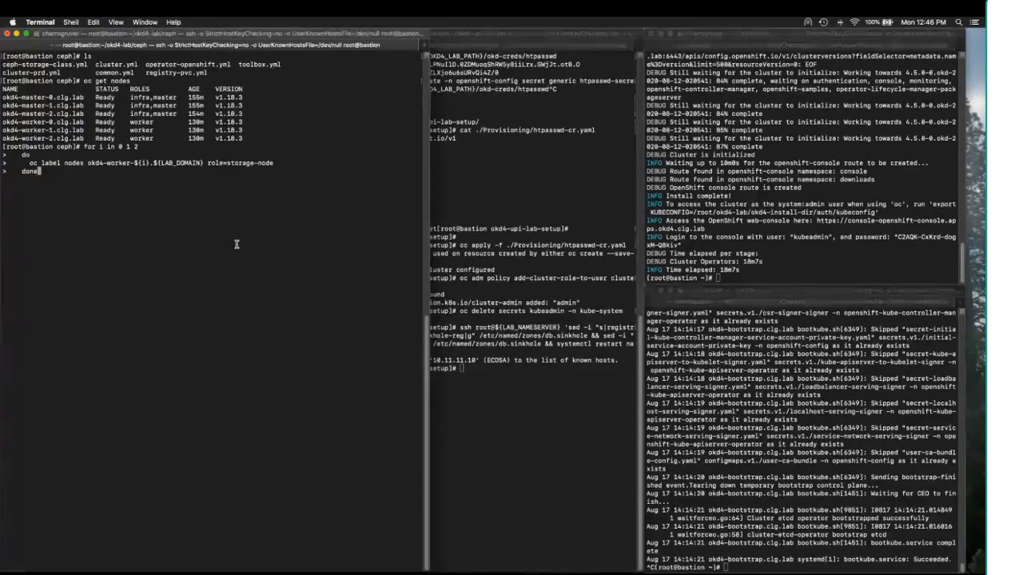
key(Return)
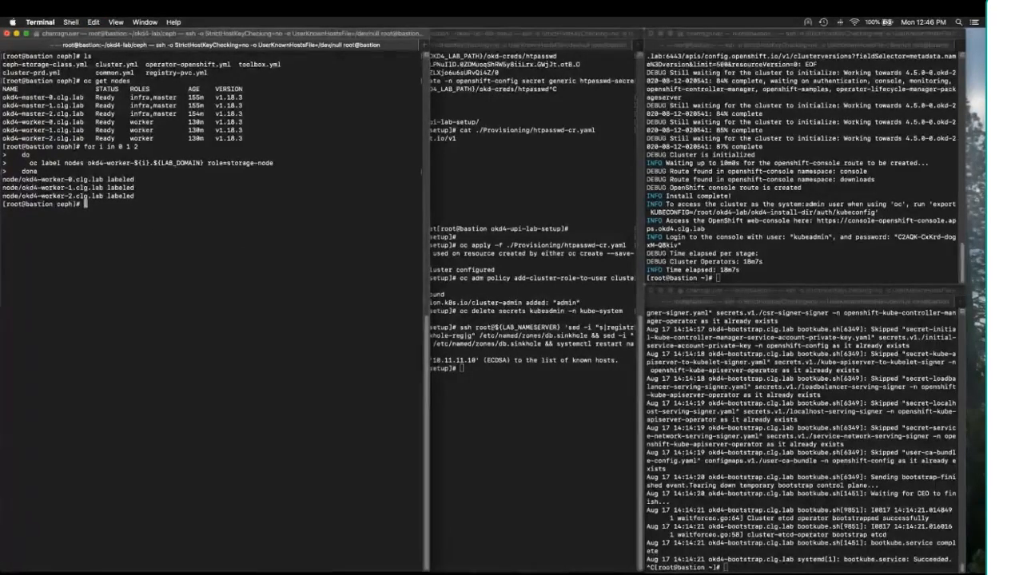
Run oc describe node to show node capacity, system info and pods
text(oc describe n)
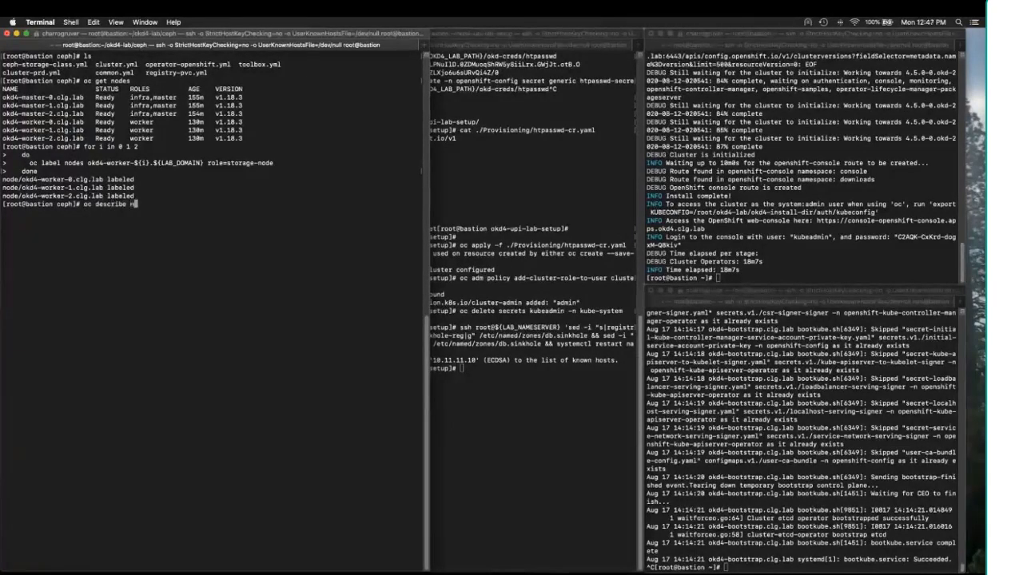
text(ode)
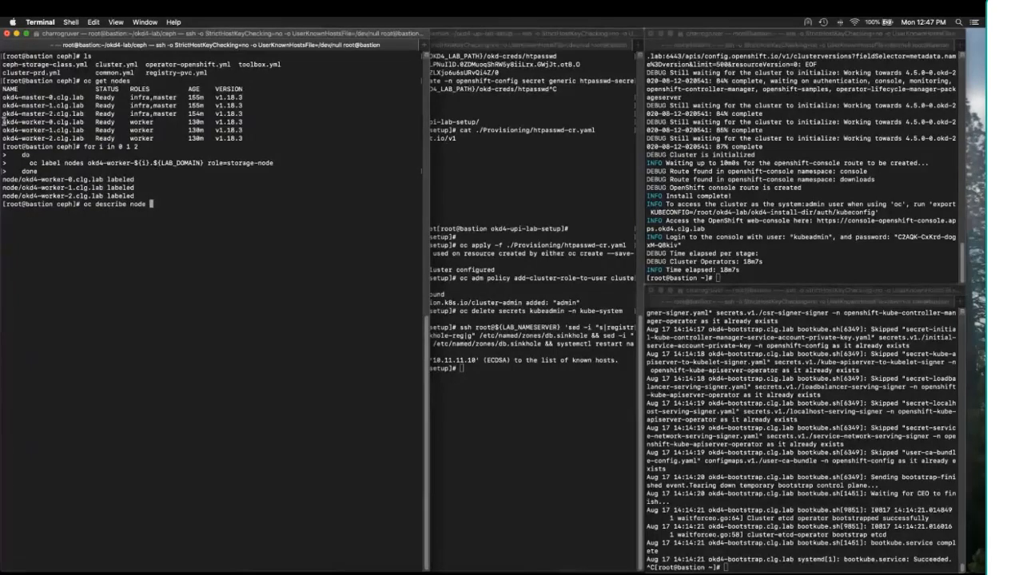
key(Return)
text(oc apply -f ${OKD4_LAB_PATH}/ceph/common.yml)
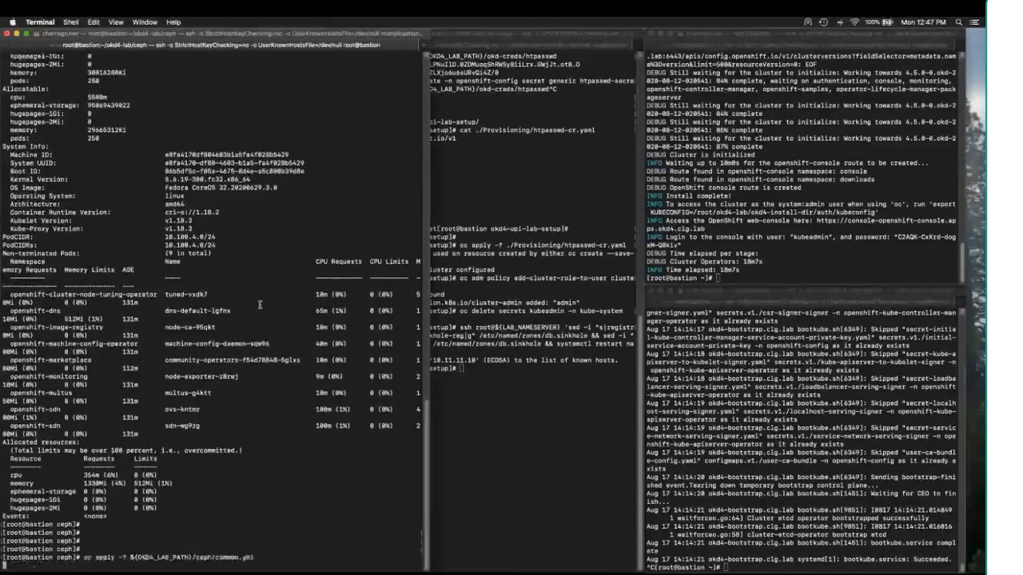
Apply ${OKD4_LAB_PATH}/ceph/common.yml to create the Rook Ceph CRDs, roles and accounts
key(Return)
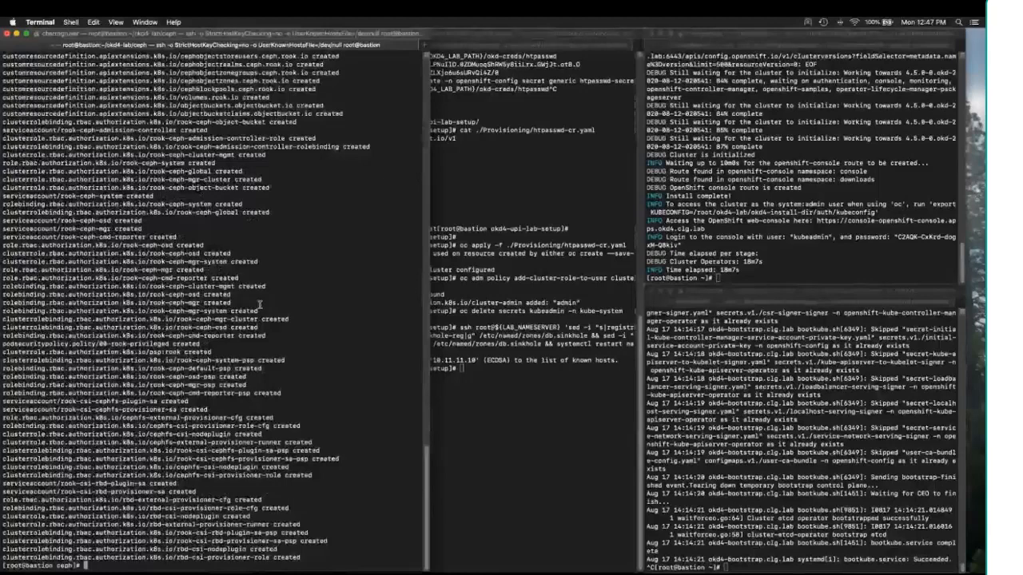
mouse_move(294, 248)
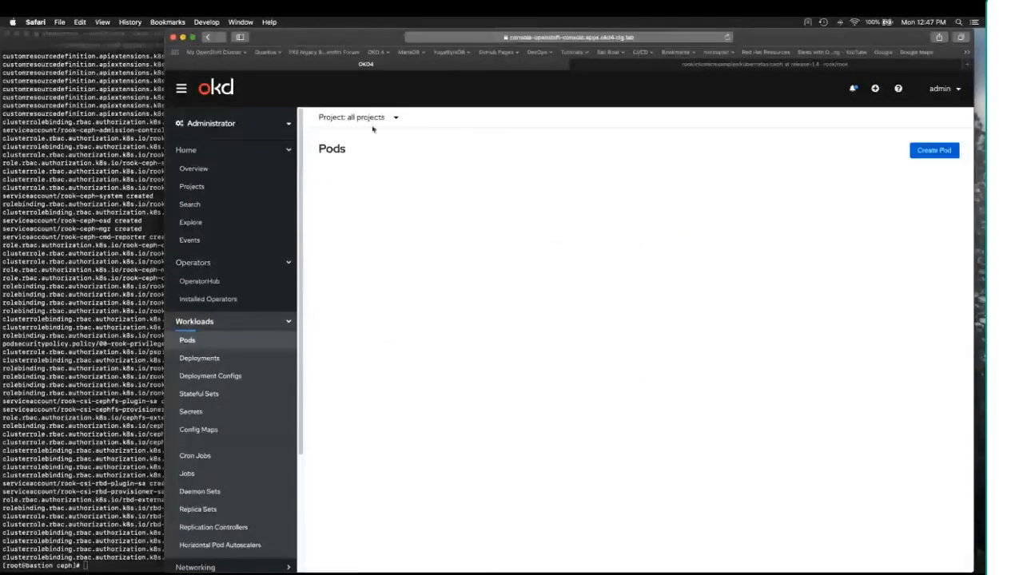
Scope the Pods list to the rook-ceph project and return to Terminal
click(357, 117)
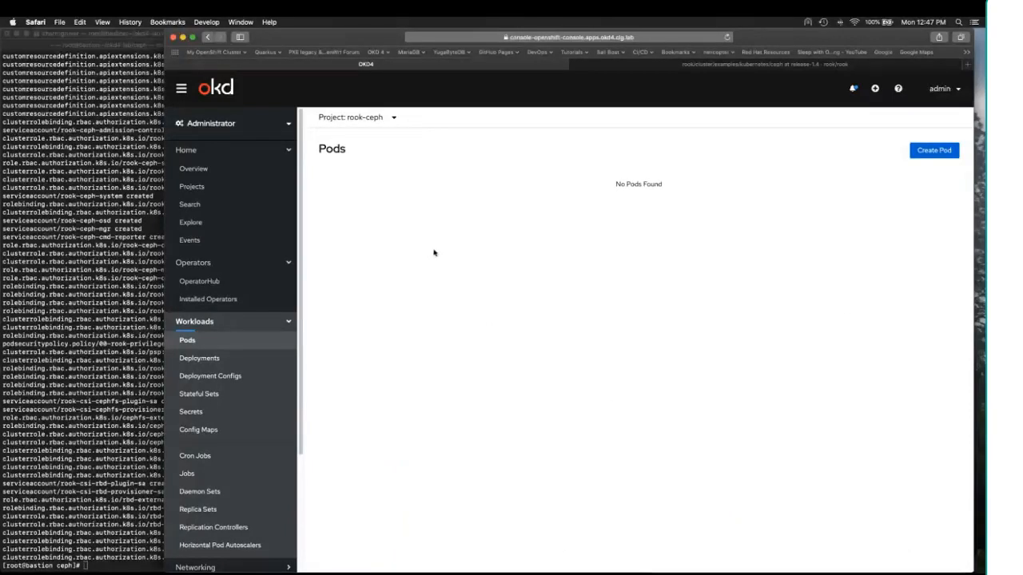
mouse_move(394, 297)
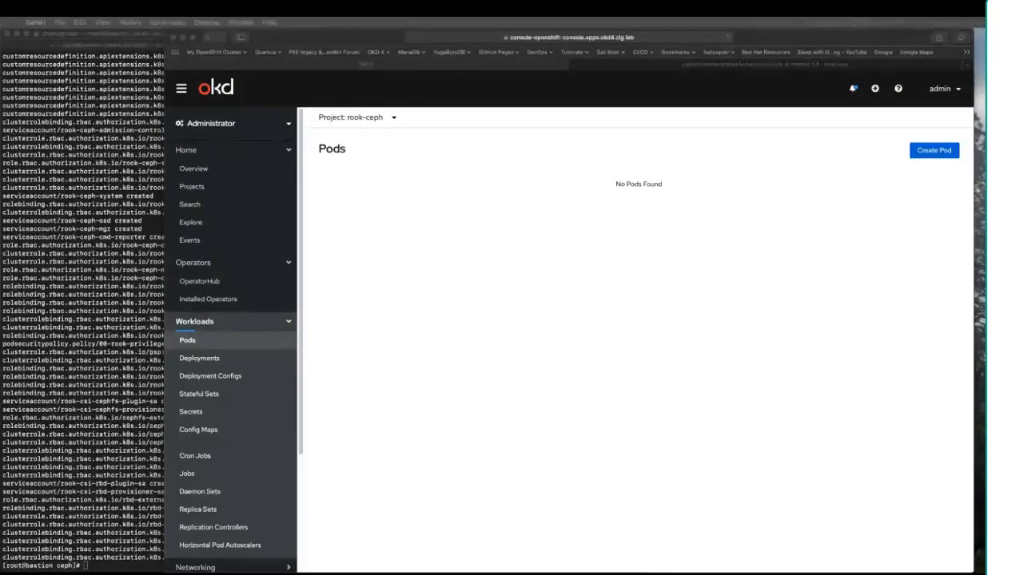
click(200, 319)
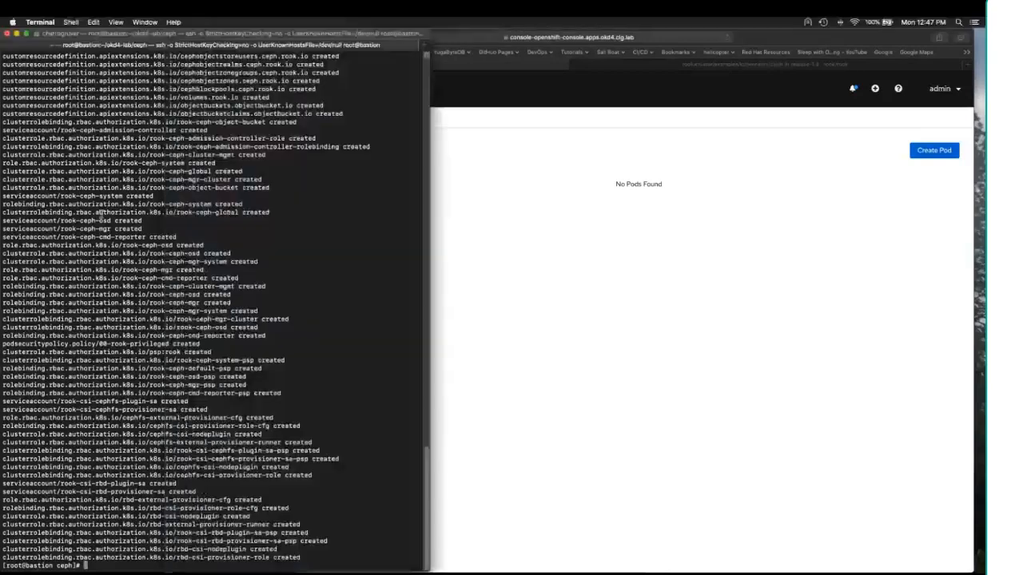
Enter oc apply -f ${OKD4_LAB_PATH}/ceph/operator-openshift.yml to deploy the rook-ceph operator
text(oc apply -f ${OKD4_LAB_PATH}/ceph/operator-openshift.yml)
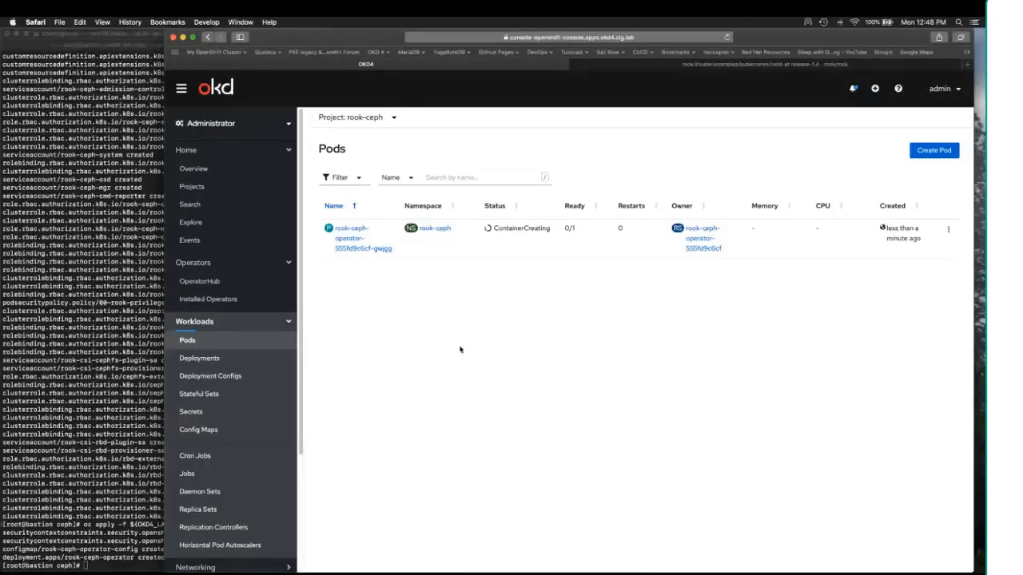
mouse_move(480, 138)
text(ls)
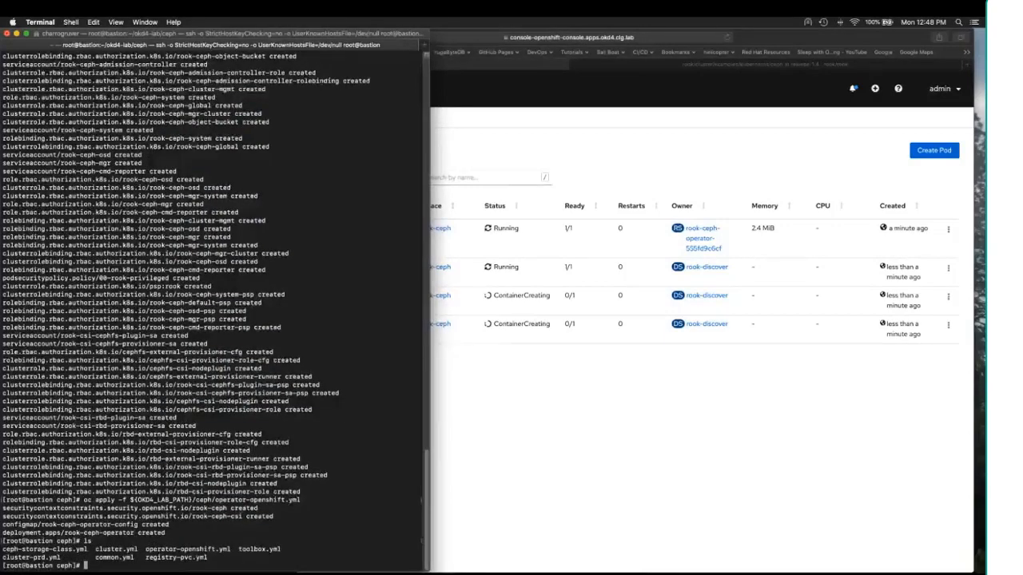
Print cluster.yml and scroll through its storage-node placement and resource limits
text(view)
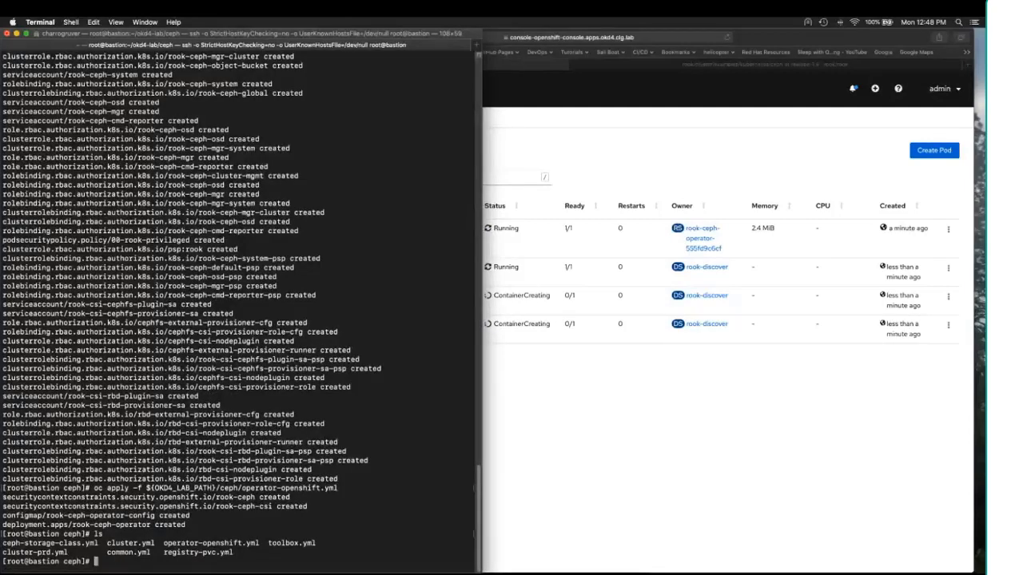
text(cat)
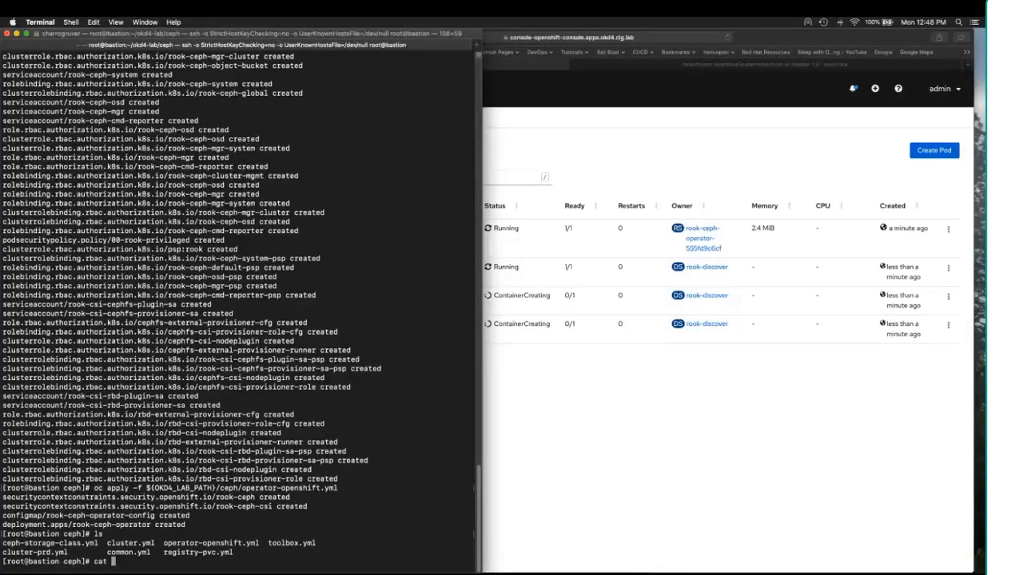
text(cluster.yml)
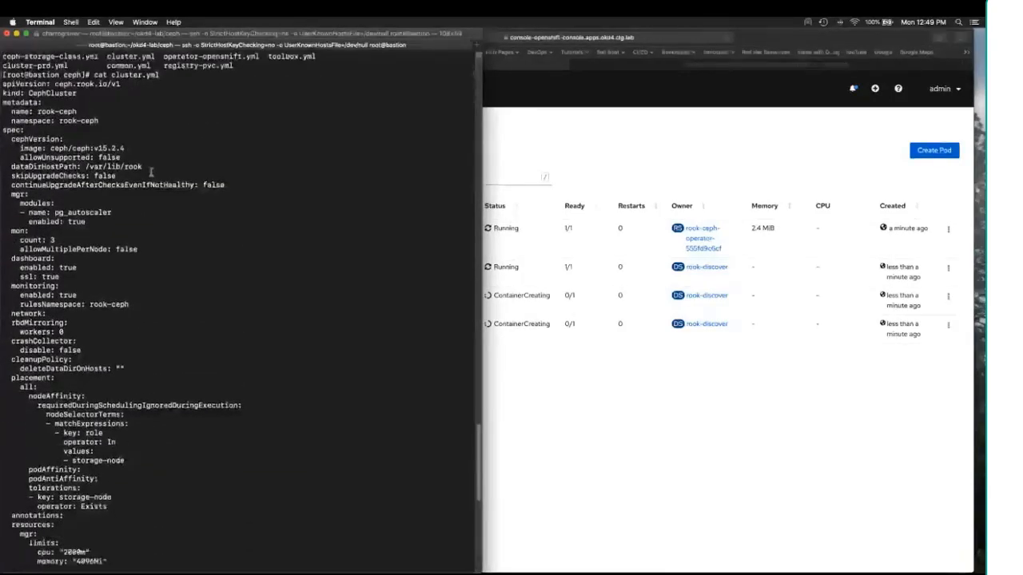
scroll(down, 3)
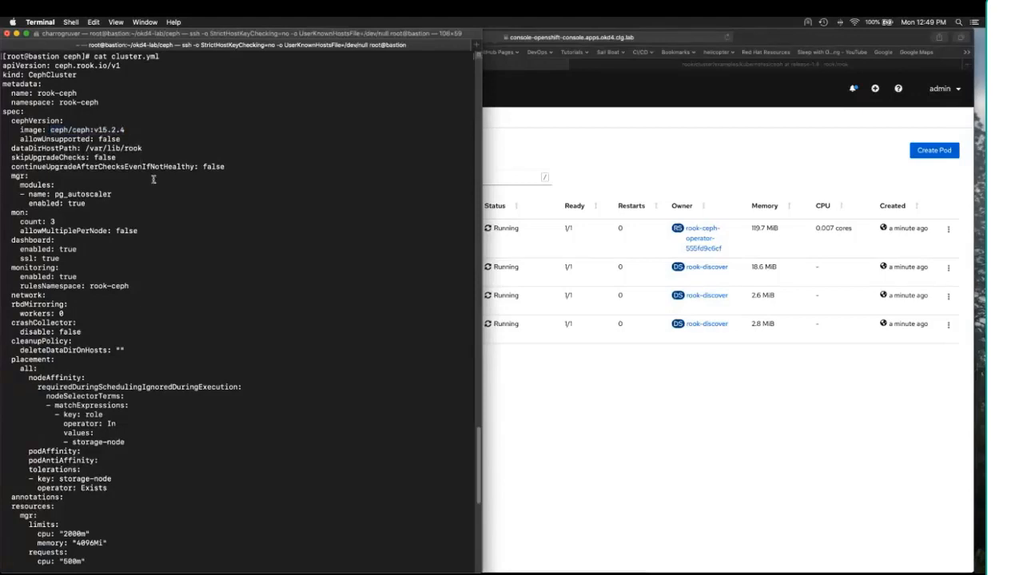
scroll(down, 3)
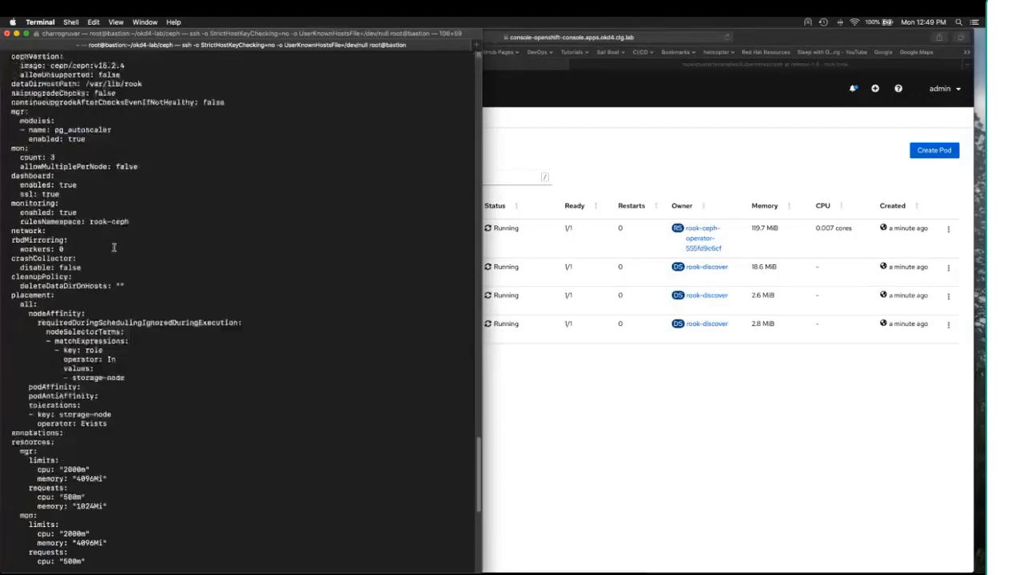
scroll(down, 3)
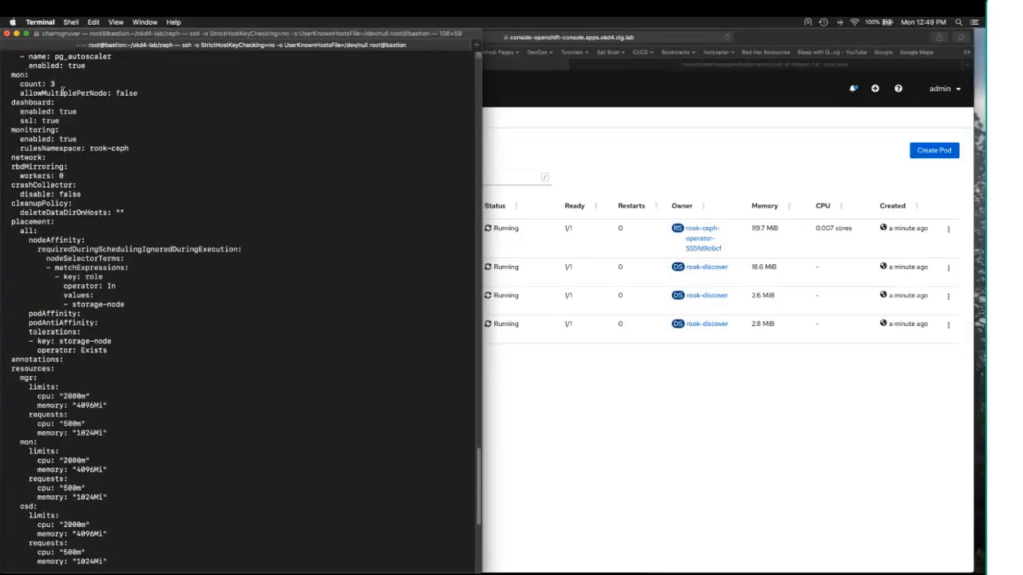
scroll(down, 3)
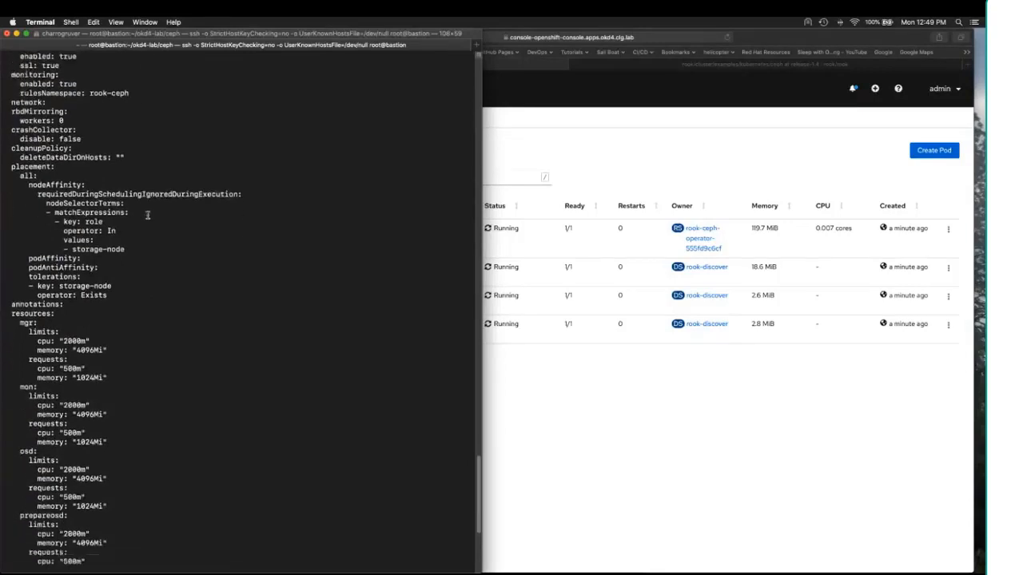
scroll(down, 3)
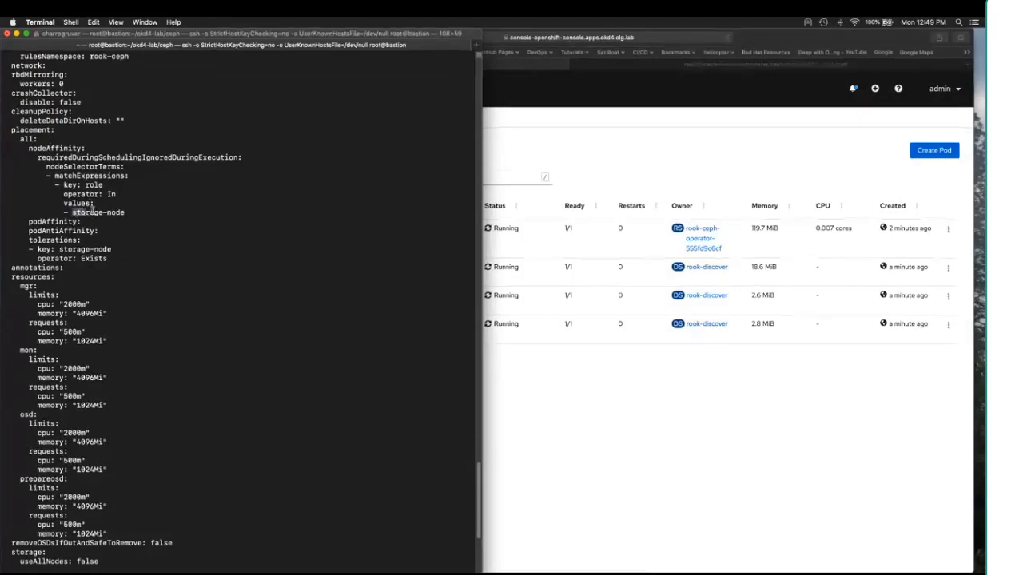
double_click(98, 212)
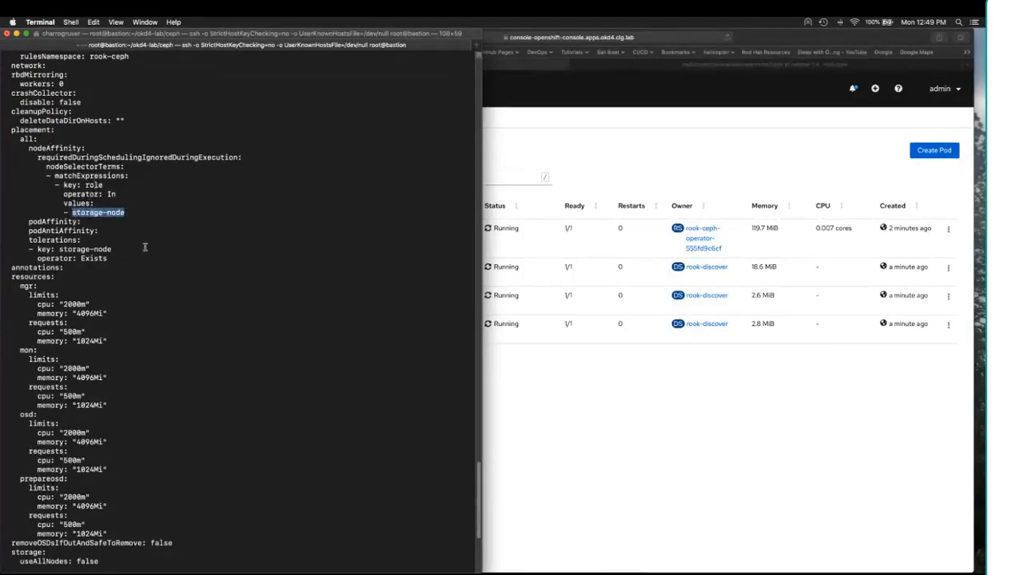
scroll(down, 3)
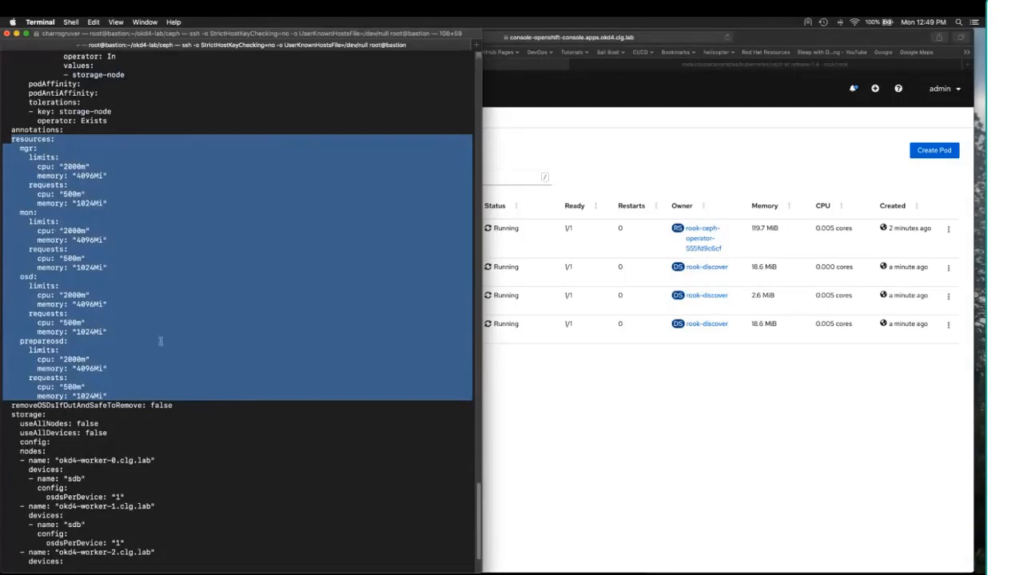
scroll(down, 3)
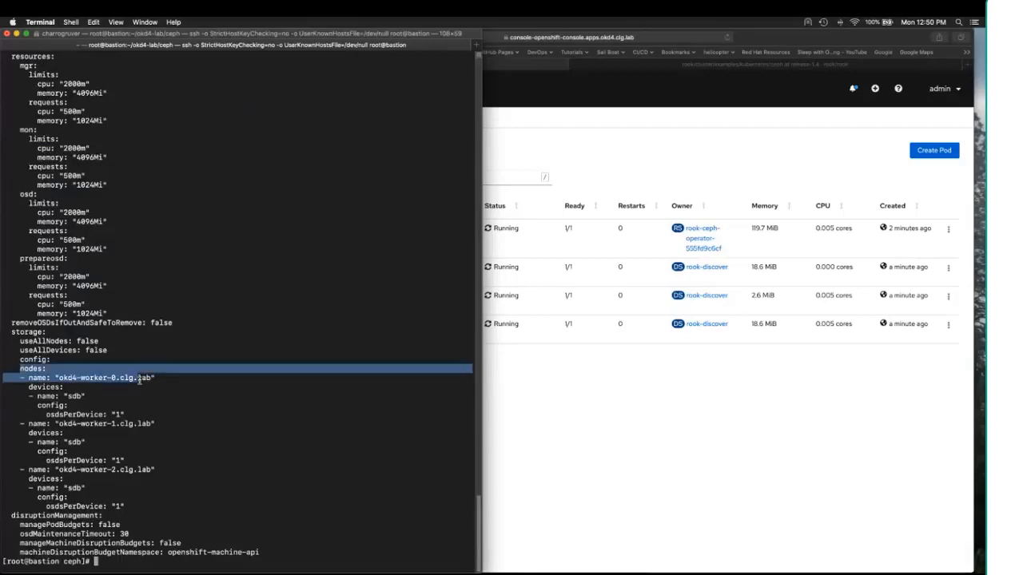
drag(140, 377, 202, 513)
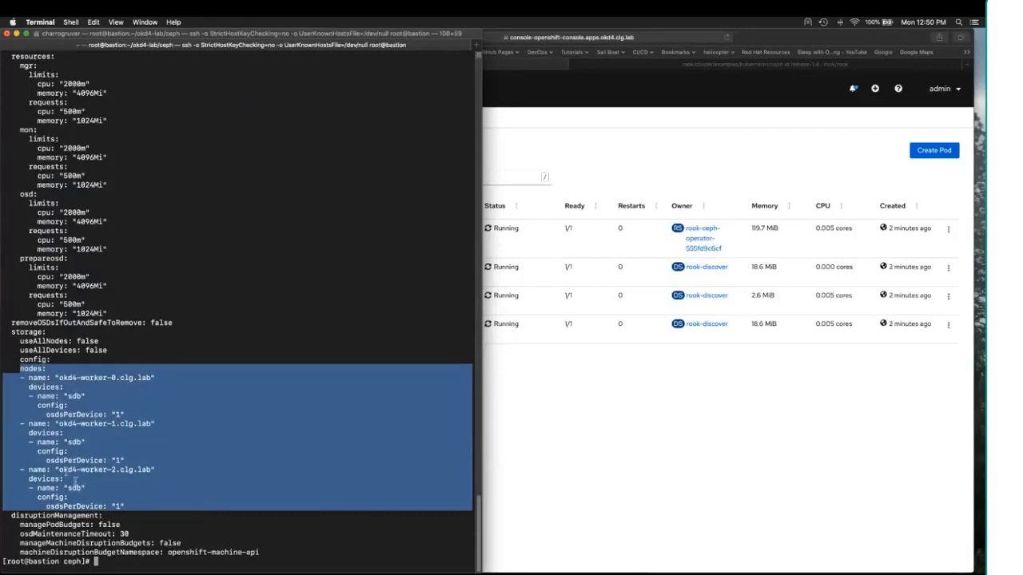
mouse_move(543, 390)
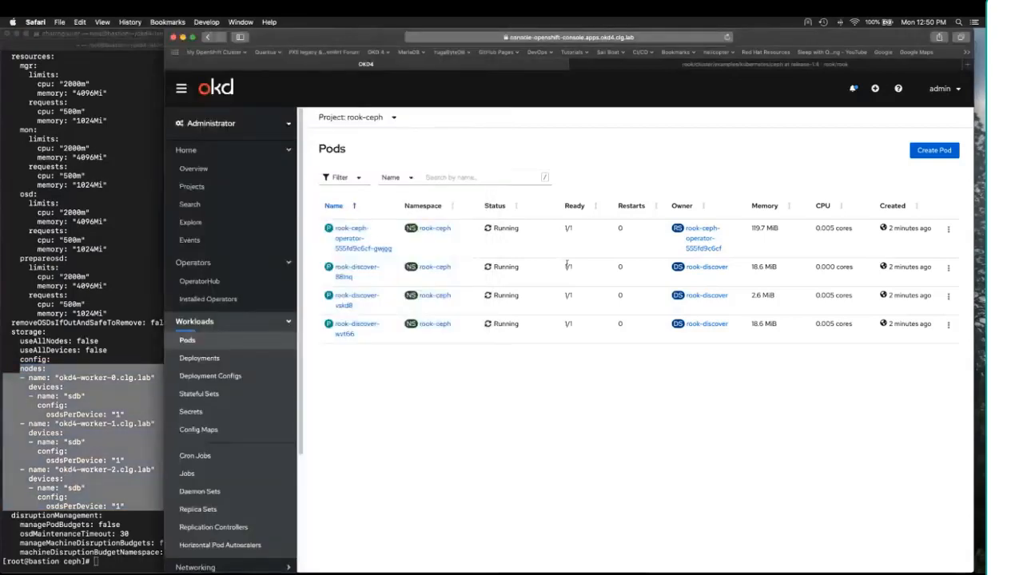
mouse_move(558, 376)
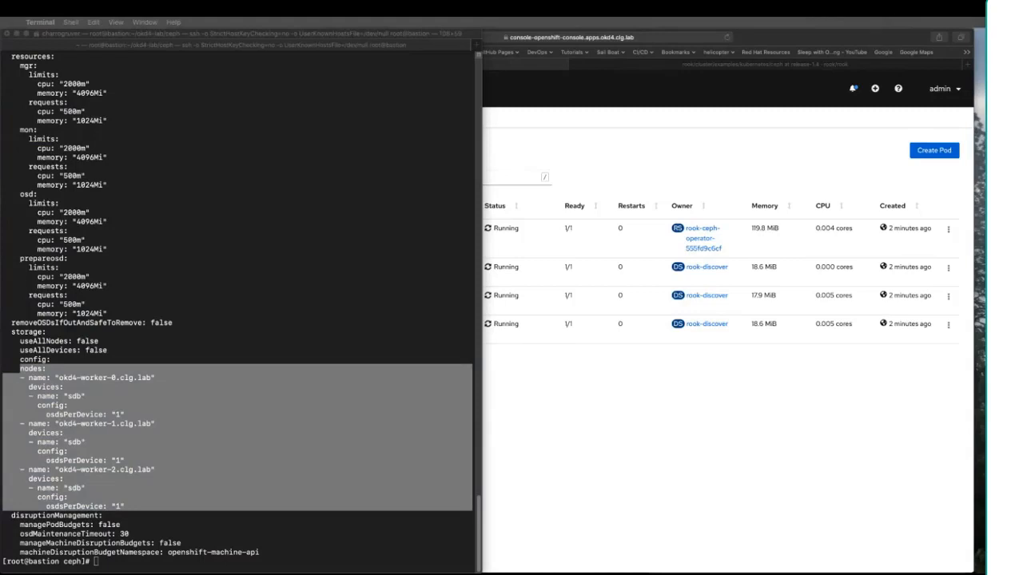
Run oc apply -f ${OKD4_LAB_PATH}/ceph/cluster.yml to create the rook-ceph CephCluster
text(oc apply -f ${OKD4_LAB_PATH}/ceph/cluster.yml)
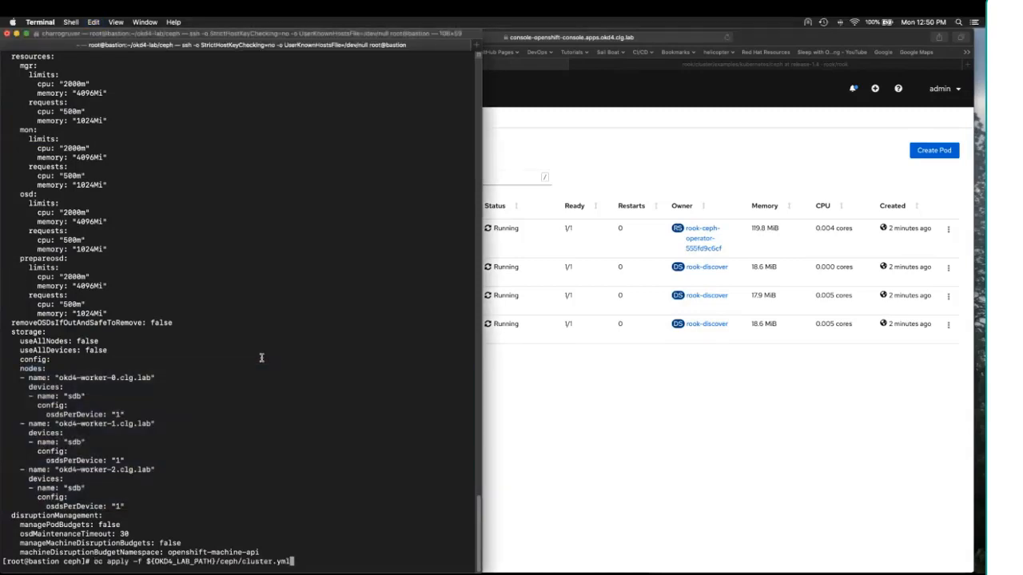
key(Return)
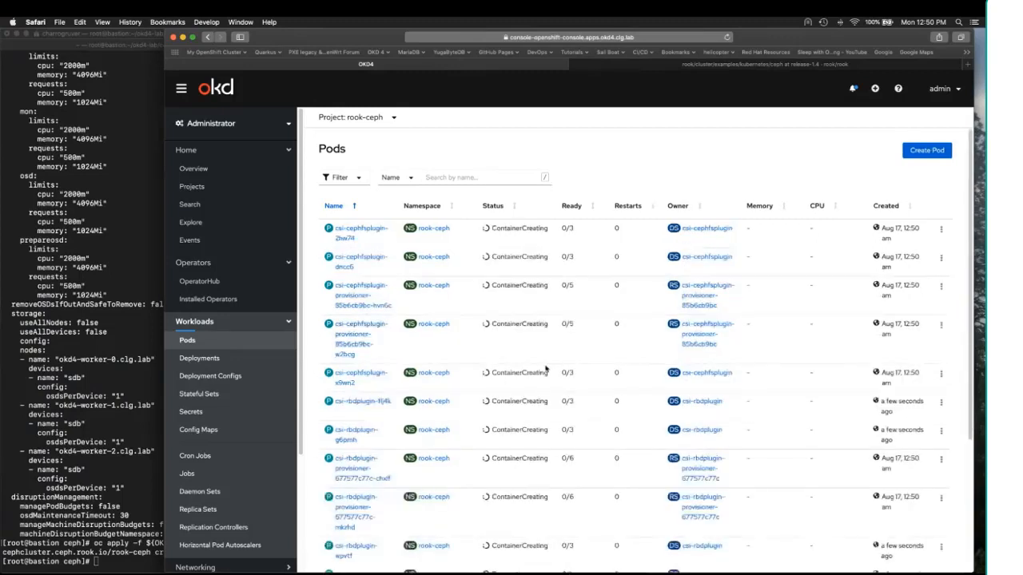
Scroll the rook-ceph pod list to watch CSI plugin, mon, mgr and OSD-prepare pods start
scroll(down, 3)
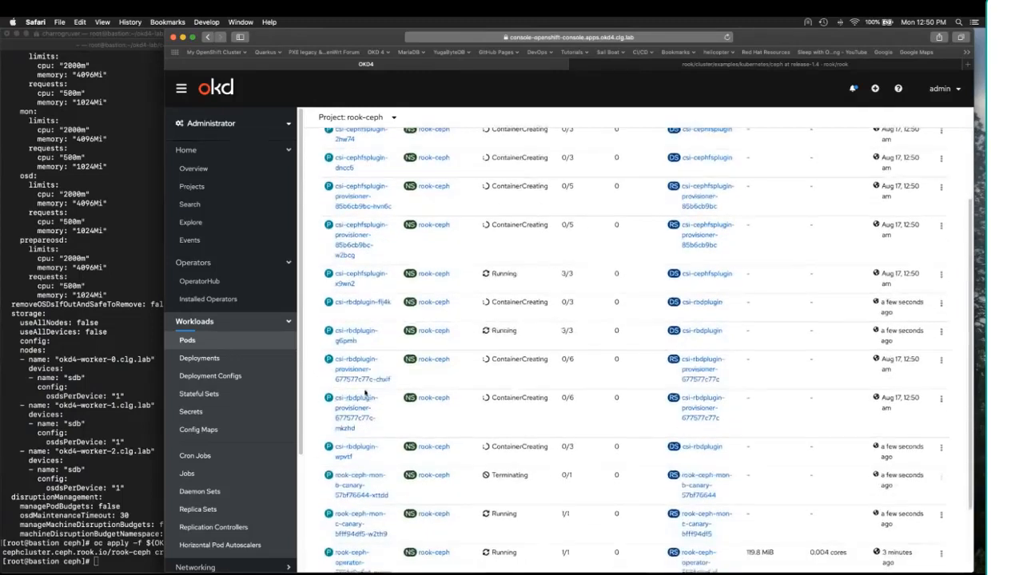
scroll(down, 3)
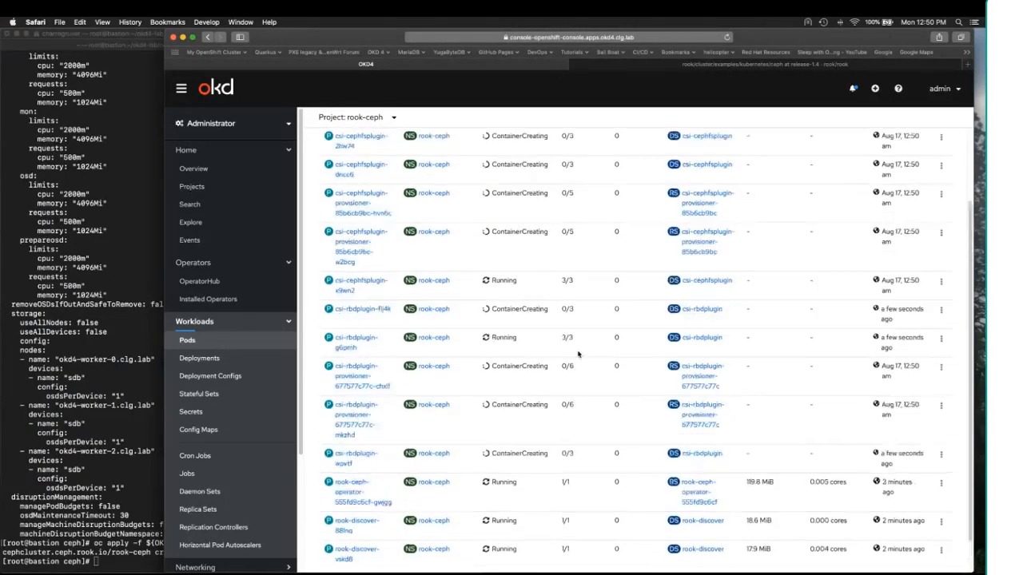
scroll(up, 3)
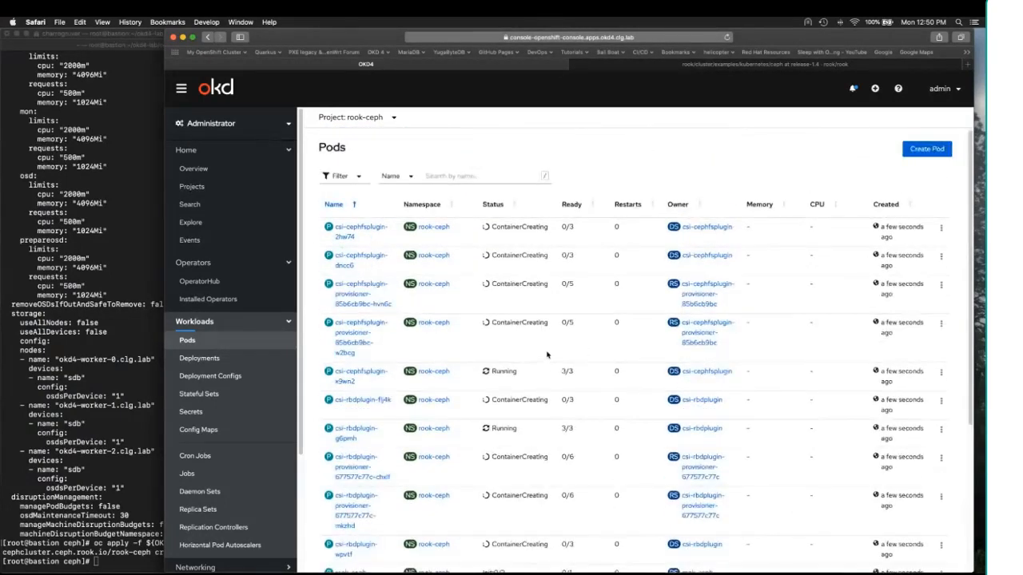
scroll(down, 3)
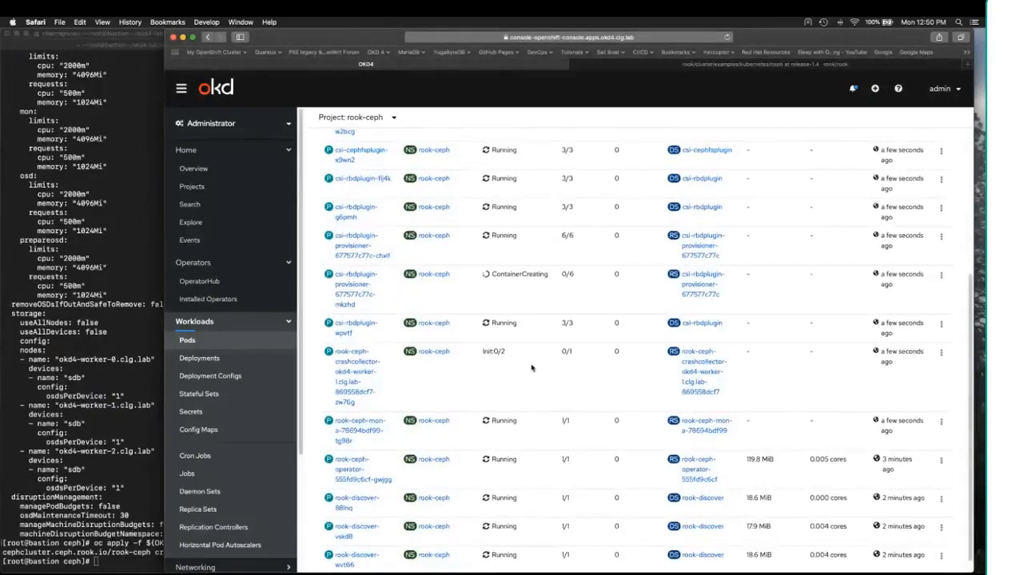
scroll(up, 3)
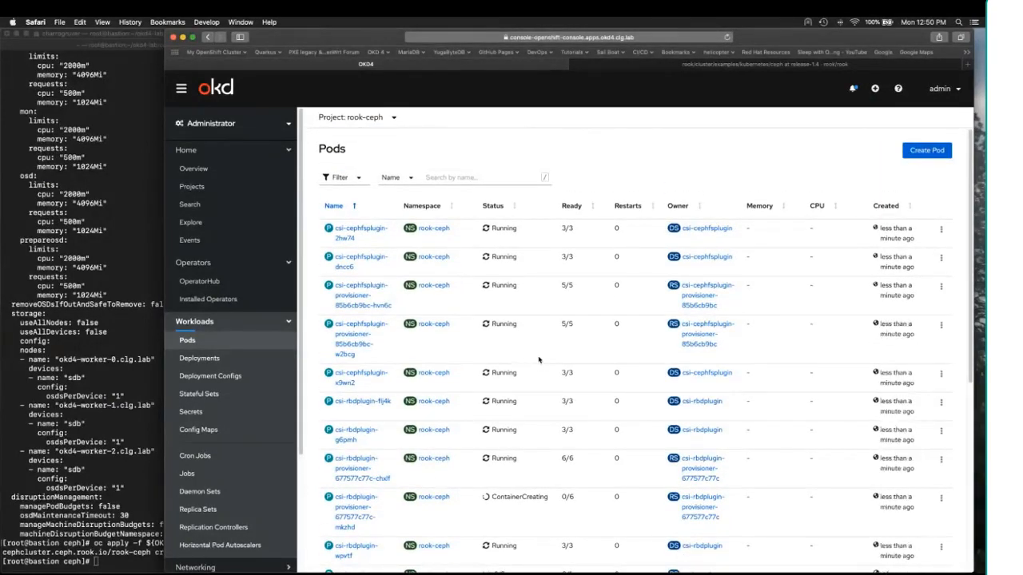
scroll(down, 3)
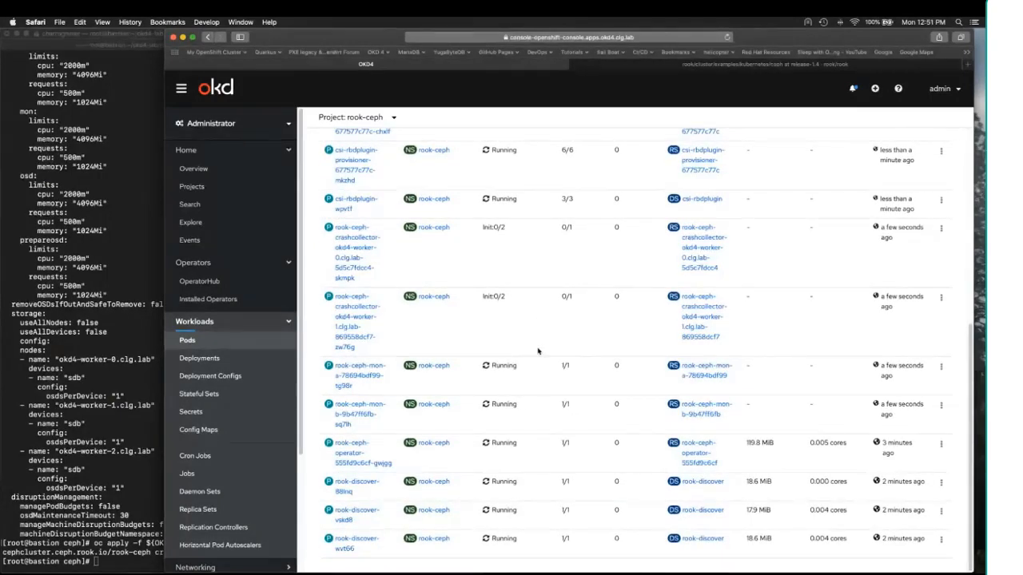
scroll(up, 3)
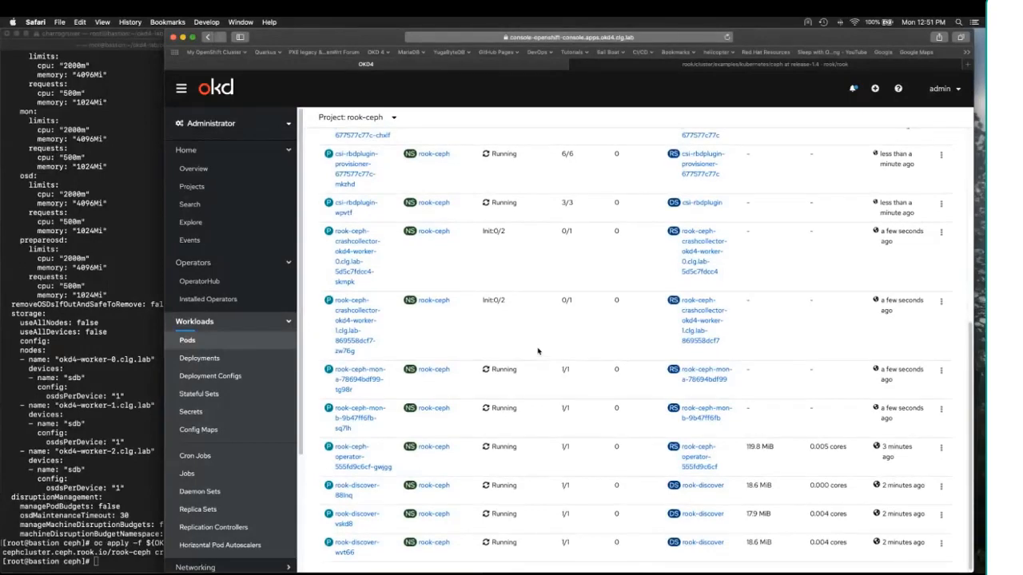
scroll(up, 3)
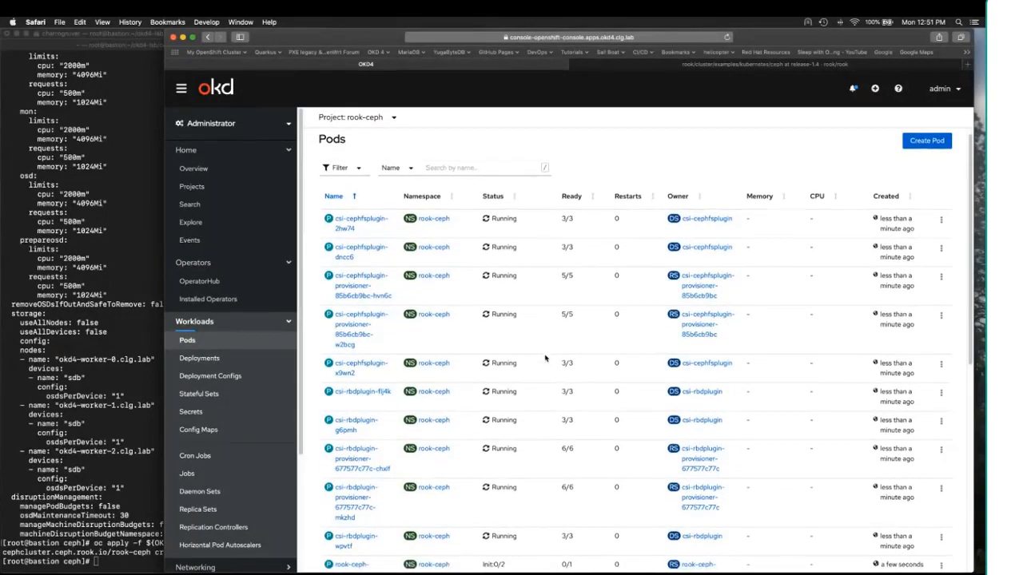
scroll(down, 3)
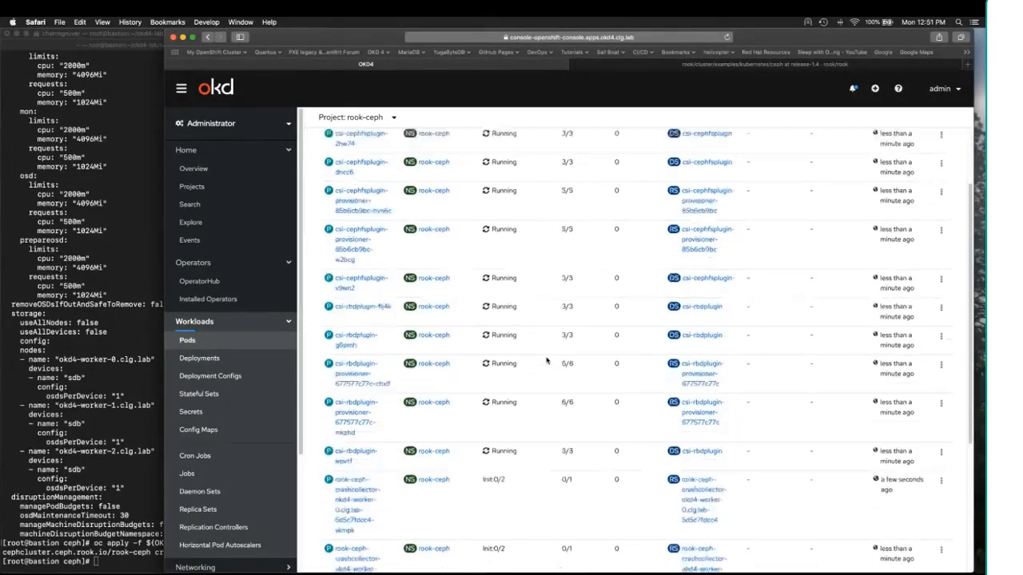
scroll(down, 3)
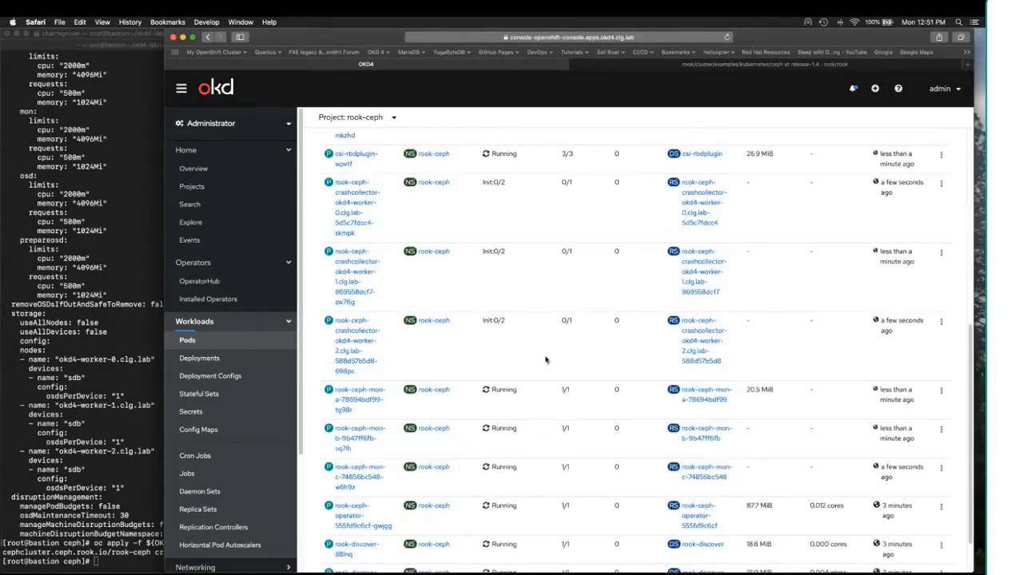
scroll(down, 3)
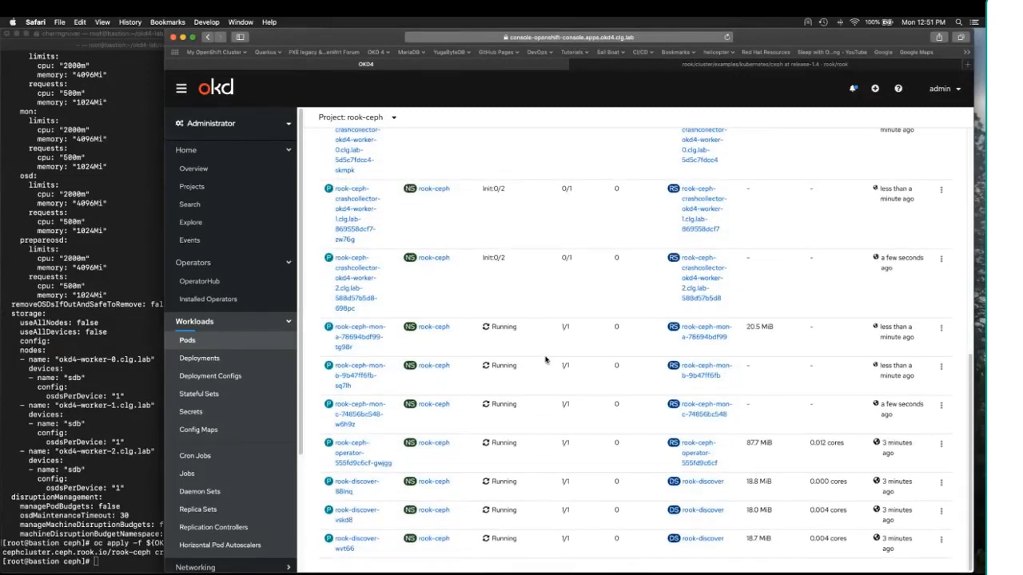
scroll(up, 3)
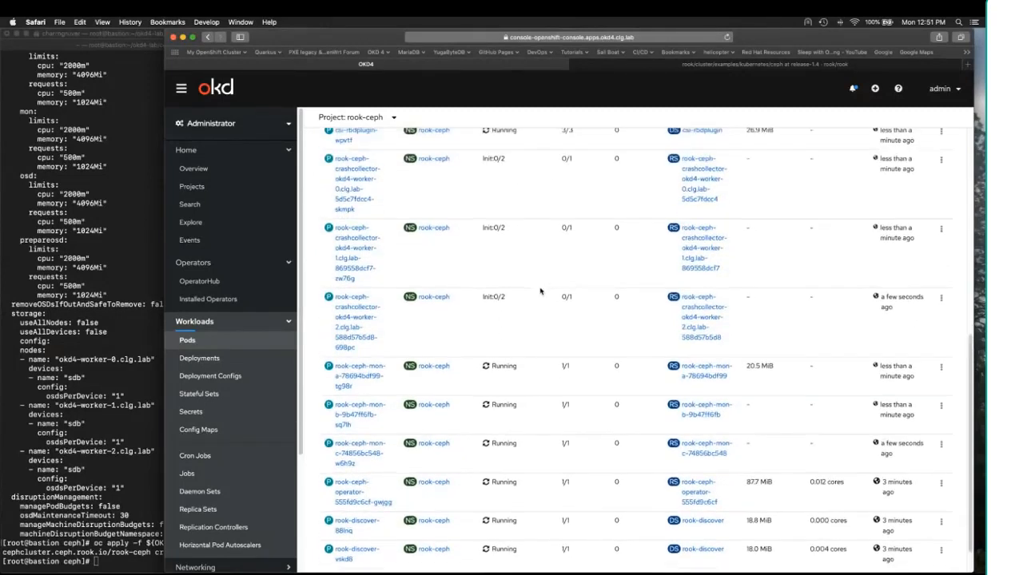
scroll(up, 3)
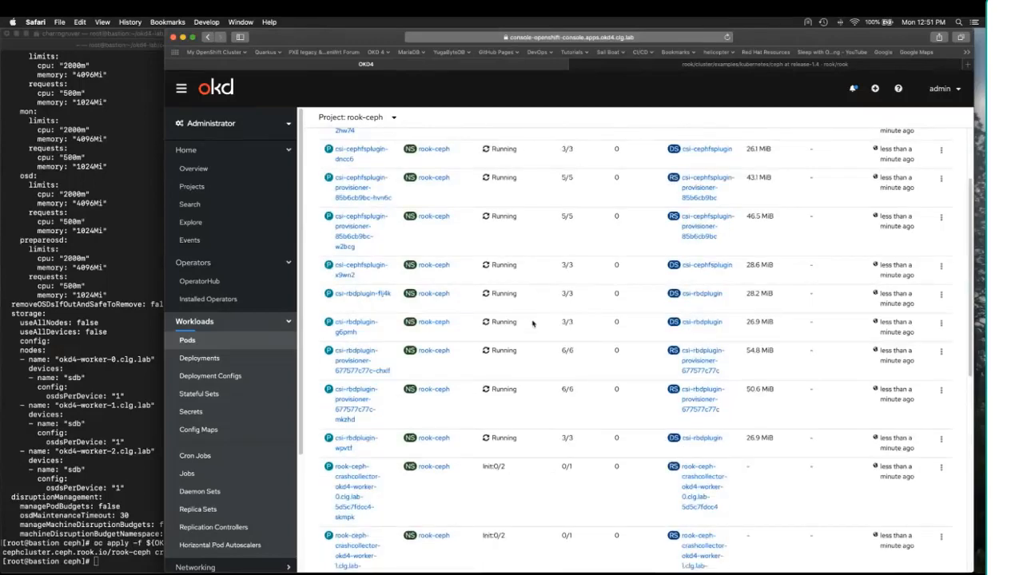
scroll(down, 3)
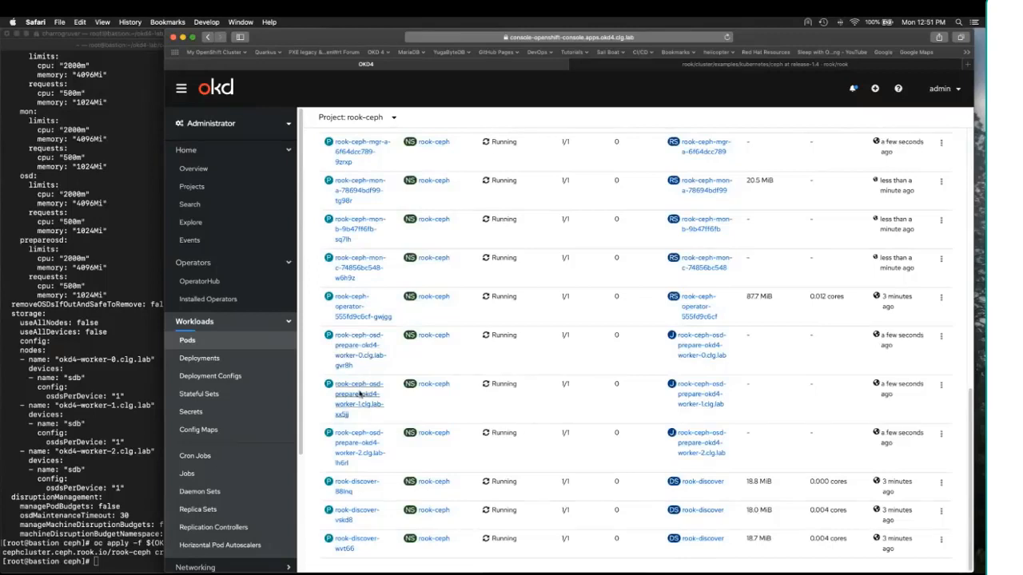
scroll(up, 3)
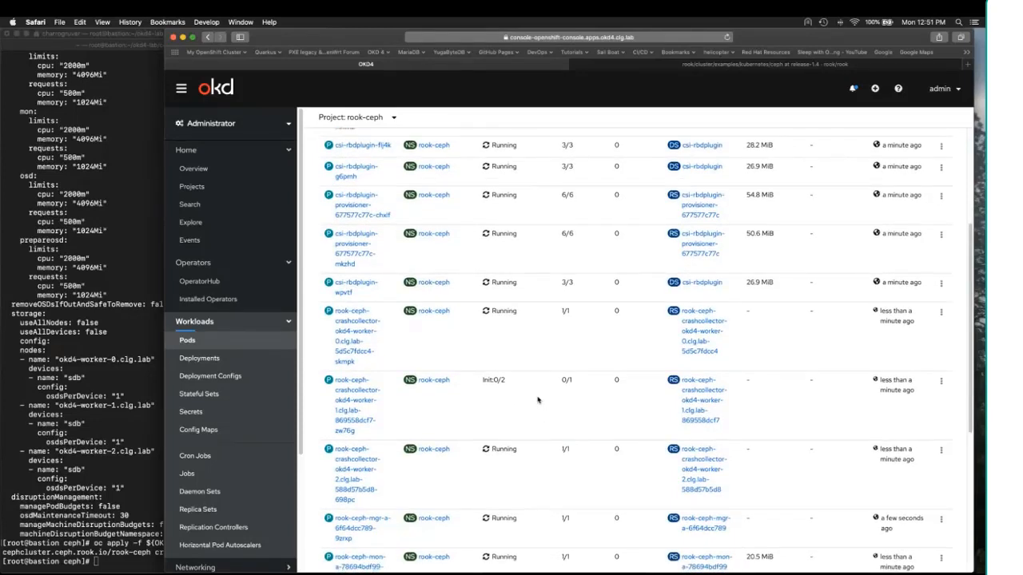
scroll(down, 3)
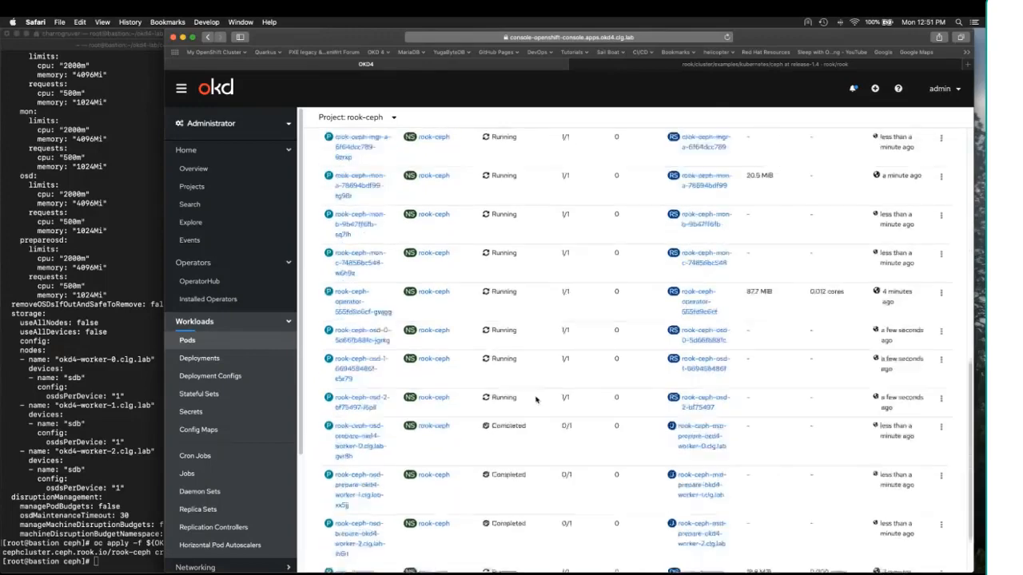
scroll(down, 3)
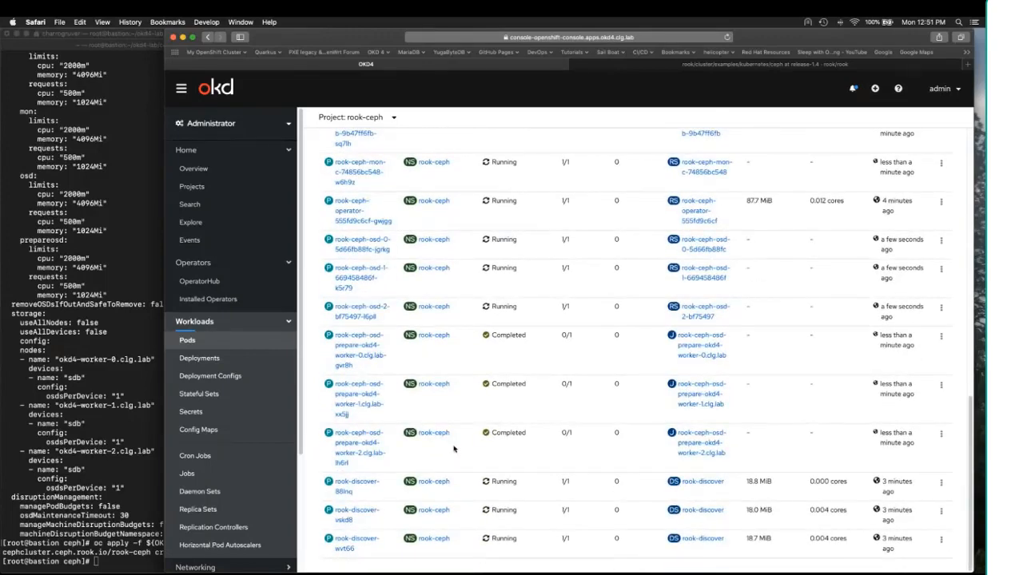
scroll(up, 3)
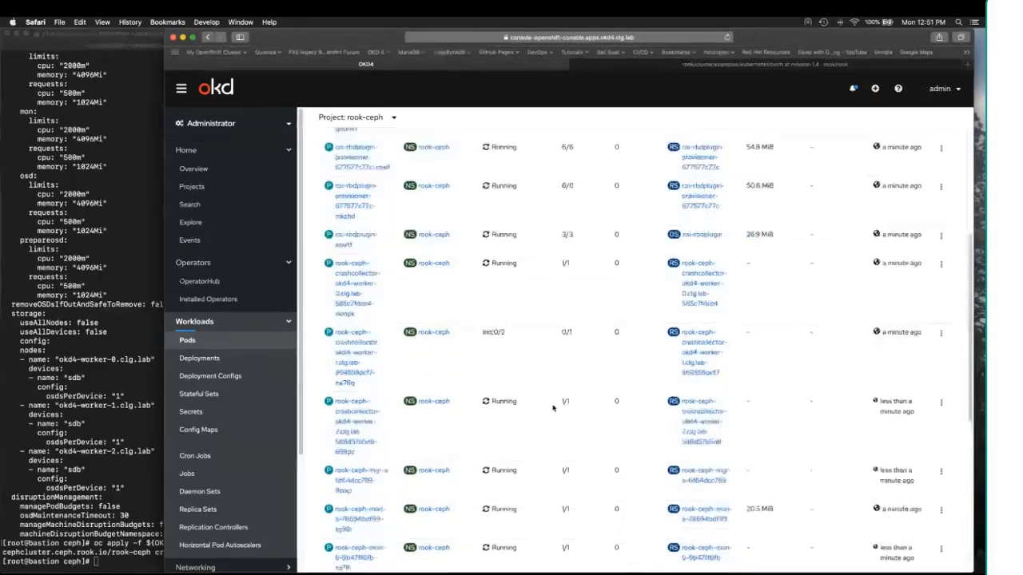
scroll(up, 3)
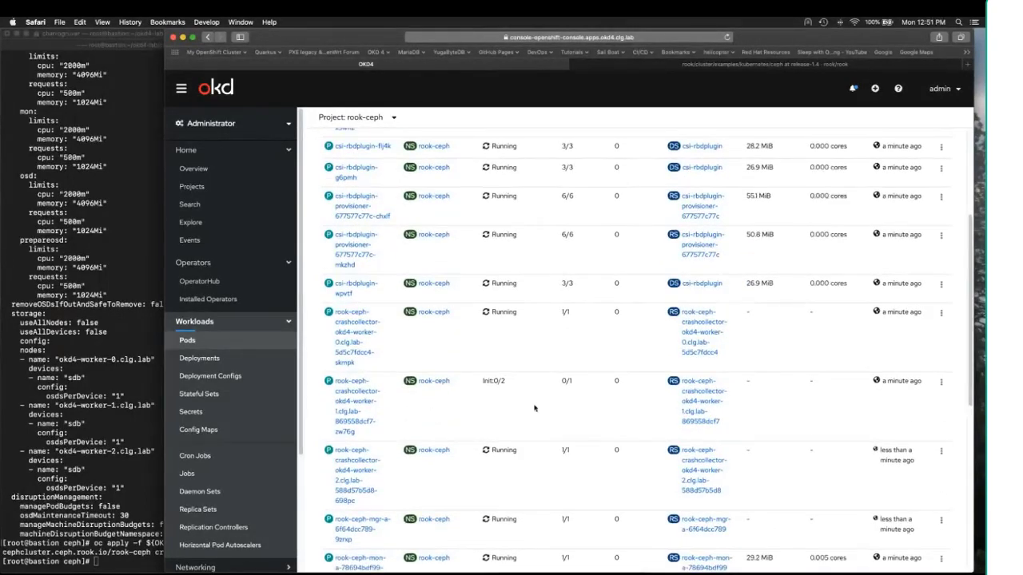
scroll(up, 3)
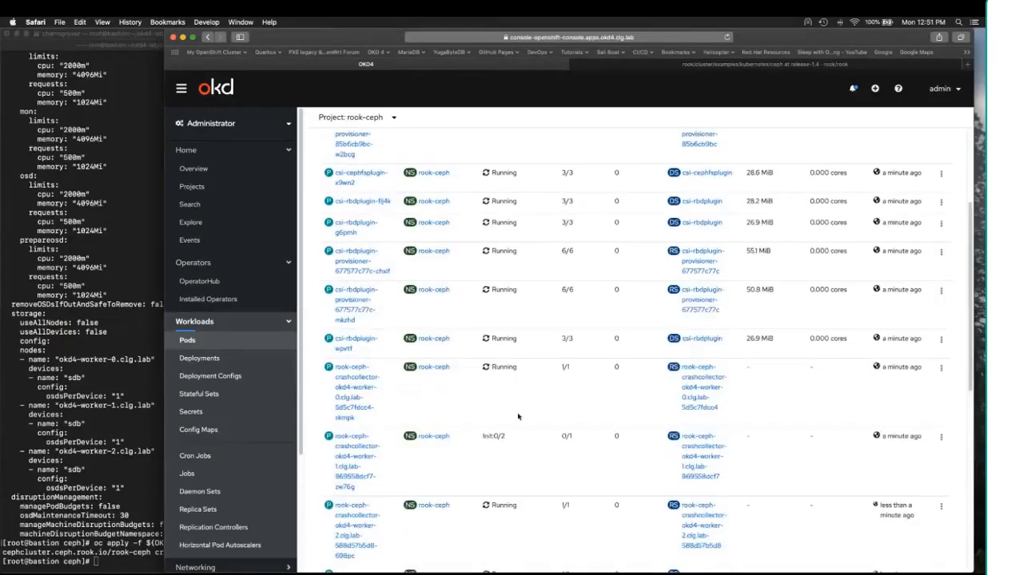
scroll(down, 3)
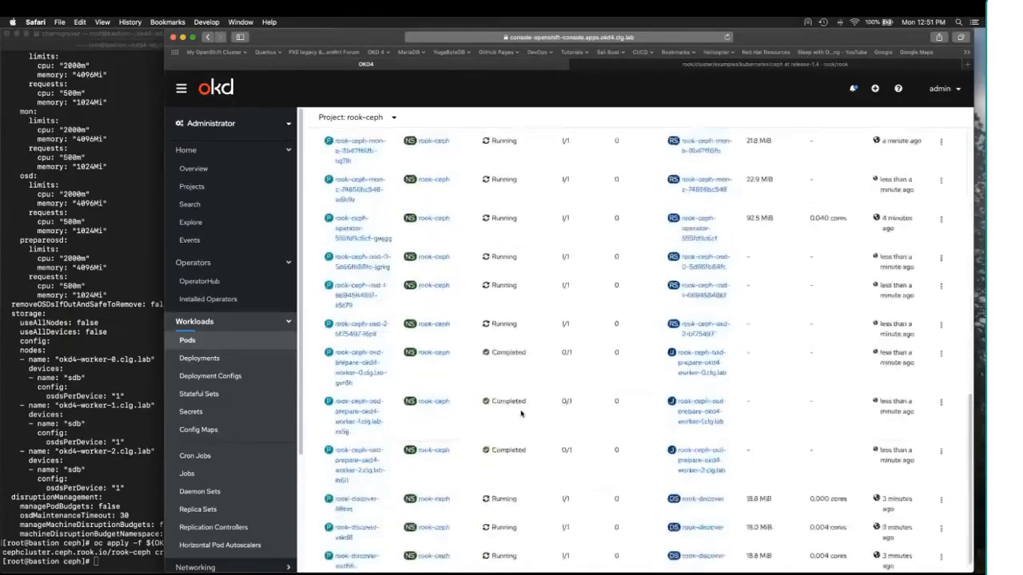
scroll(down, 3)
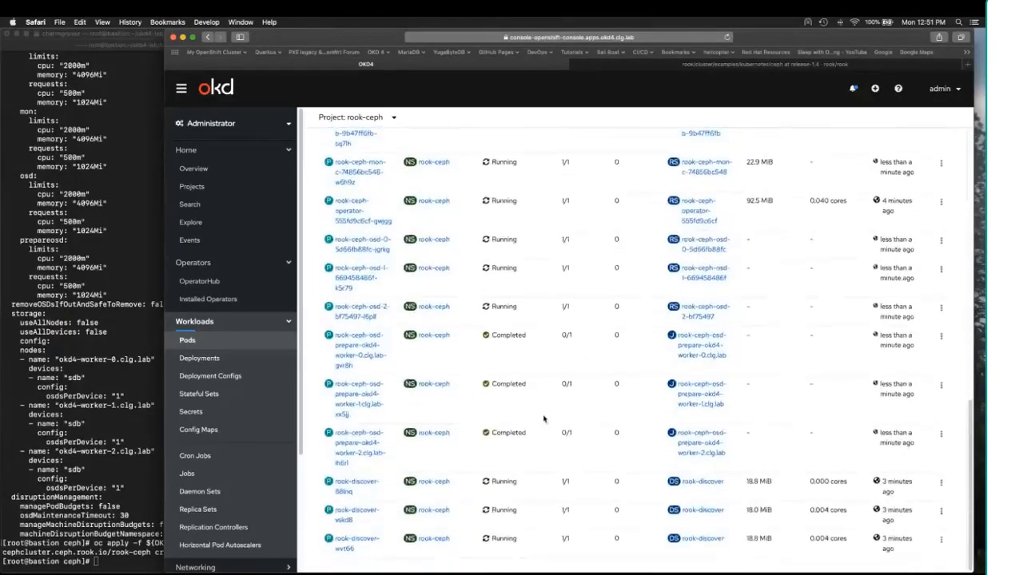
scroll(up, 3)
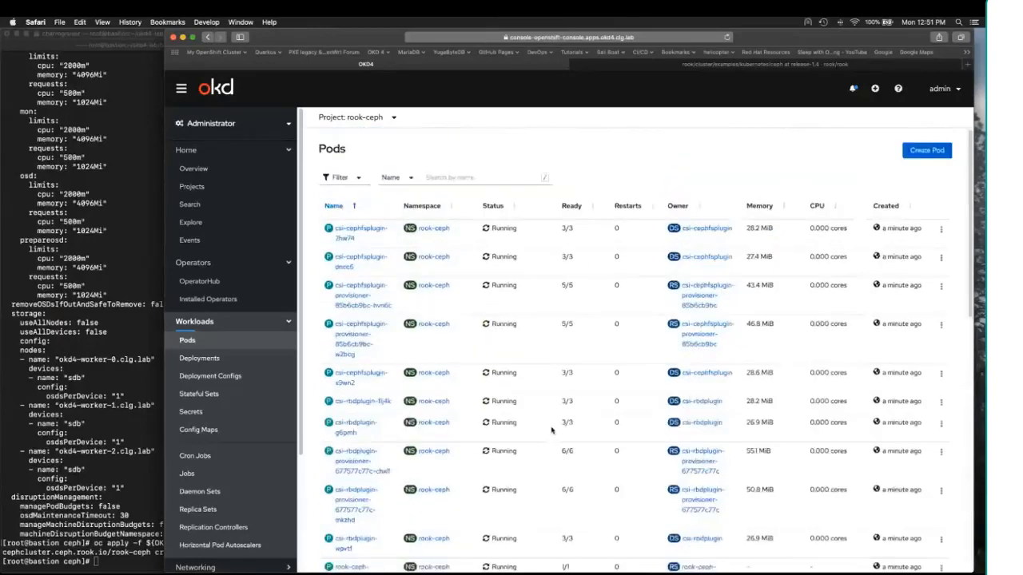
mouse_move(602, 153)
text(cat)
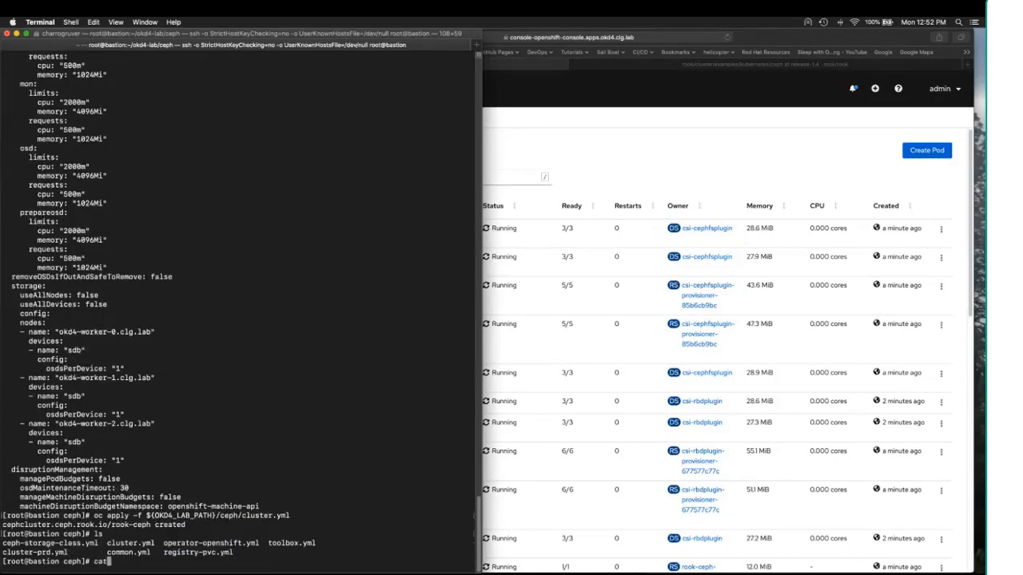
Review ceph-storage-class.yml for rook-ceph-block and apply it to create replicapool and the storage class
text(ceph-storage-class.yml)
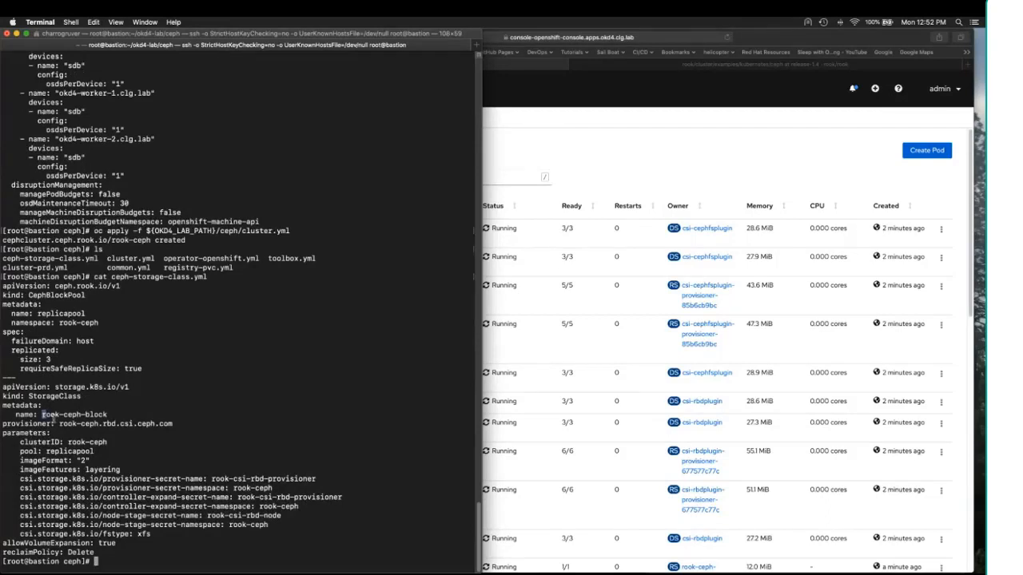
double_click(74, 414)
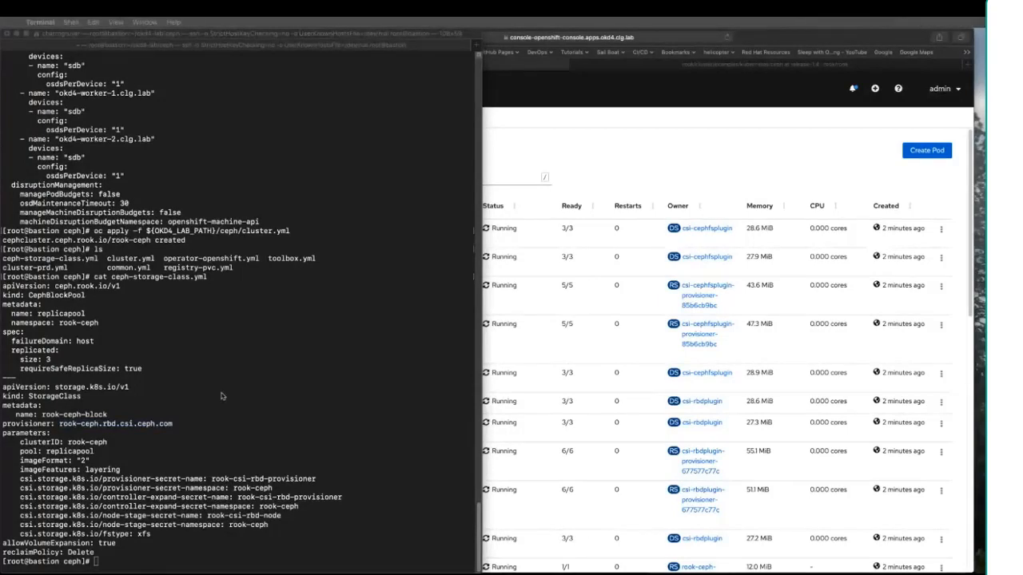
text(oc apply -f ${OKD4_LAB_PATH}/ceph/ceph-storage-class.yml)
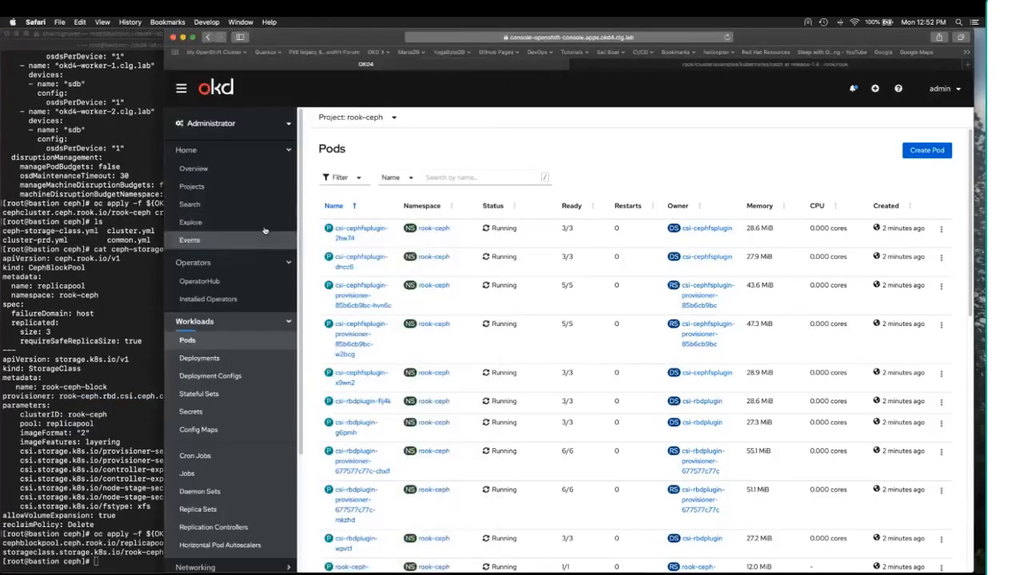
Print registry-pvc.yml, the 100Gi claim on rook-ceph-block in openshift-image-registry
scroll(down, 3)
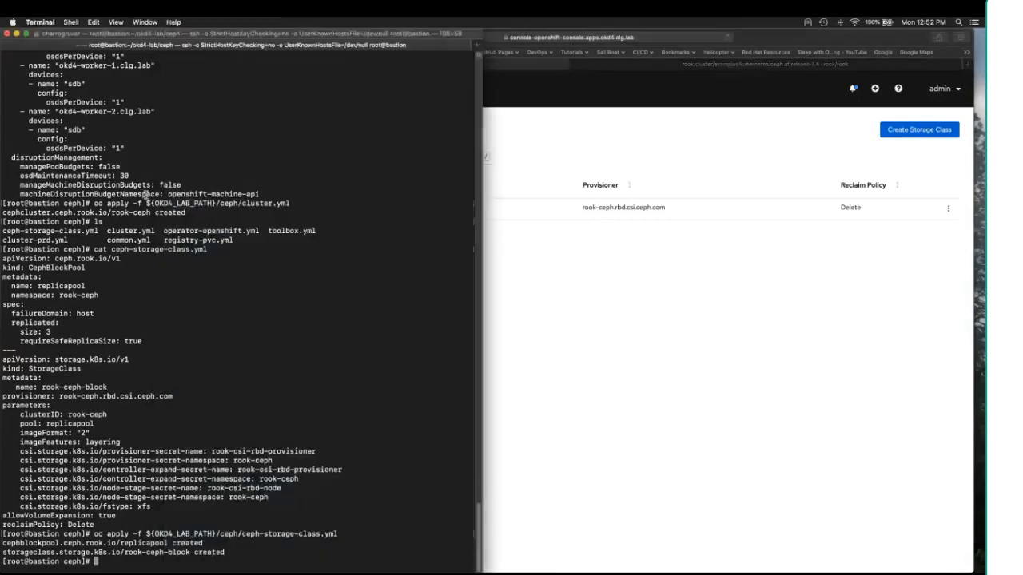
mouse_move(310, 342)
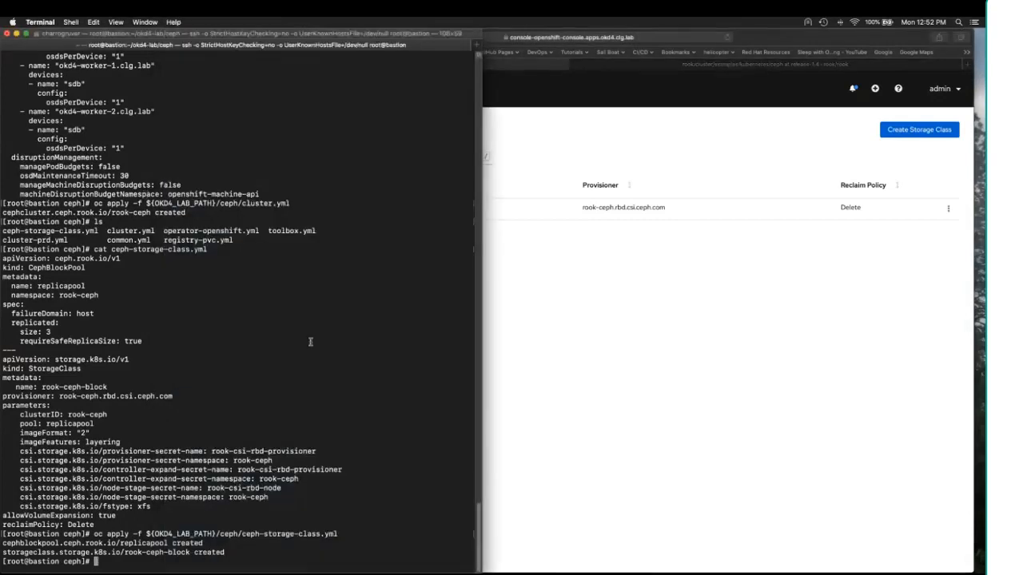
text(cat registry-pvc.yml)
text(oc apply -f ${OKD4_LAB_PATH}/ceph/registry-pvc.yml)
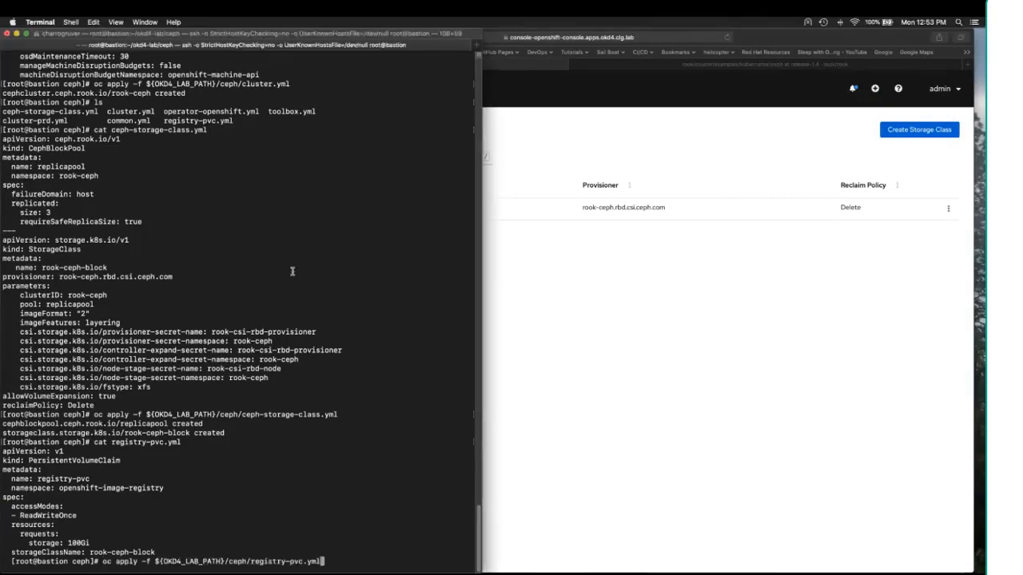
Apply registry-pvc.yml, then list Persistent Volume Claims across all projects to see it Bound
key(Return)
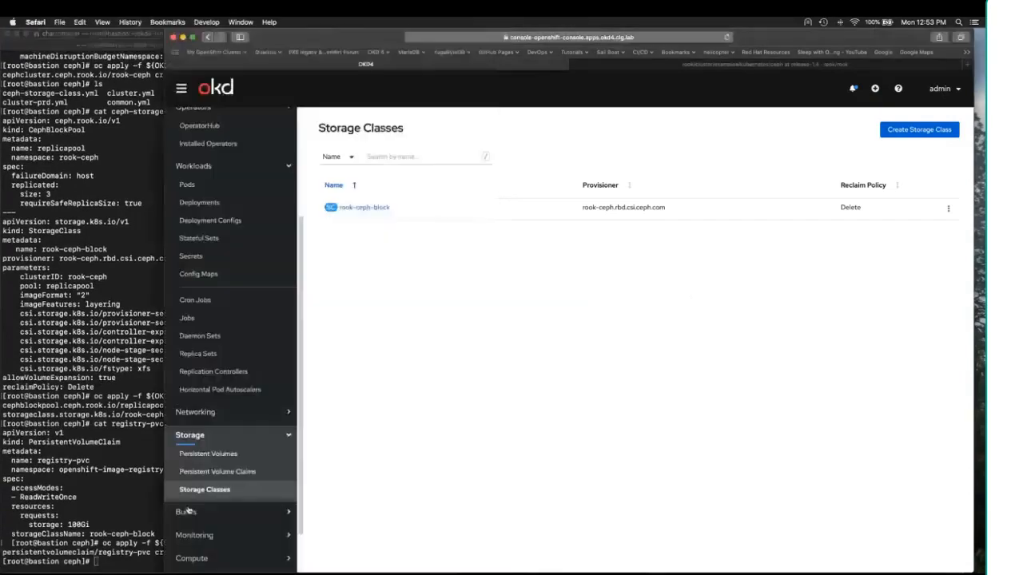
click(217, 471)
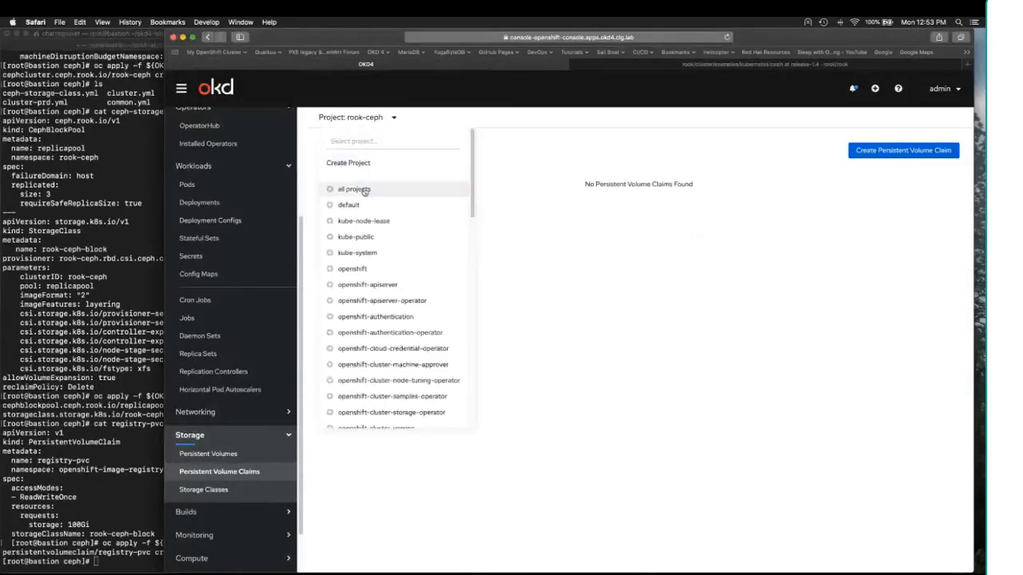
click(354, 189)
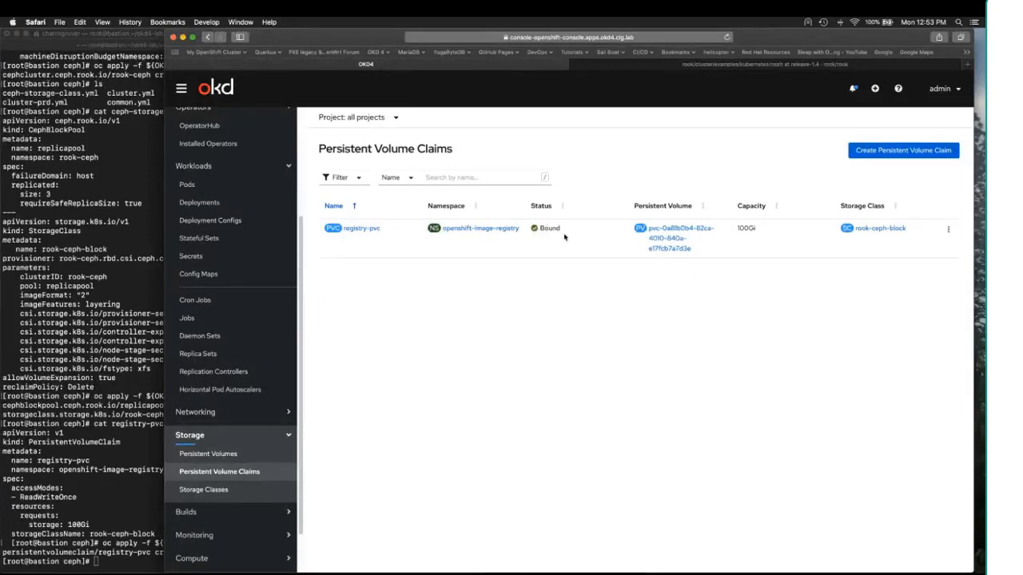
mouse_move(553, 238)
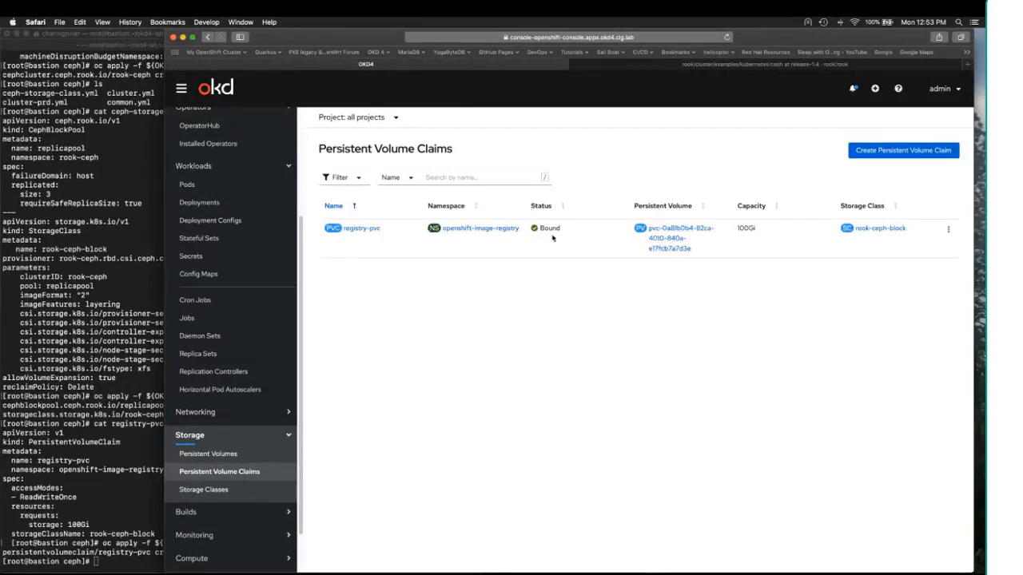
mouse_move(677, 246)
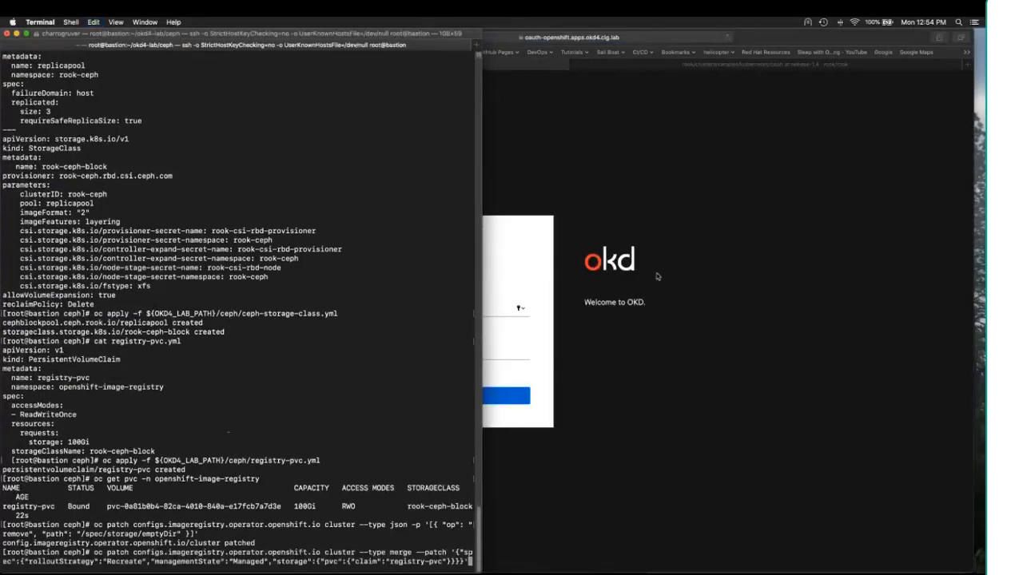
mouse_move(303, 396)
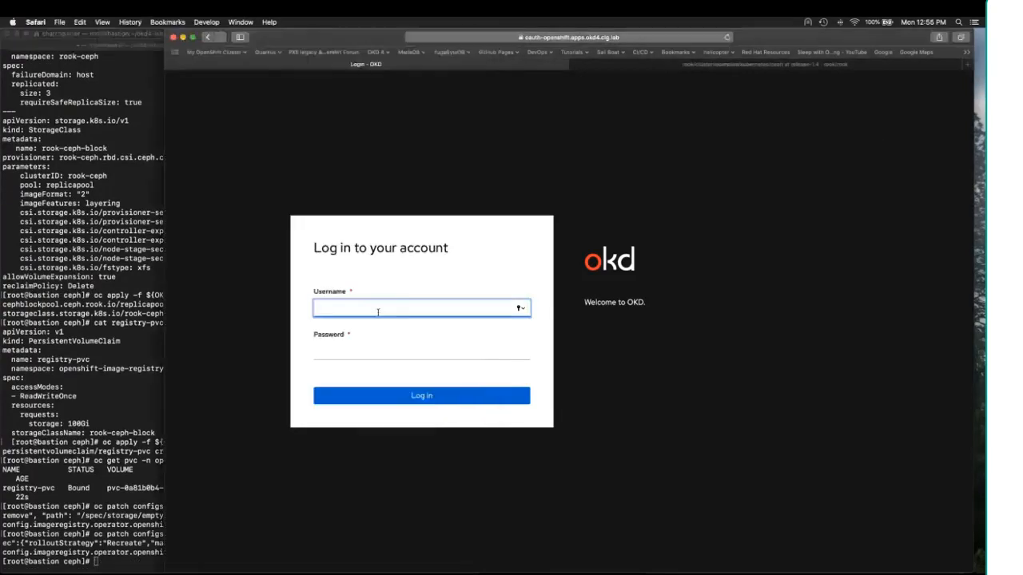
Log back in as admin and list pods filtered to the openshift-image-registry project
text(admin)
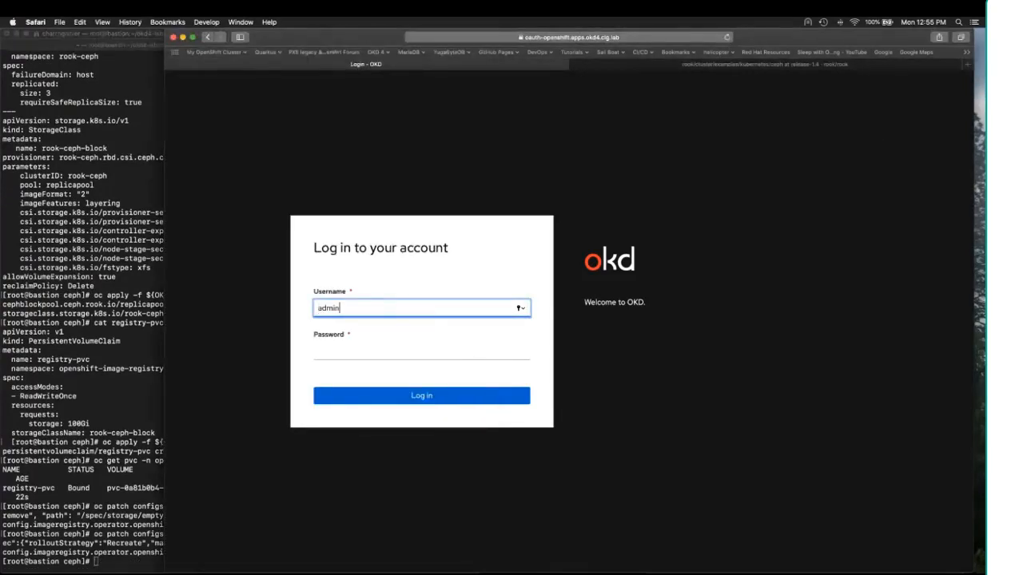
click(421, 395)
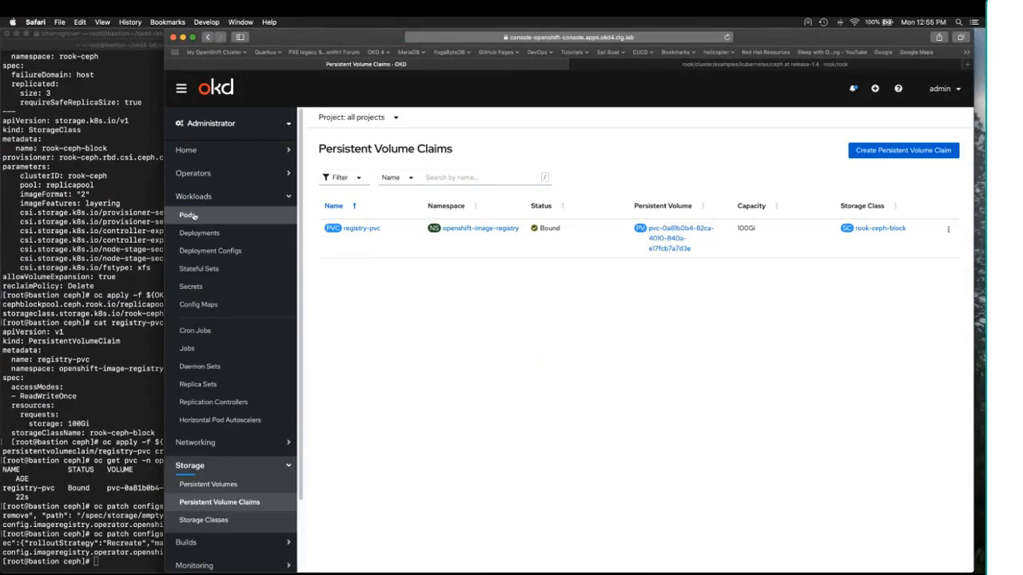
click(187, 214)
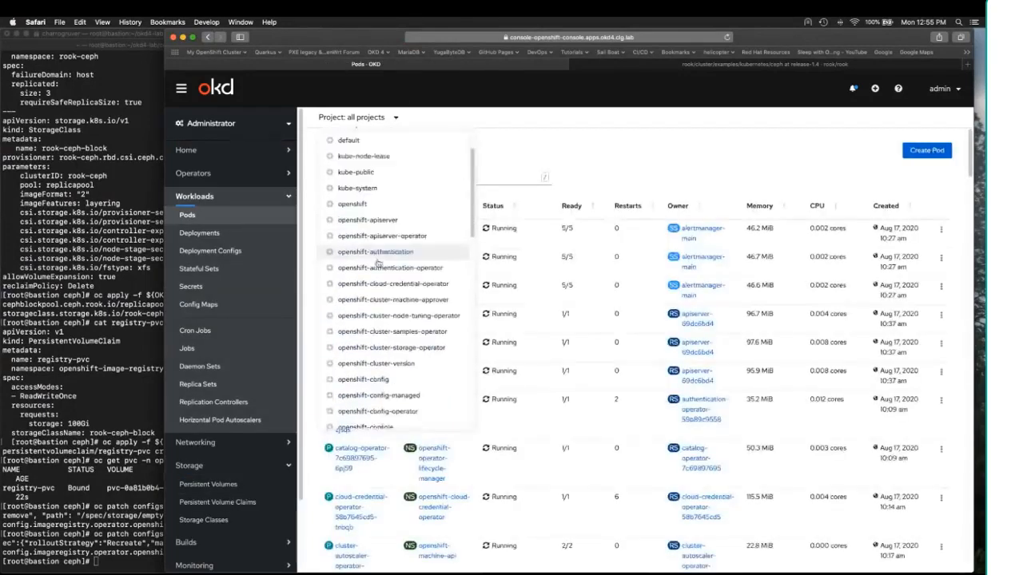
scroll(down, 3)
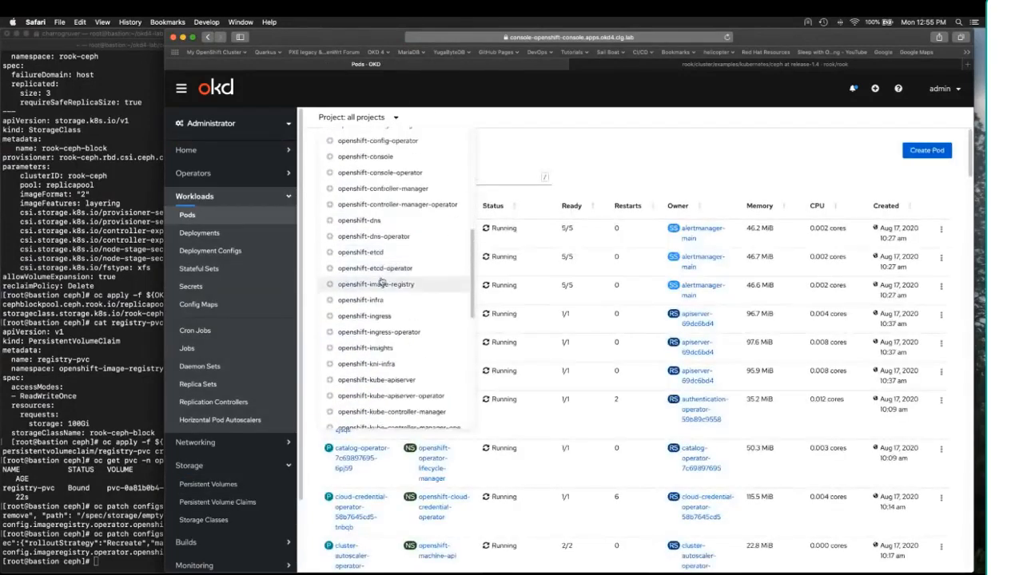
click(376, 283)
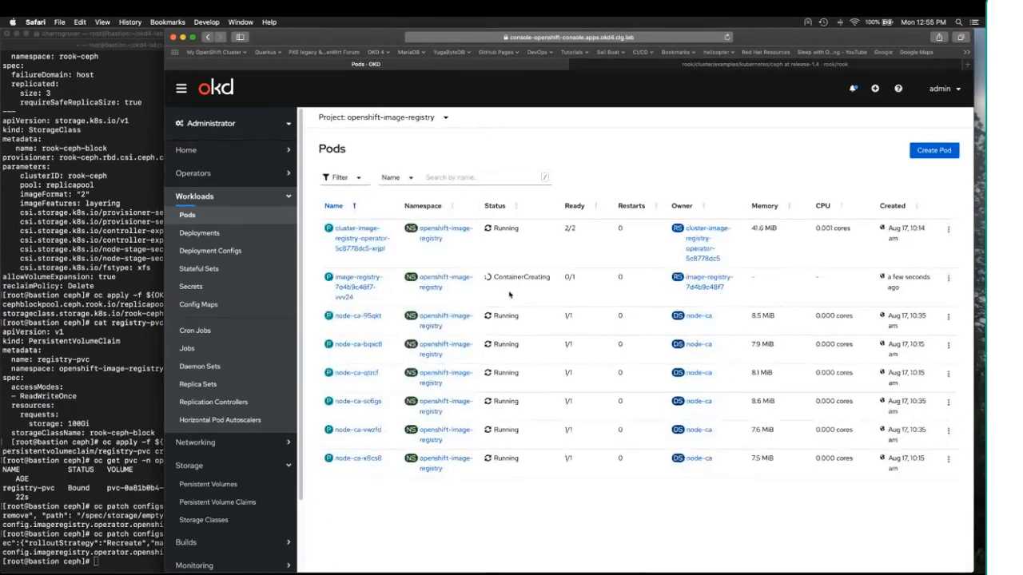
mouse_move(499, 299)
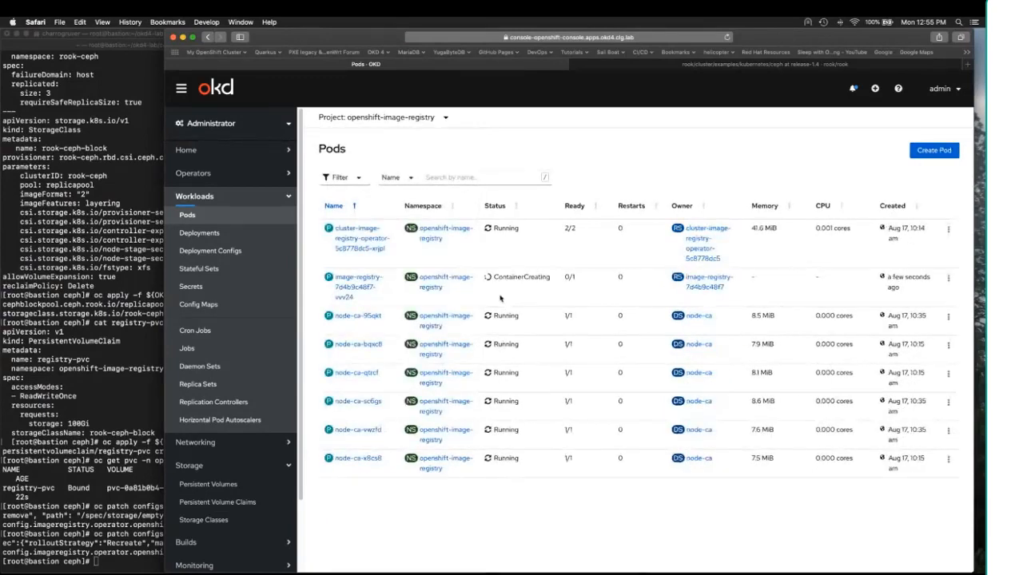
mouse_move(515, 297)
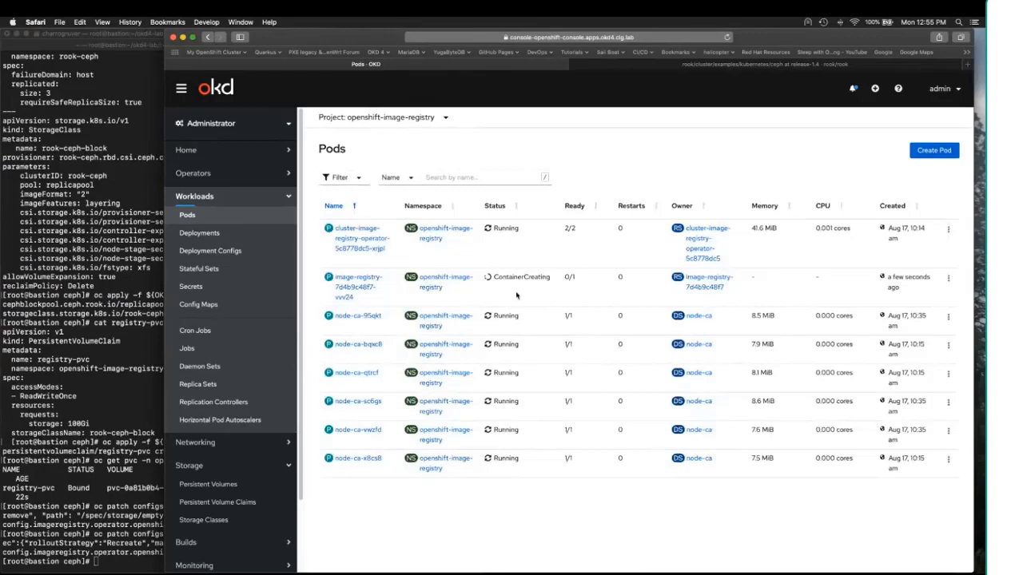
mouse_move(525, 293)
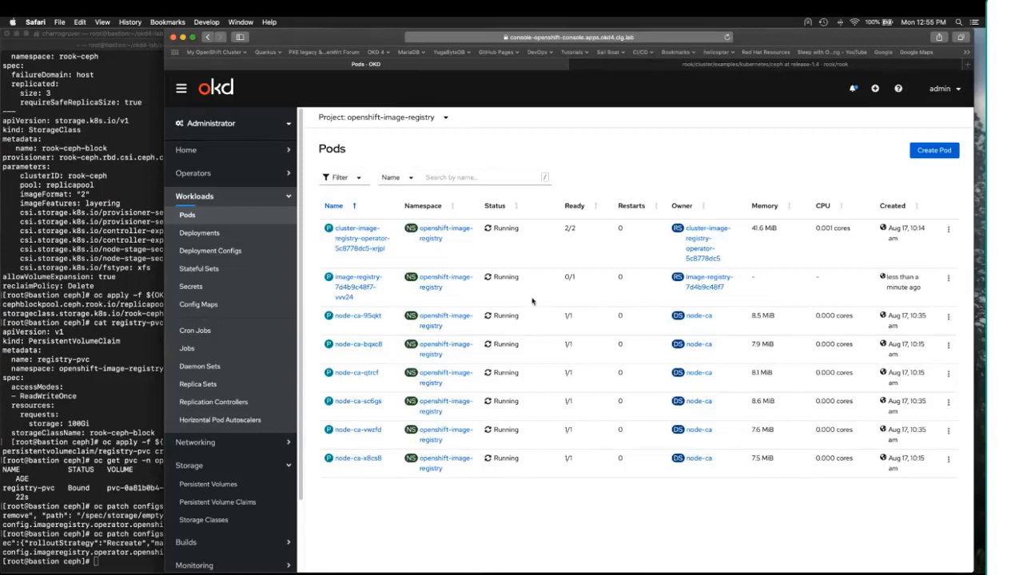
mouse_move(547, 254)
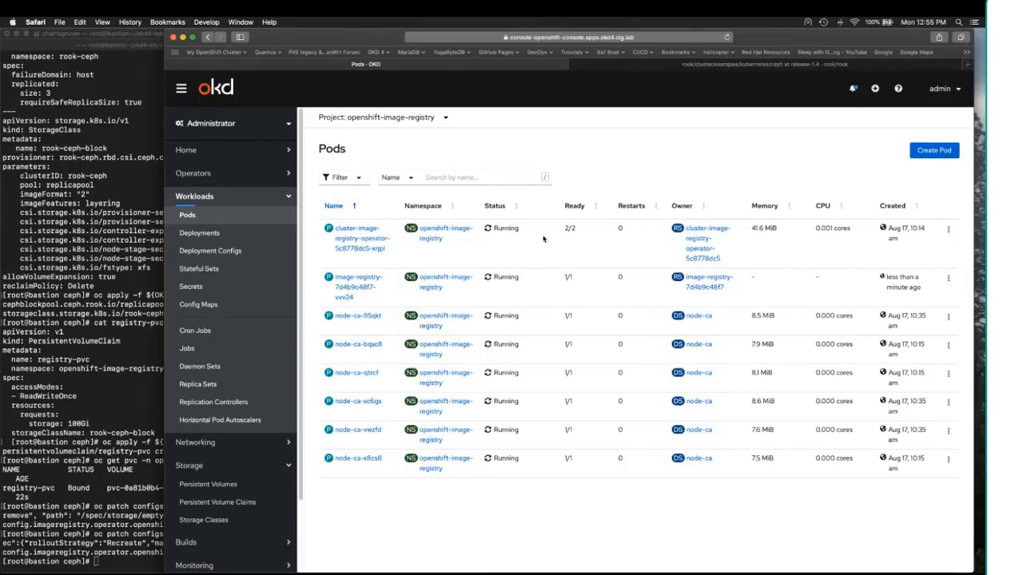
mouse_move(637, 144)
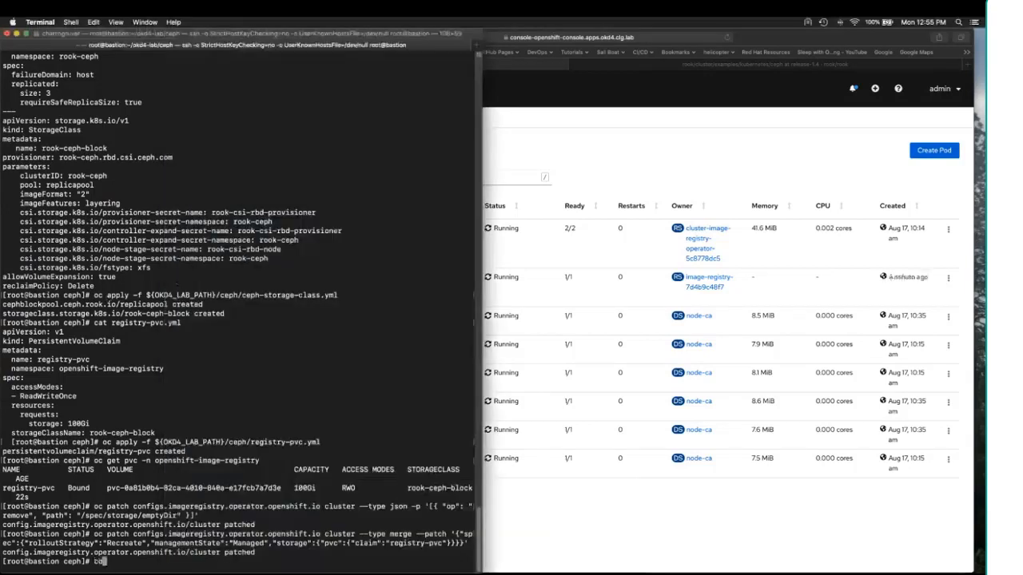
Enter the mariadb Deploy folder, list it, and print mariadb-statefulset.yaml
text(cd ..)
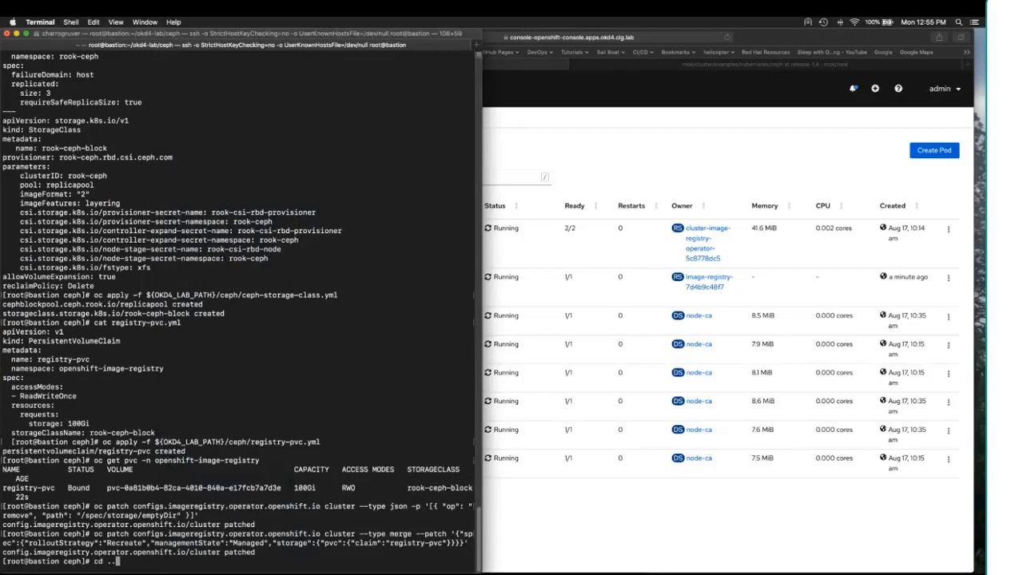
text(/Ma)
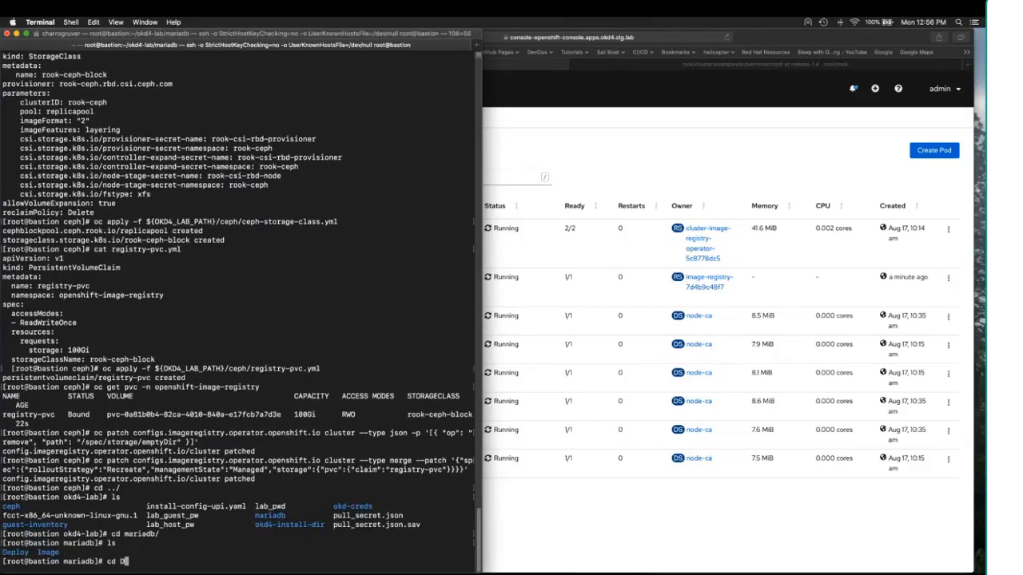
key(Return)
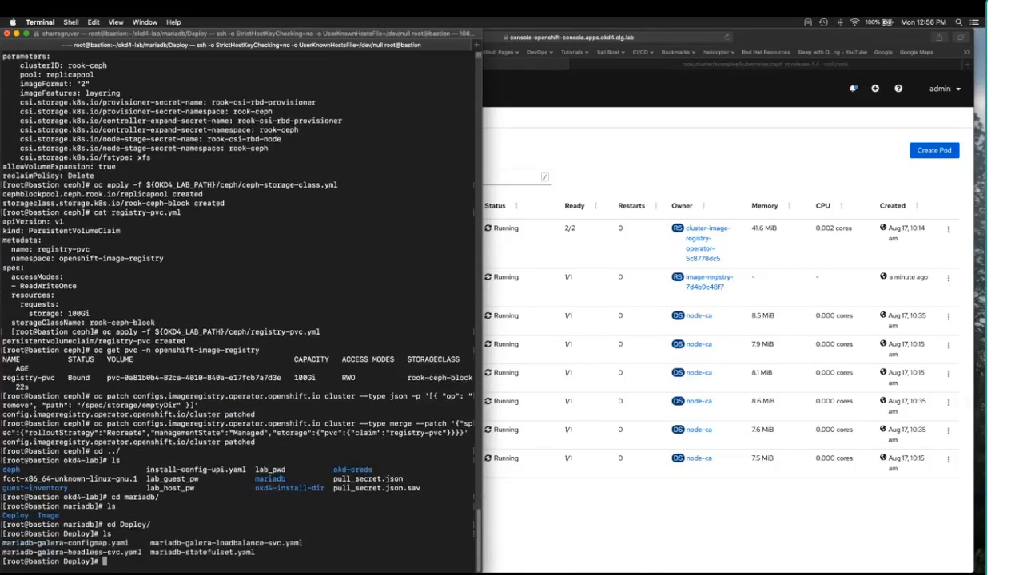
text(cat)
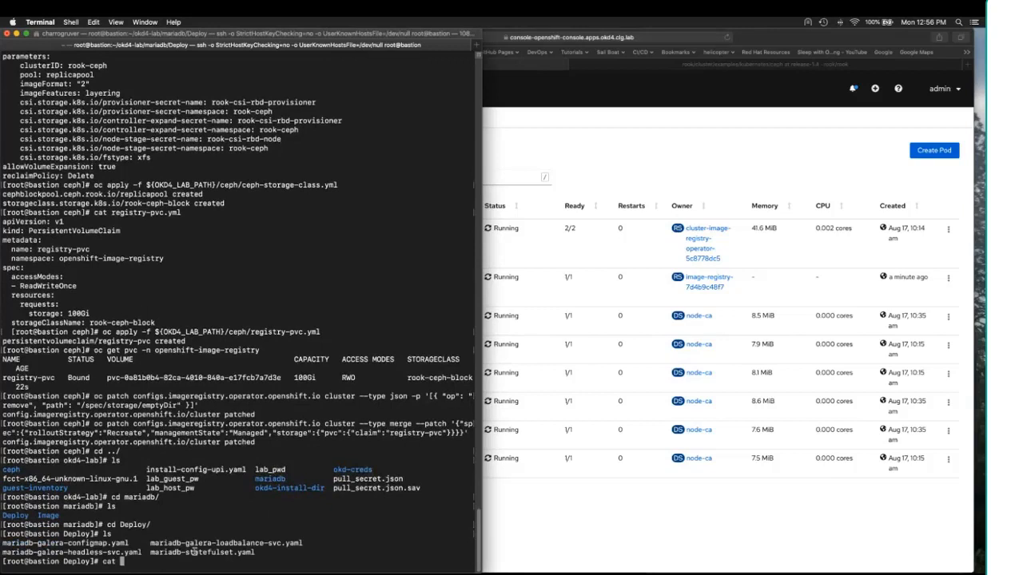
double_click(201, 552)
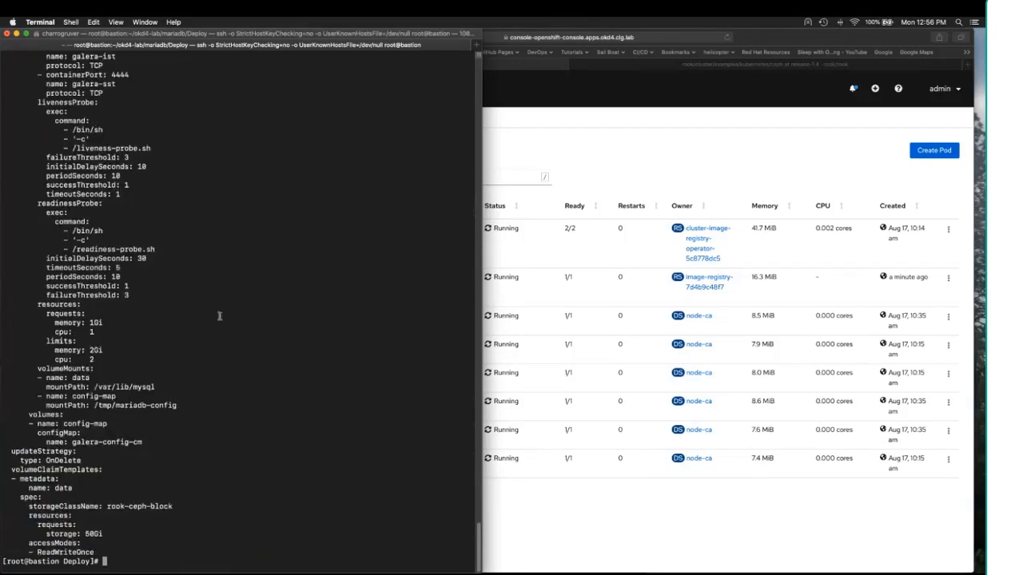
scroll(up, 3)
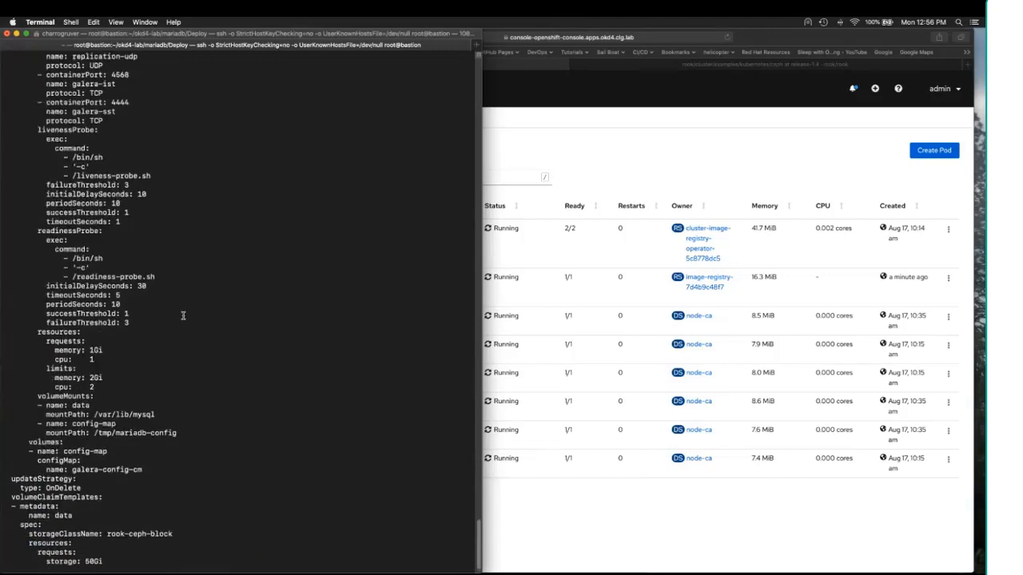
scroll(up, 3)
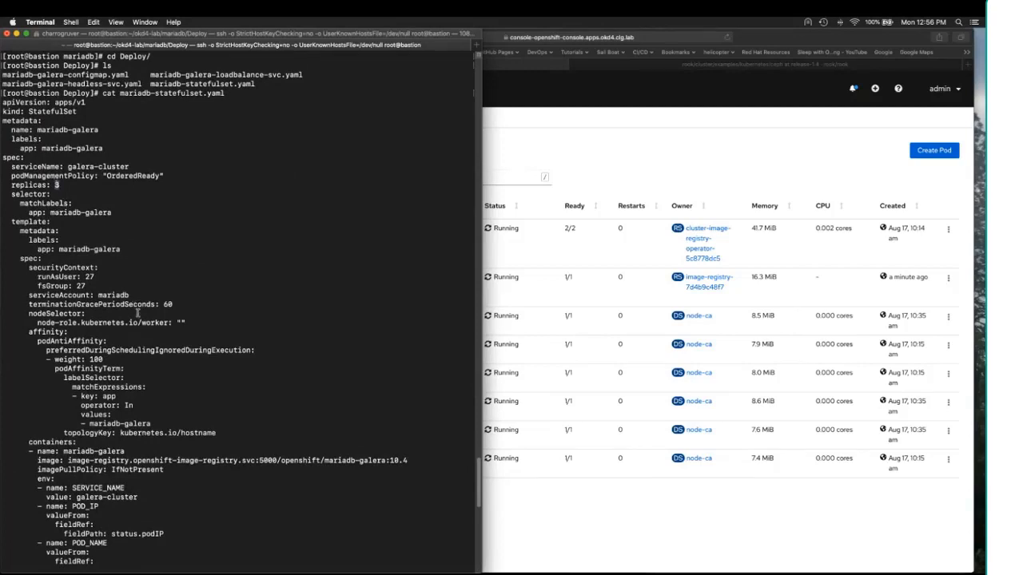
mouse_move(167, 422)
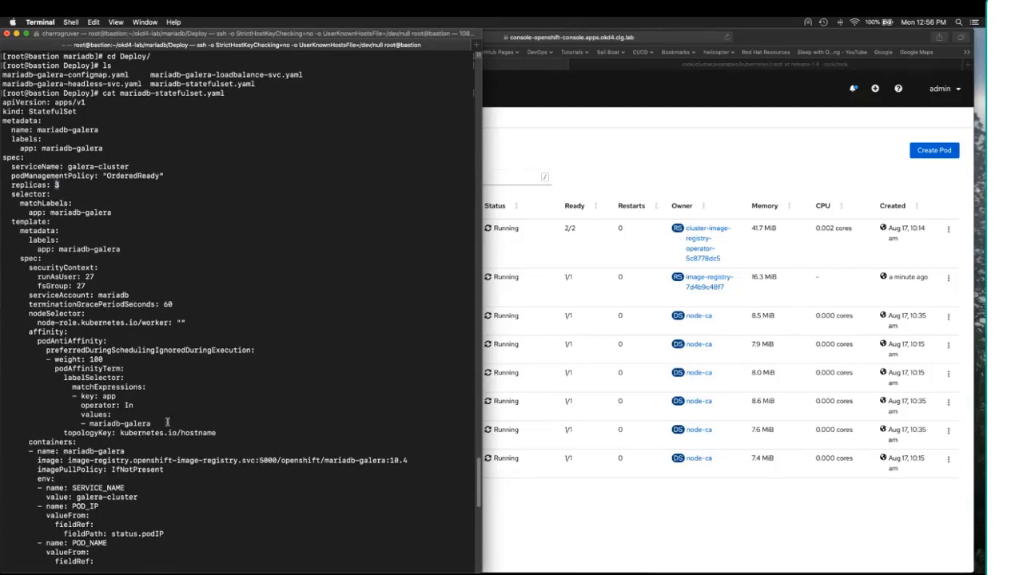
mouse_move(276, 466)
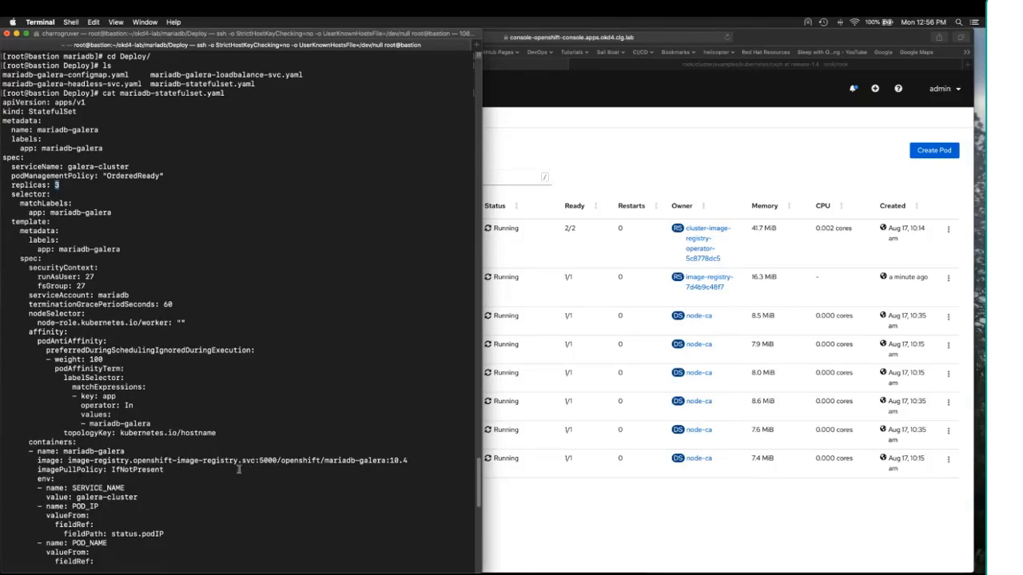
mouse_move(281, 471)
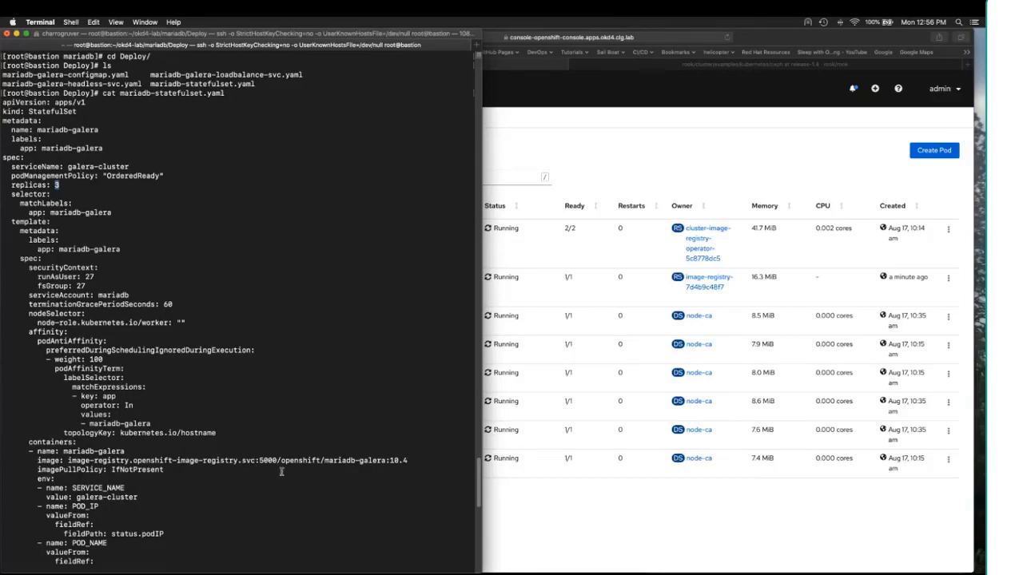
mouse_move(197, 221)
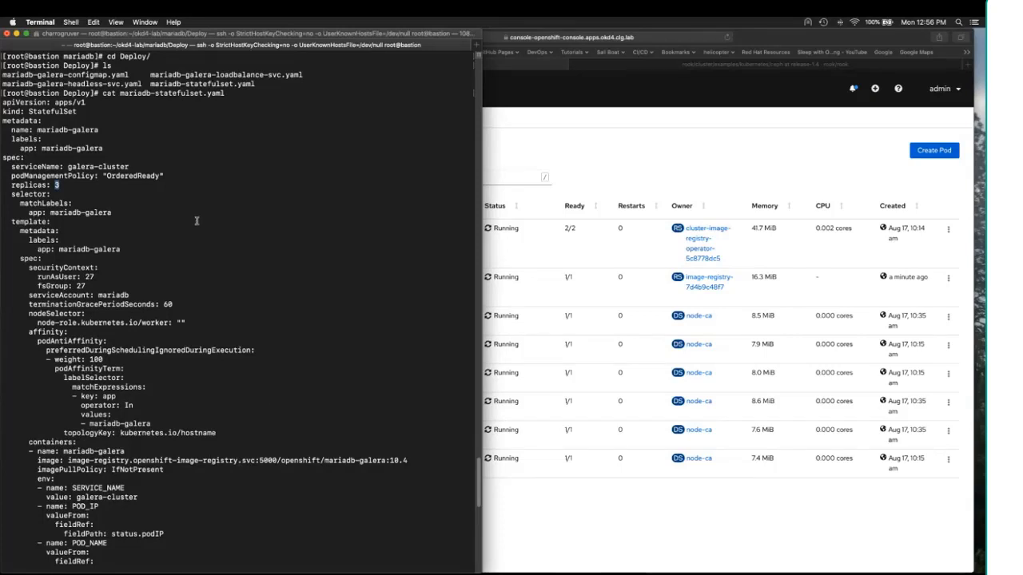
scroll(down, 3)
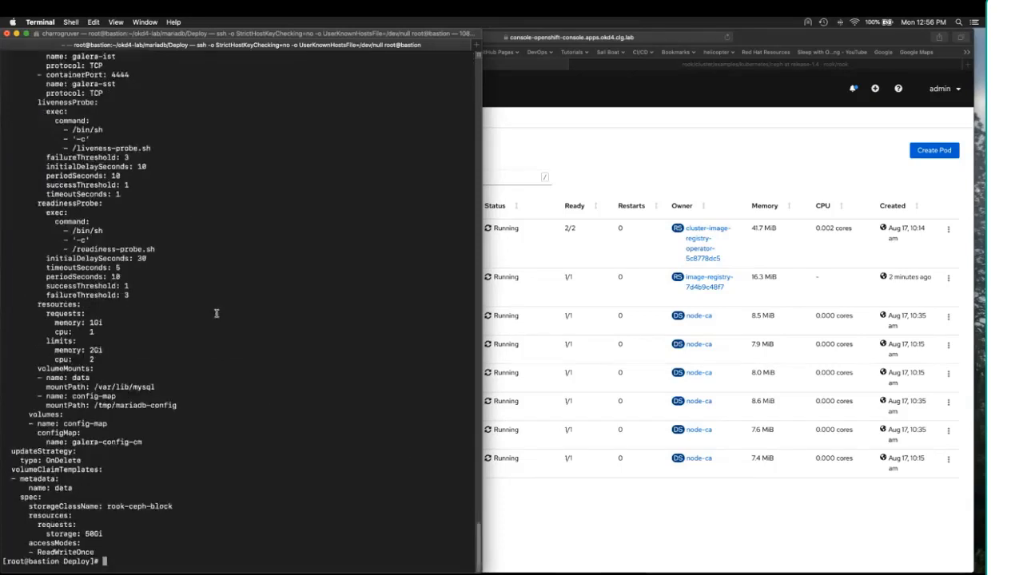
Move into the Image folder and print the MariaDB.repo file
text(cd ../)
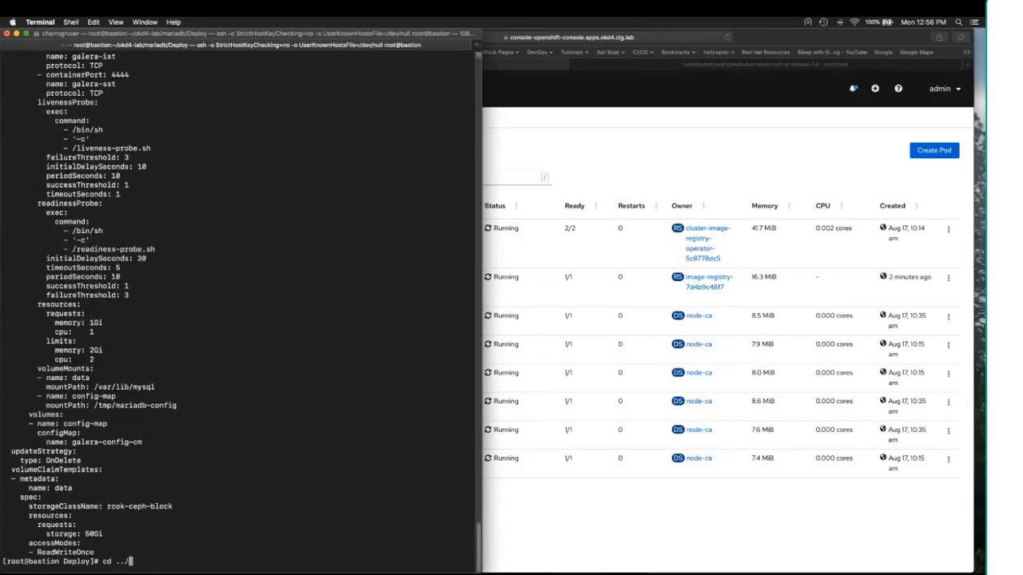
key(Return)
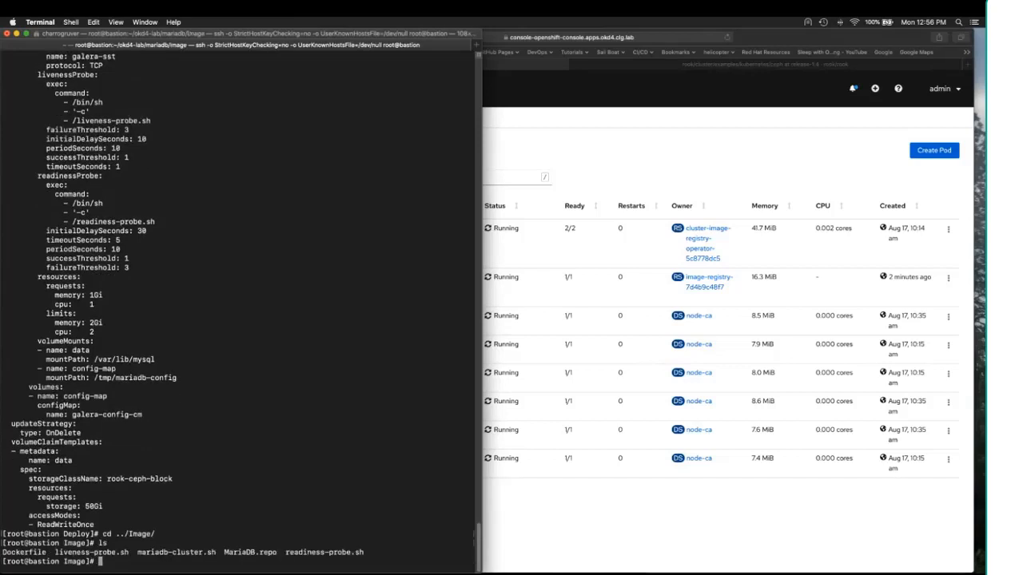
mouse_move(276, 324)
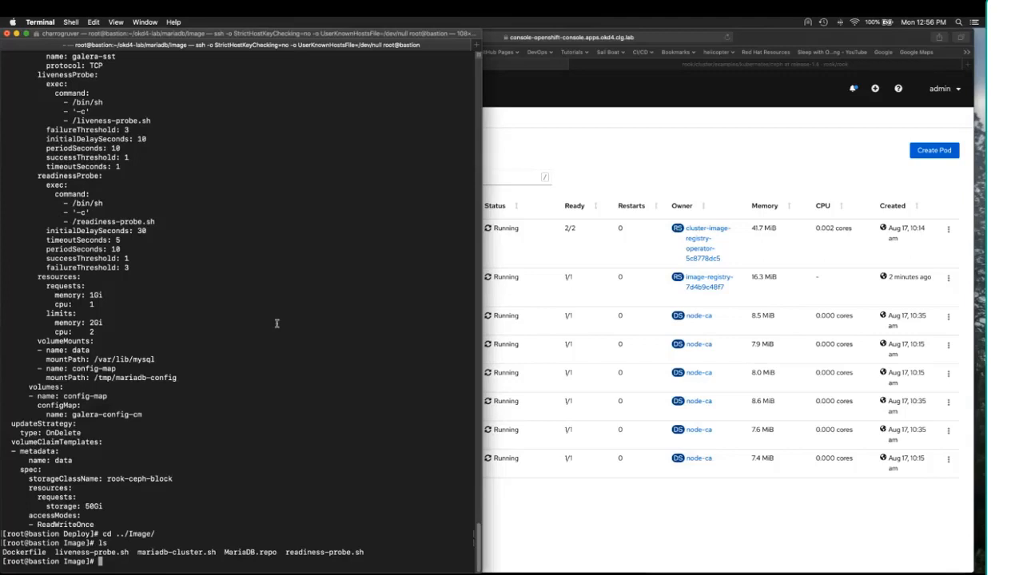
mouse_move(233, 432)
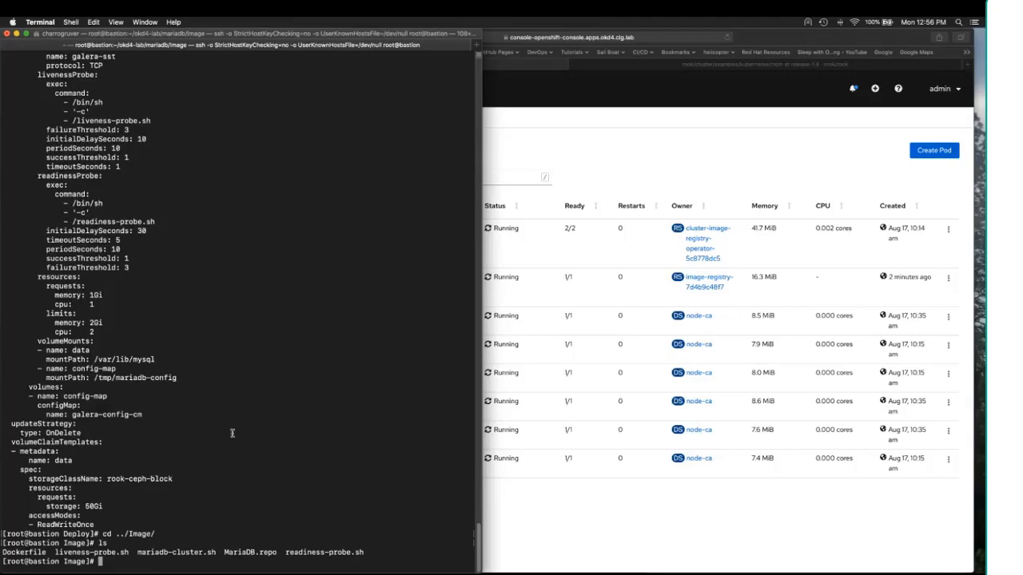
text(cat)
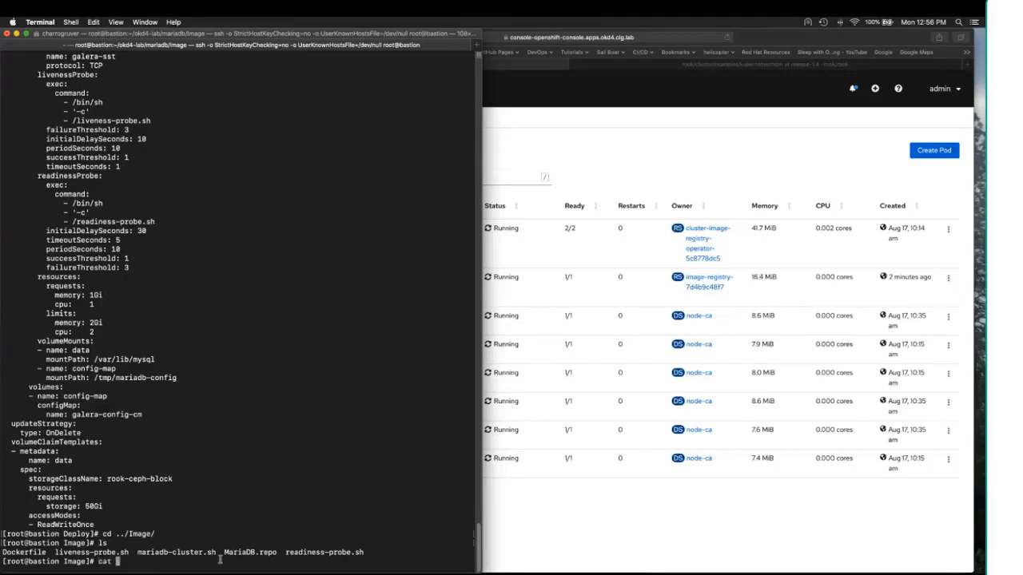
text(MariaDB.repo)
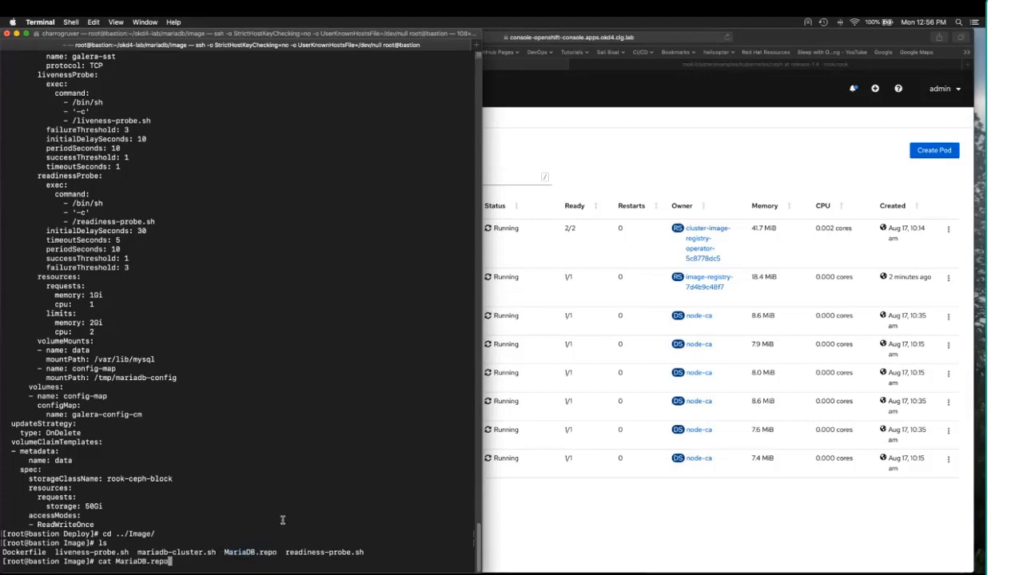
key(Return)
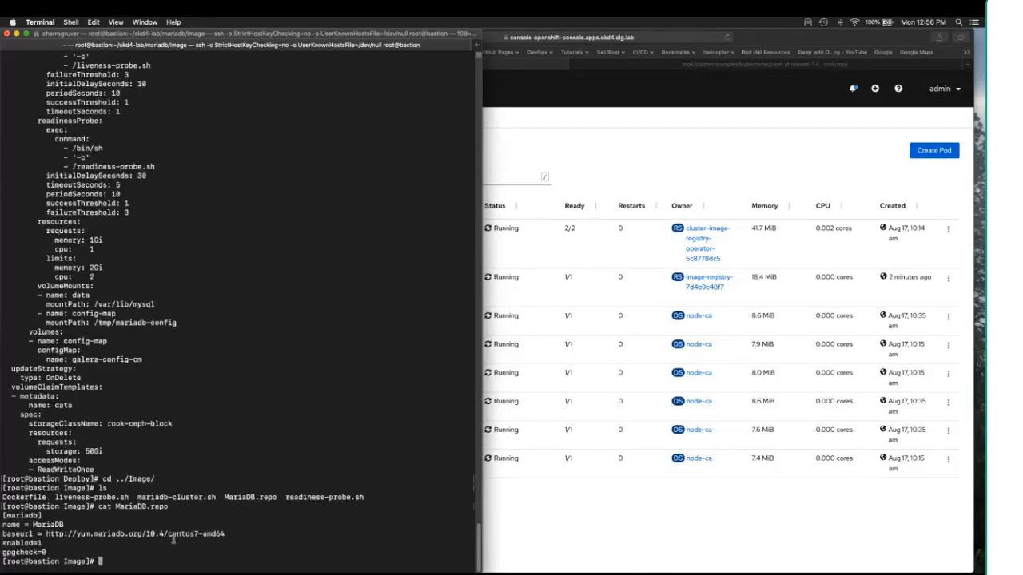
Print the Dockerfile and the mariadb-cluster.sh Galera startup script, scrolling through the output
text(cat)
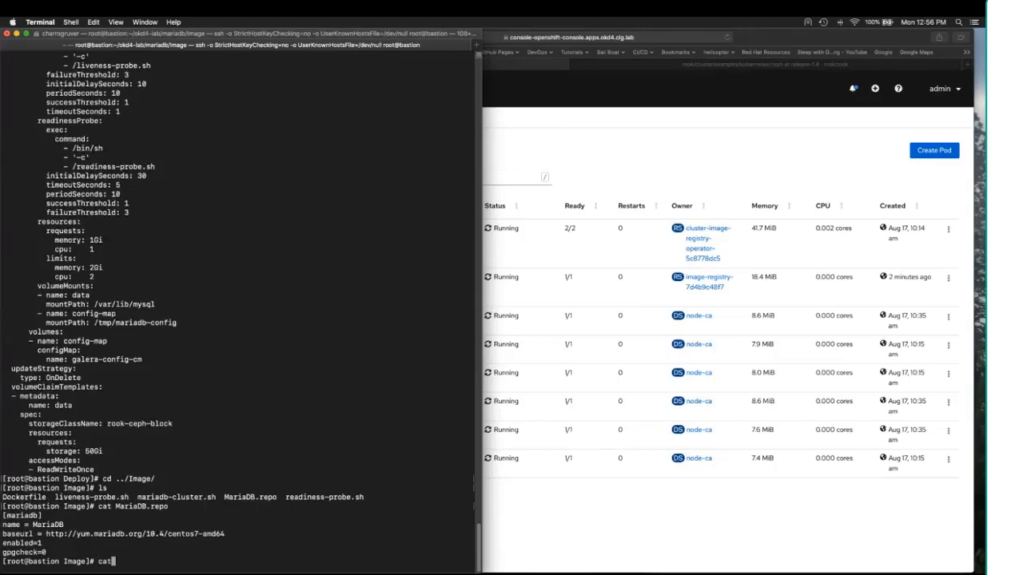
text(Dockerfile)
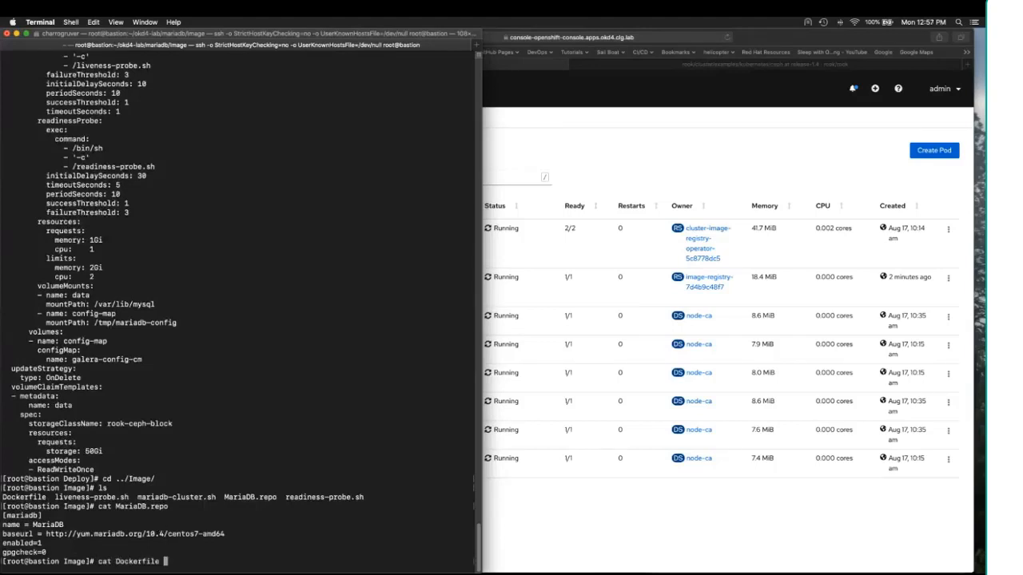
key(Return)
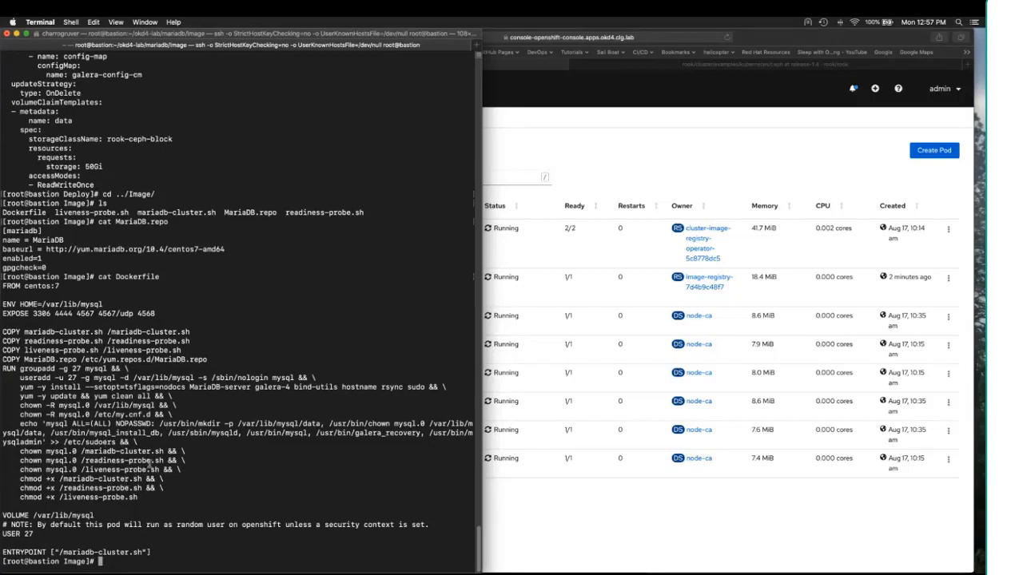
text(cat)
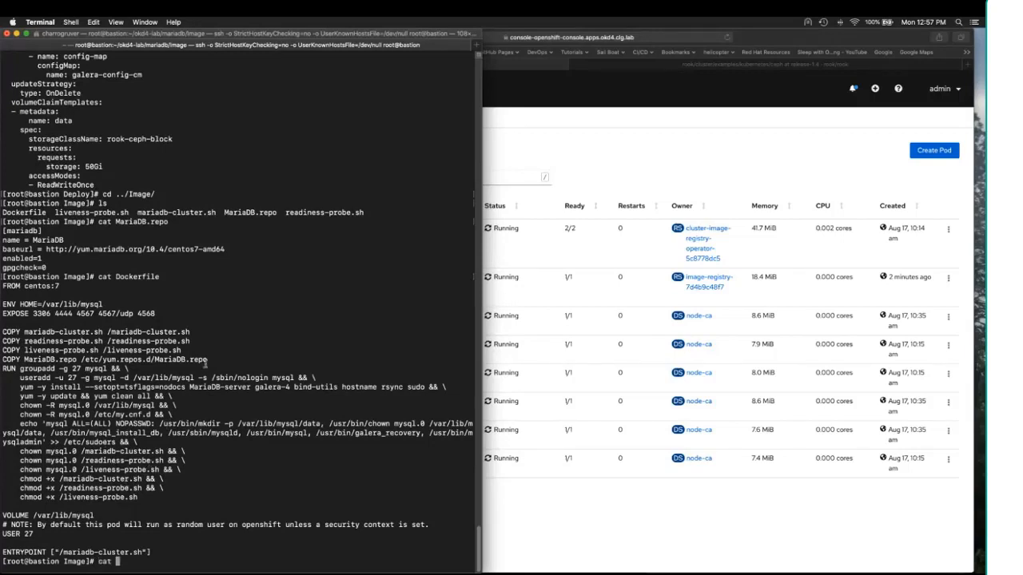
text(mariadb-cluster.sh)
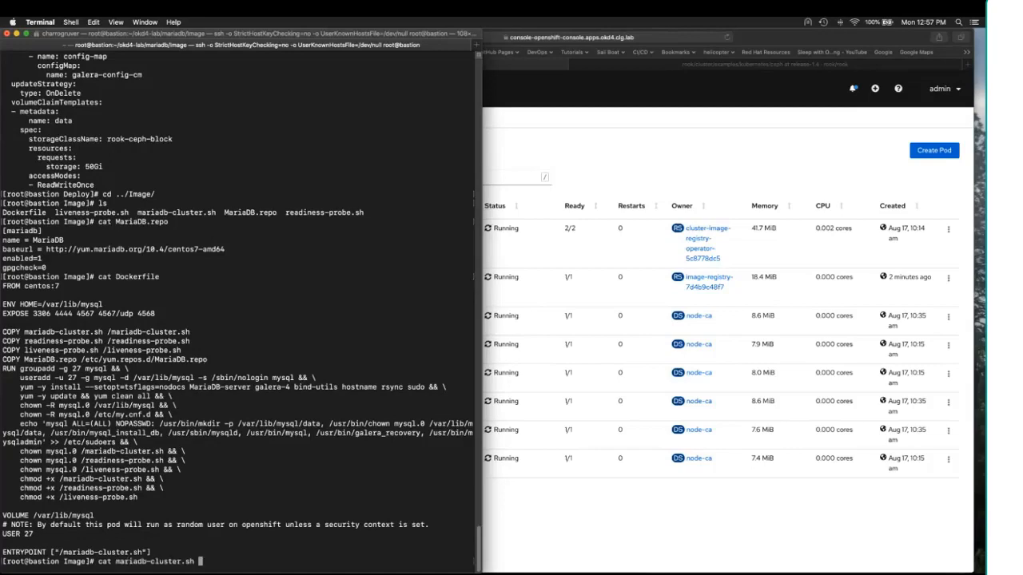
key(Return)
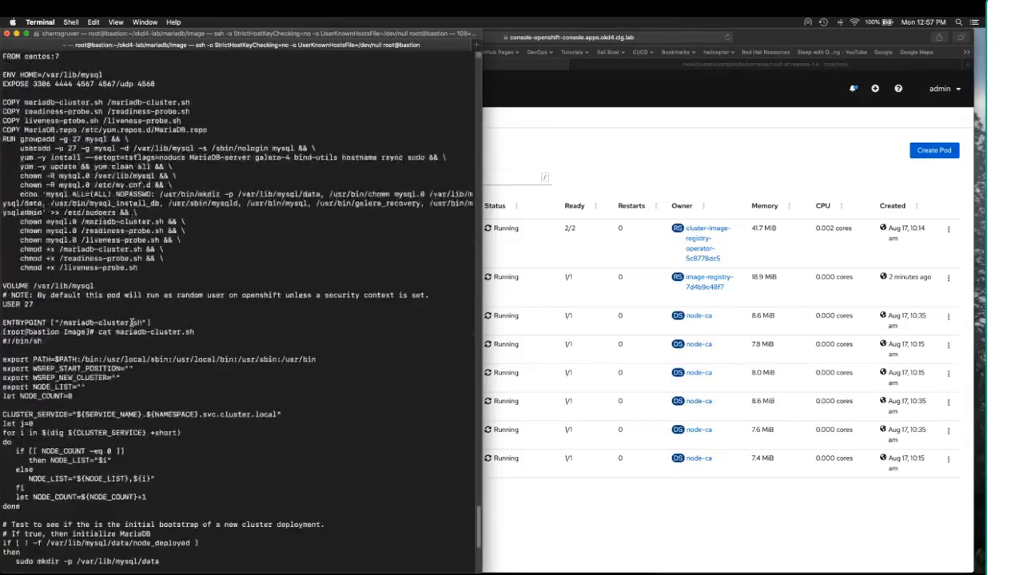
scroll(down, 3)
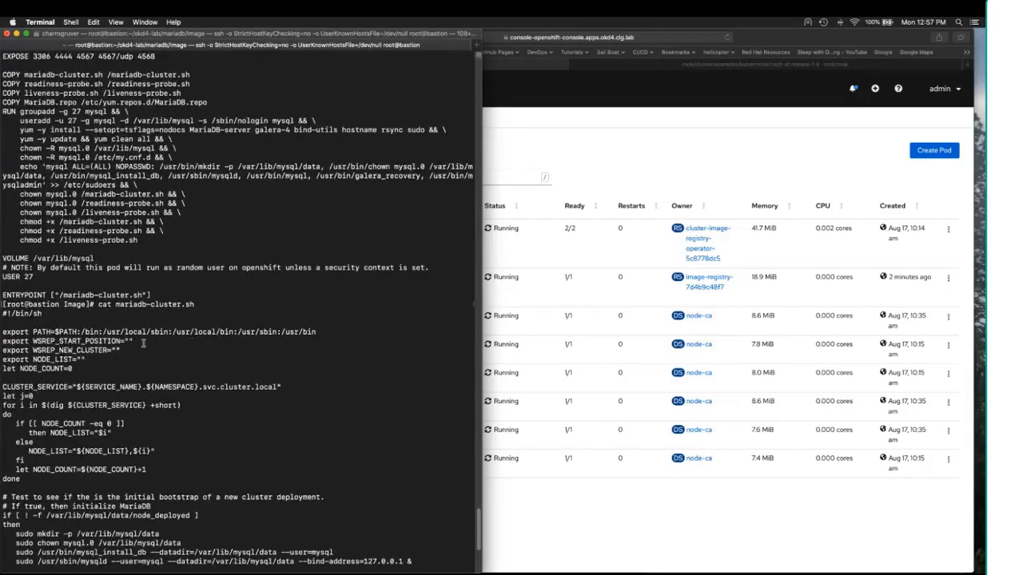
scroll(down, 3)
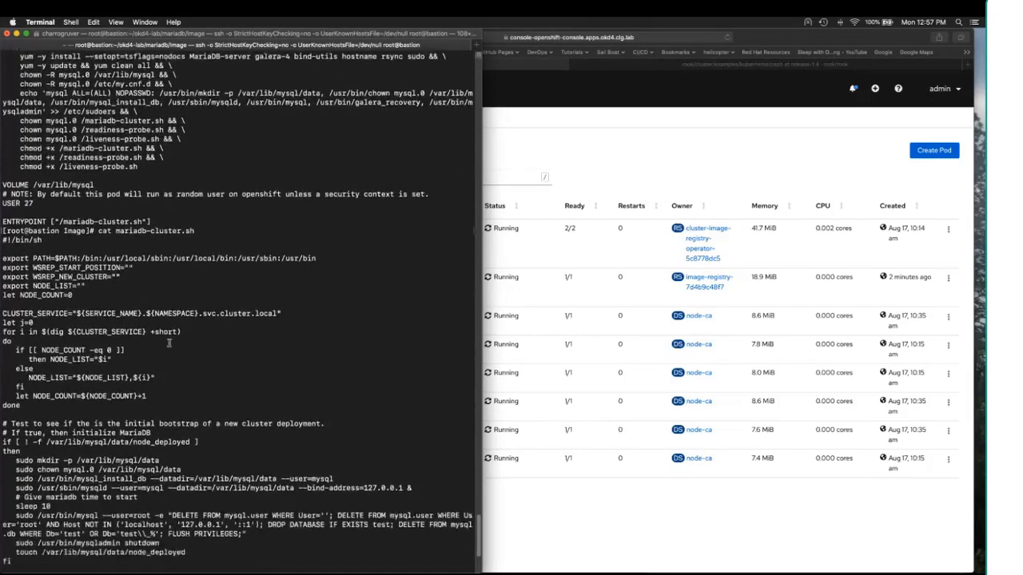
scroll(down, 3)
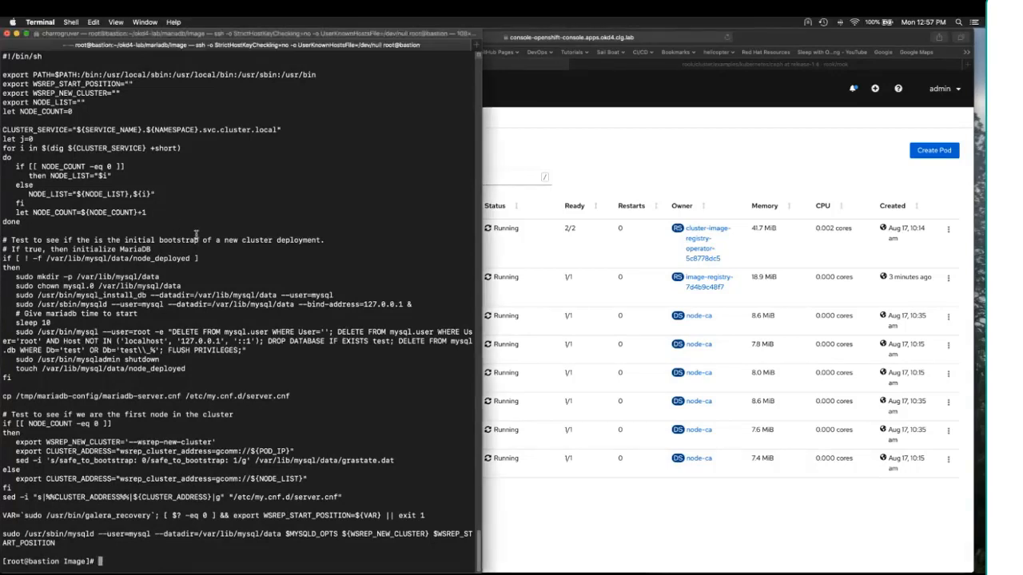
Check the oc client and server versions and show the current project
text(oc version)
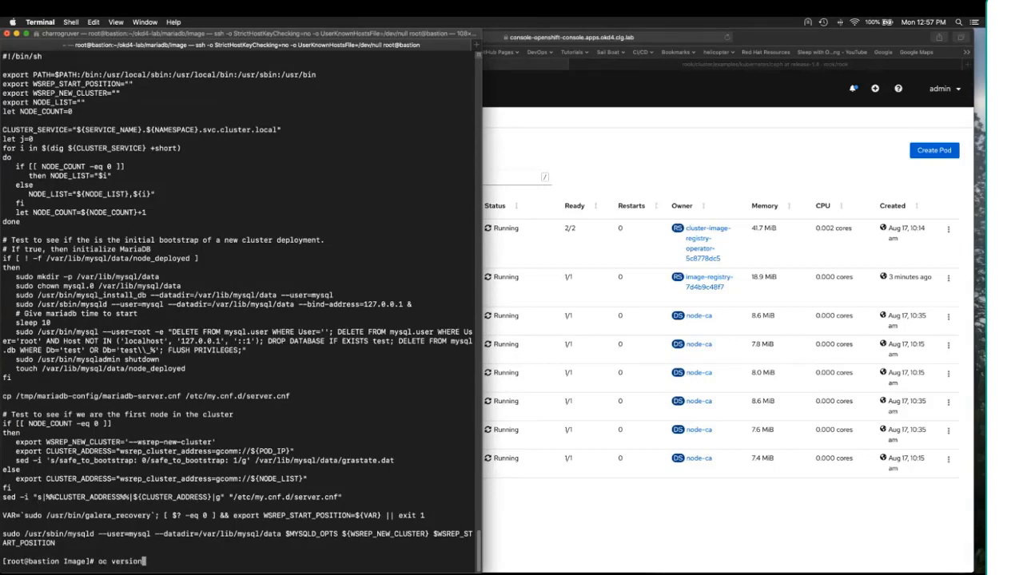
key(Return)
text(oc pro)
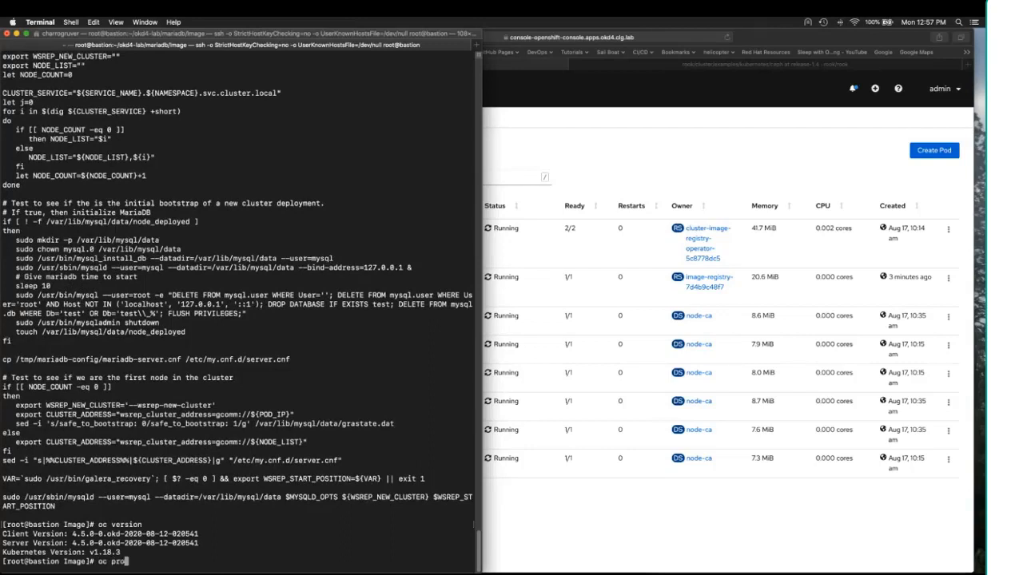
key(Return)
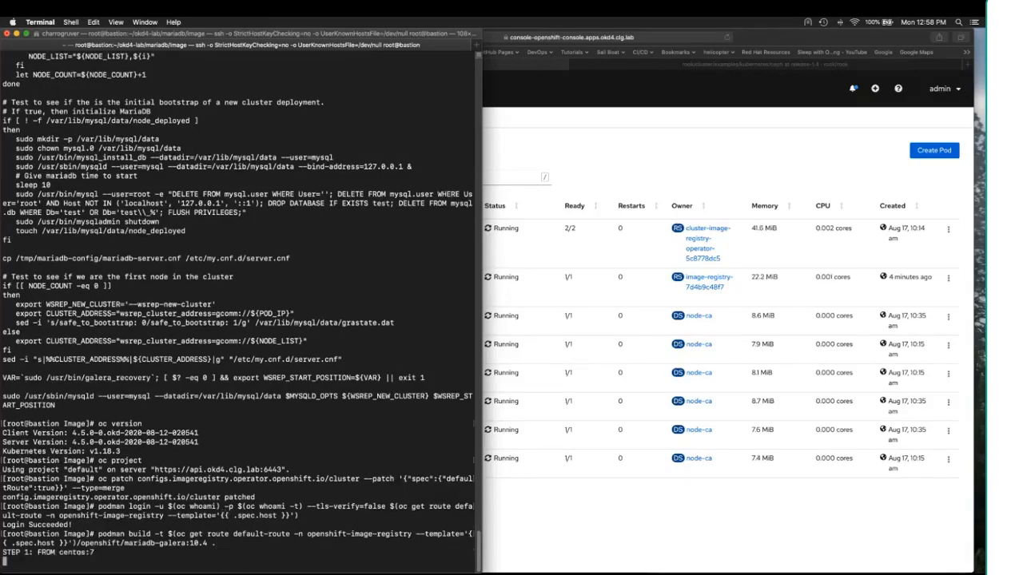
Scroll through the finished image build and push output, then move into ../Deploy
scroll(down, 3)
text(podman push $(oc get route default-route -n openshift-image-registry --template='{{ .spec.host }}')/openshift/mariadb-galera:10.4 --tls-verify=false)
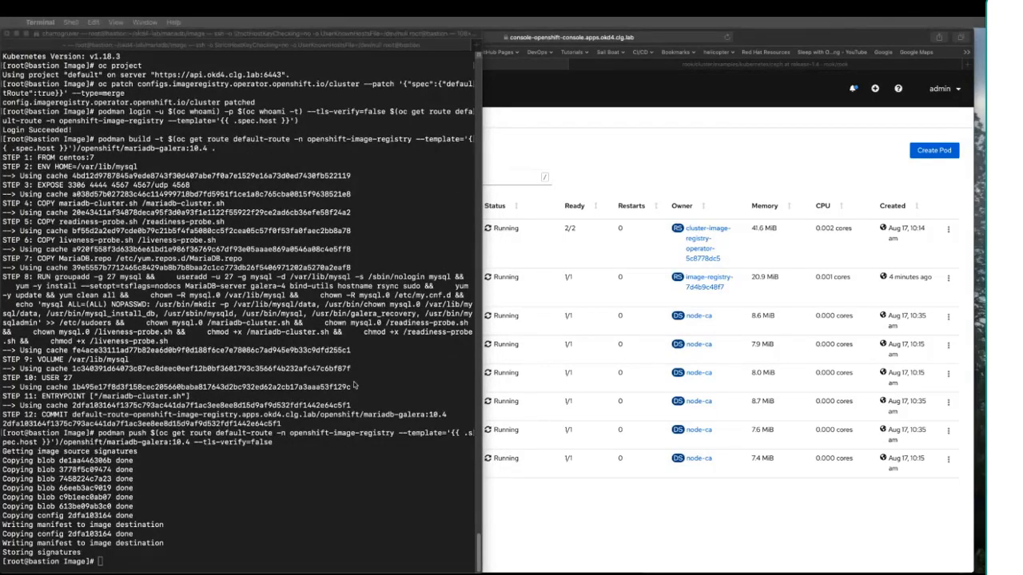
text(cd ../Deploy)
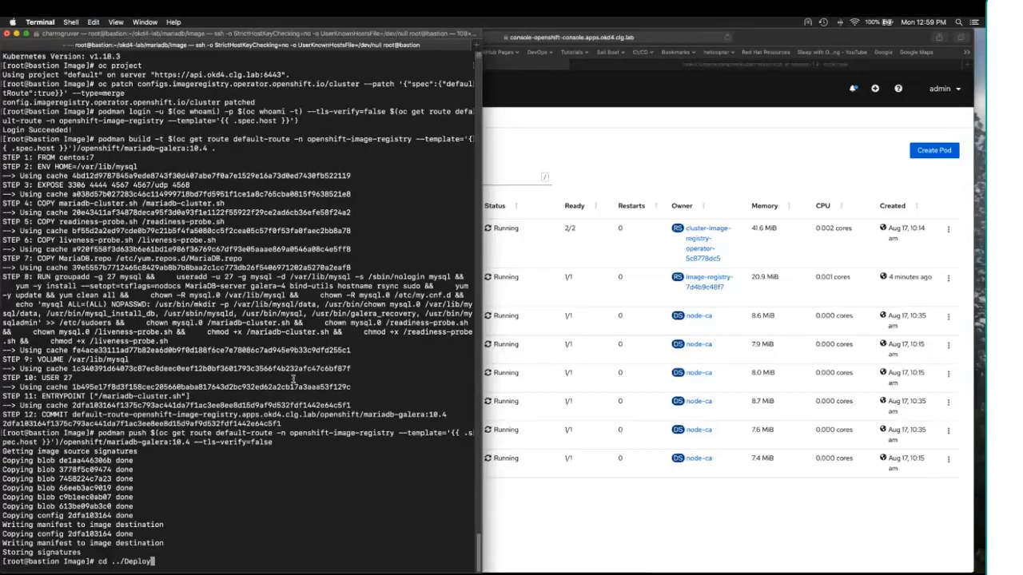
key(Return)
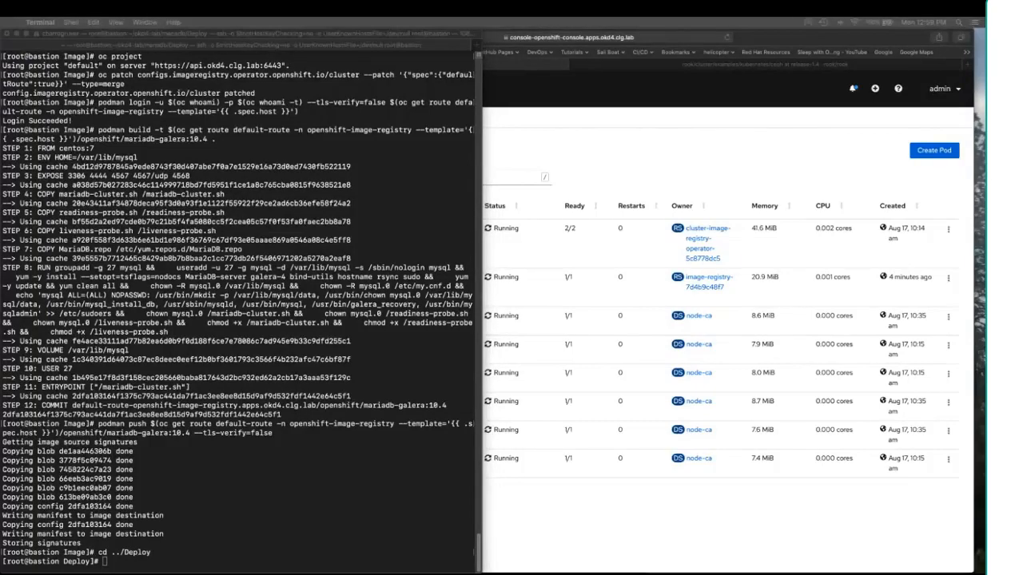
Create project mariadb-galera and a mariadb service account granted anyuid, then apply the Galera configmap
text(oc new-project mariadb-galera)
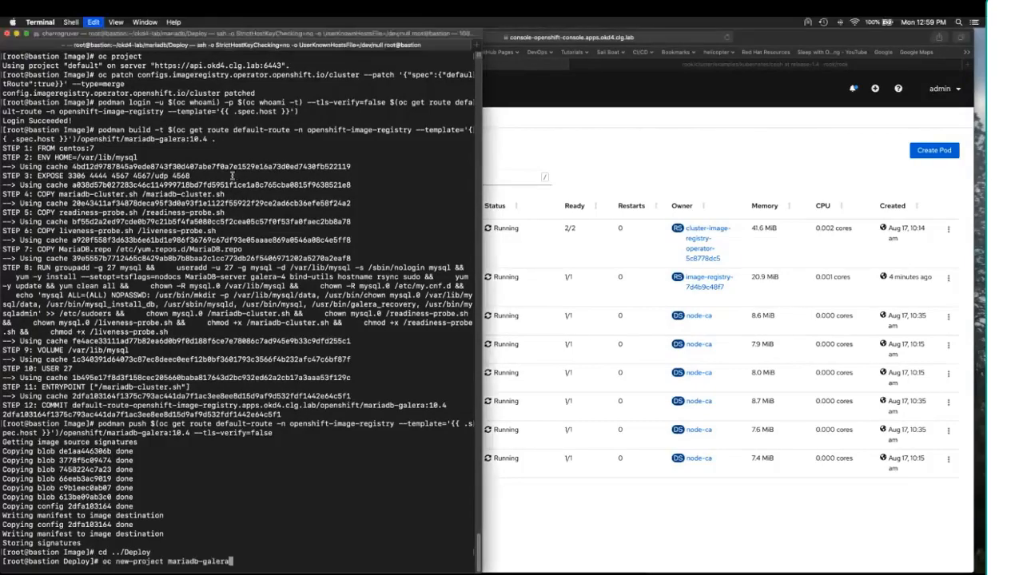
key(Return)
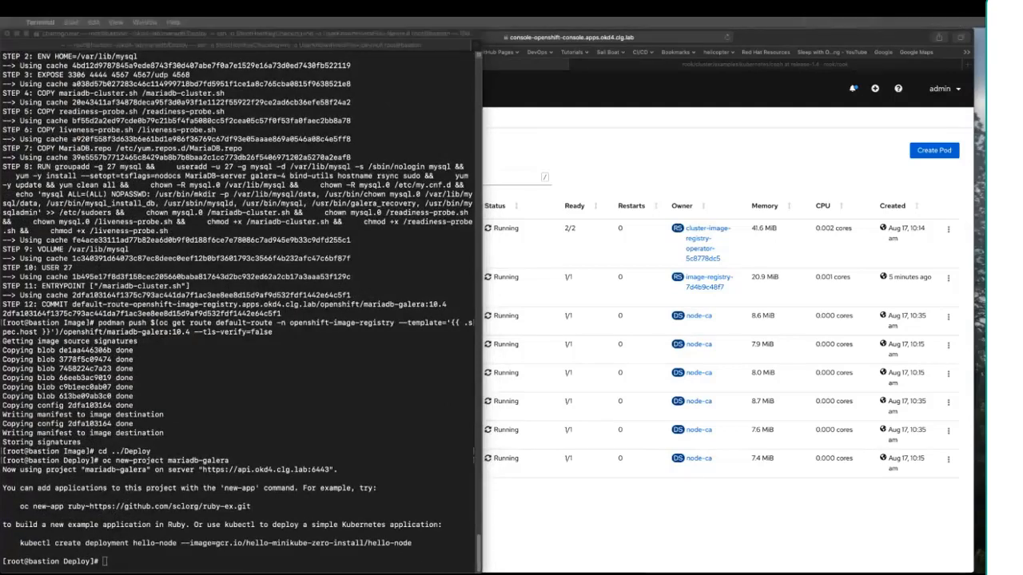
text(oc create sa mariadb -n mariadb-galera)
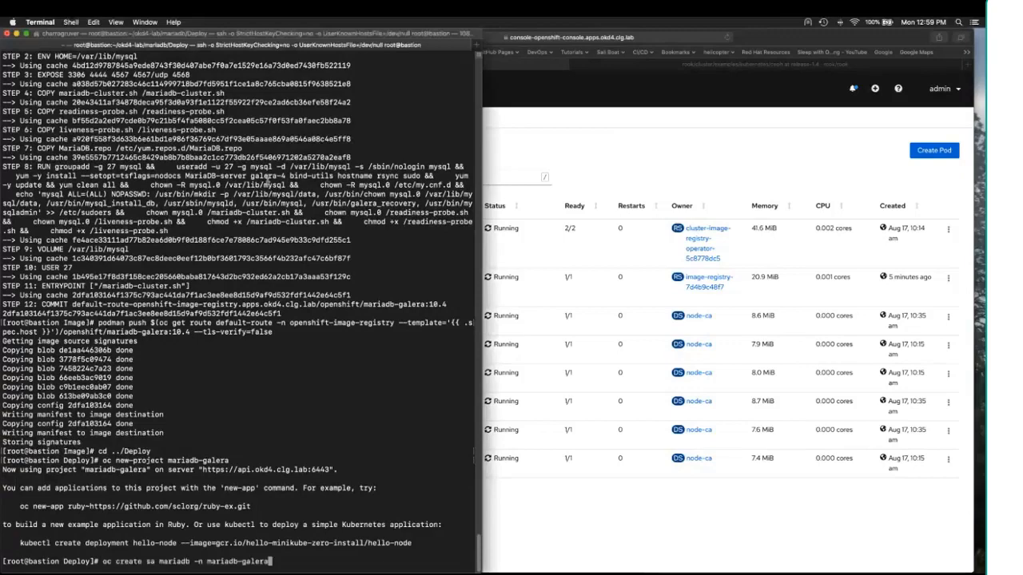
key(Return)
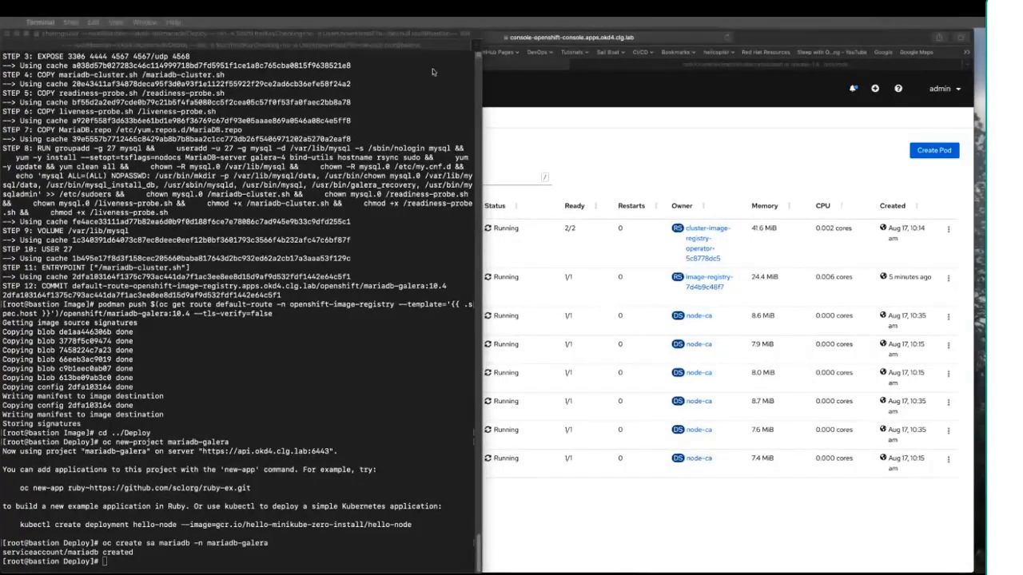
text(oc adm policy add-scc-to-user anyuid -z mariadb -n mariadb-galera)
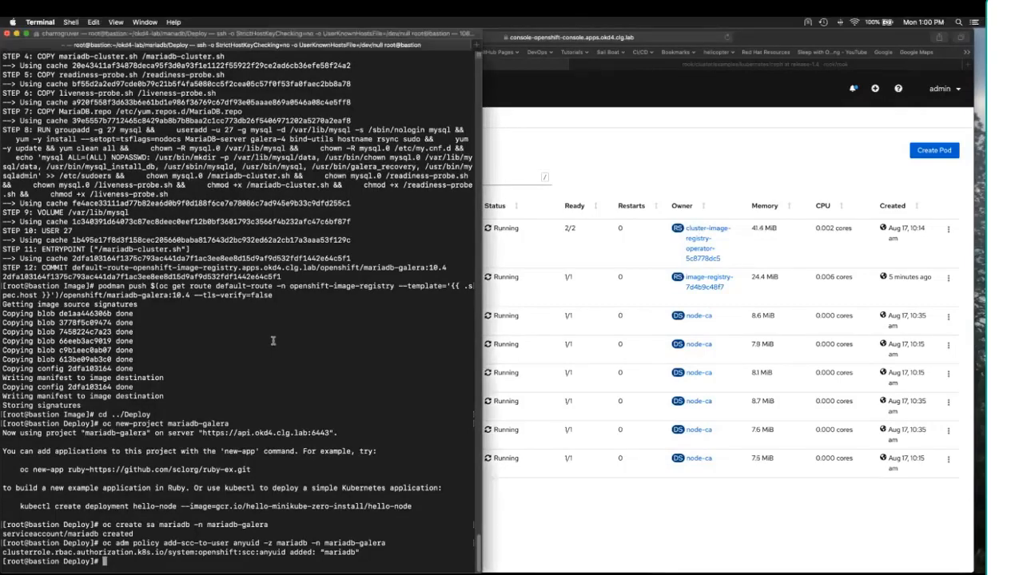
text(oc apply -f mariadb-galera-configmap.yaml -n mariadb-galera)
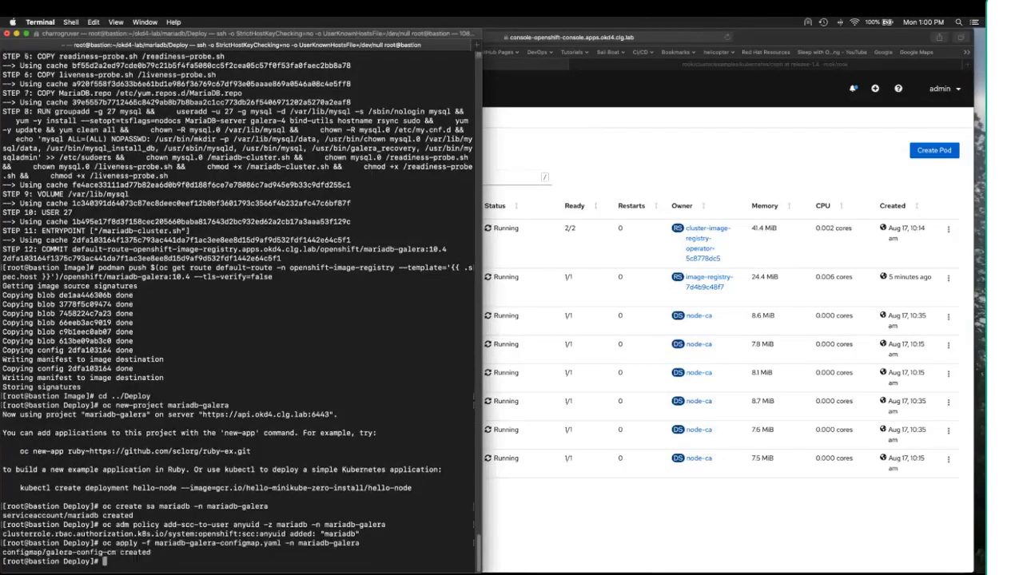
Print mariadb-galera-configmap.yaml to show the galera-config-cm server settings
text(cat)
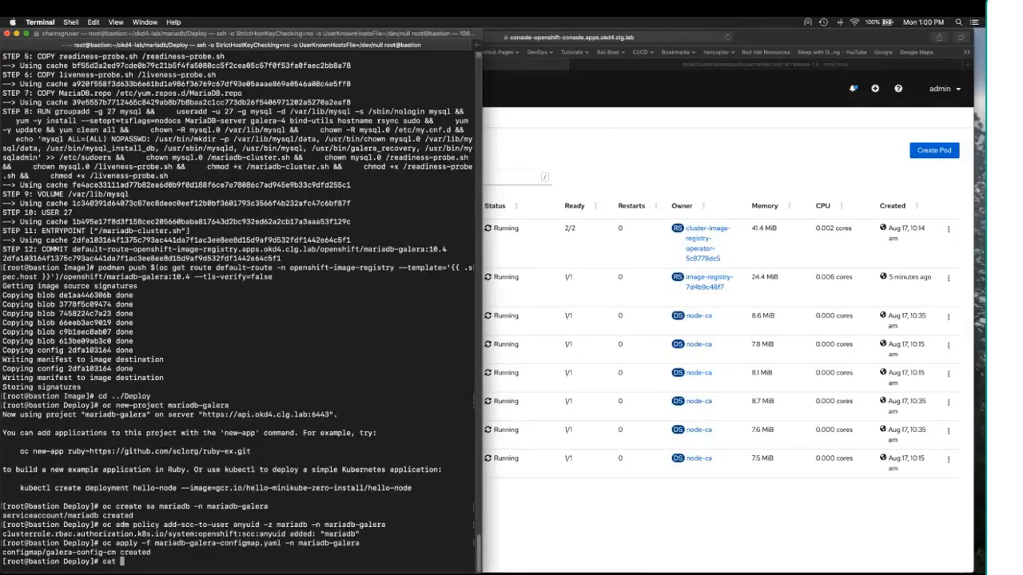
text(mariadb-galera-configmap.yaml)
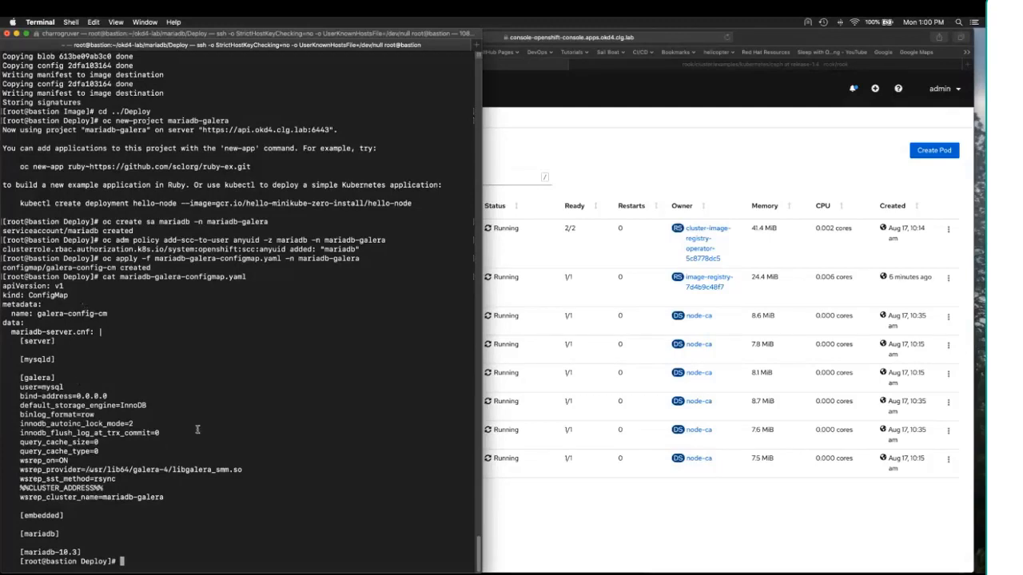
mouse_move(238, 442)
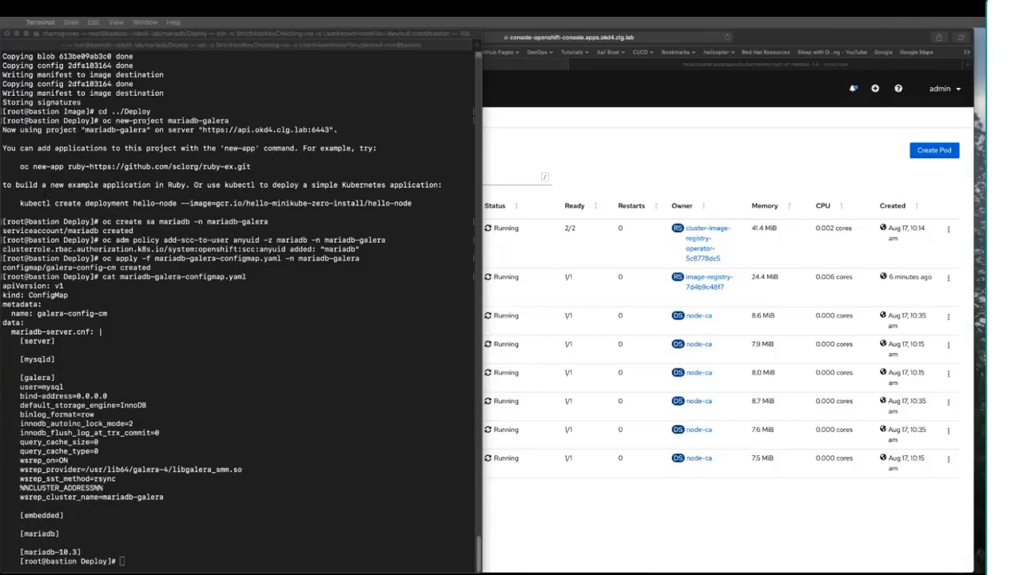
Apply the headless service manifest, cat it, then apply mariadb-statefulset.yaml in mariadb-galera
text(oc apply -f mariadb-galera-headless-svc.yaml -n mariadb-galera)
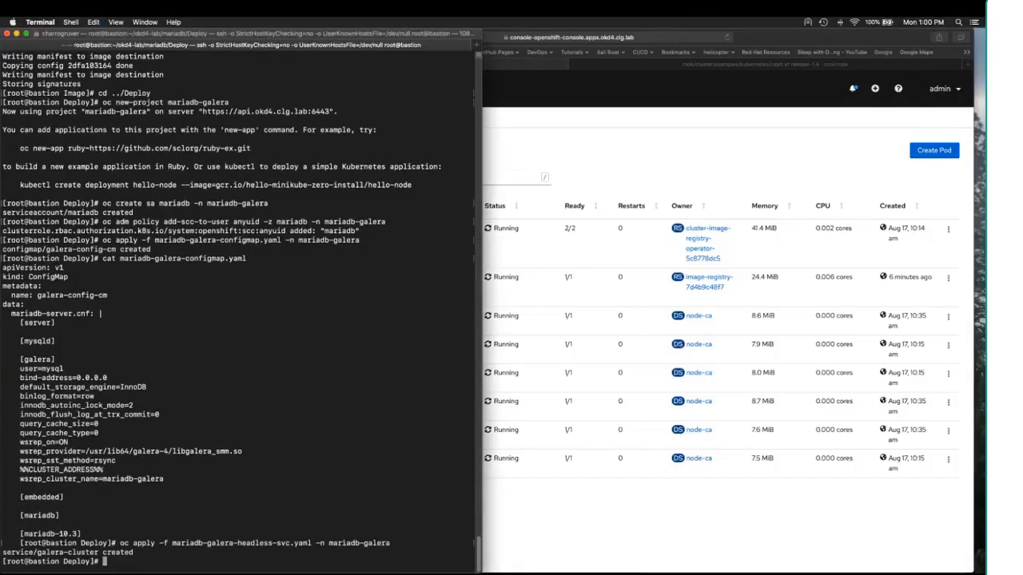
text(cat)
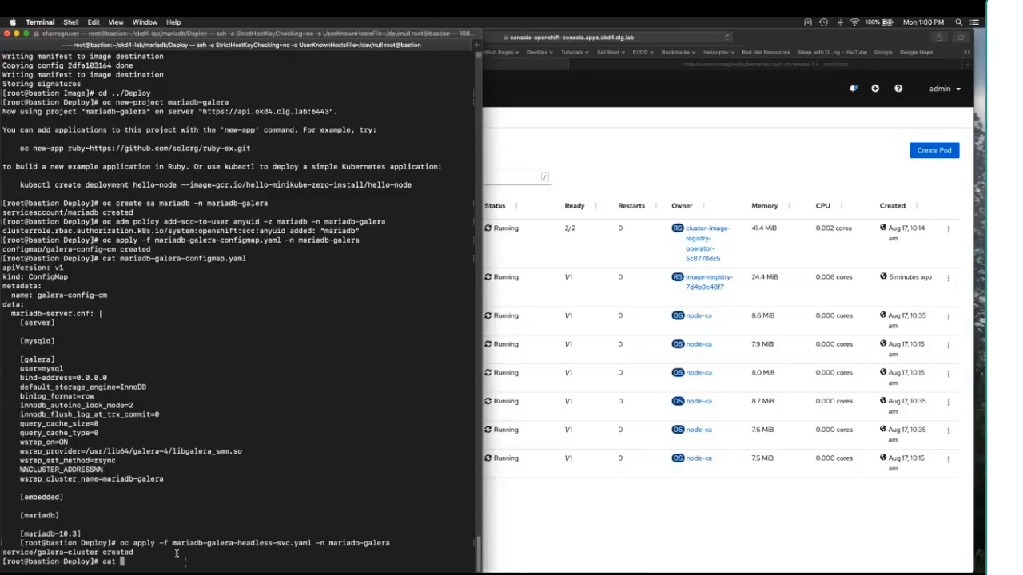
double_click(240, 542)
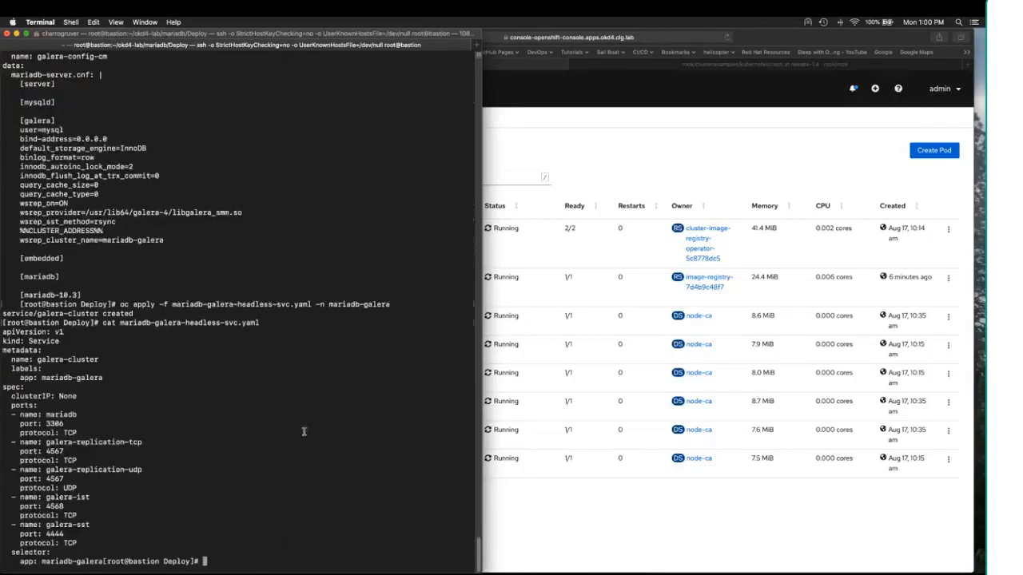
mouse_move(270, 406)
text(oc apply -f mariadb-galera-loadbalance-svc.yaml -n mariadb-galera)
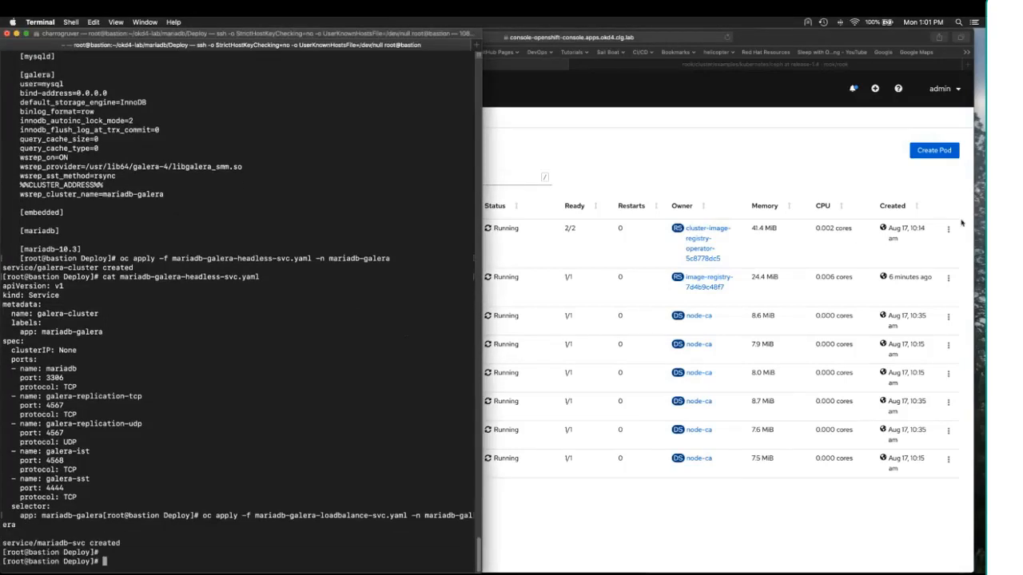
mouse_move(288, 344)
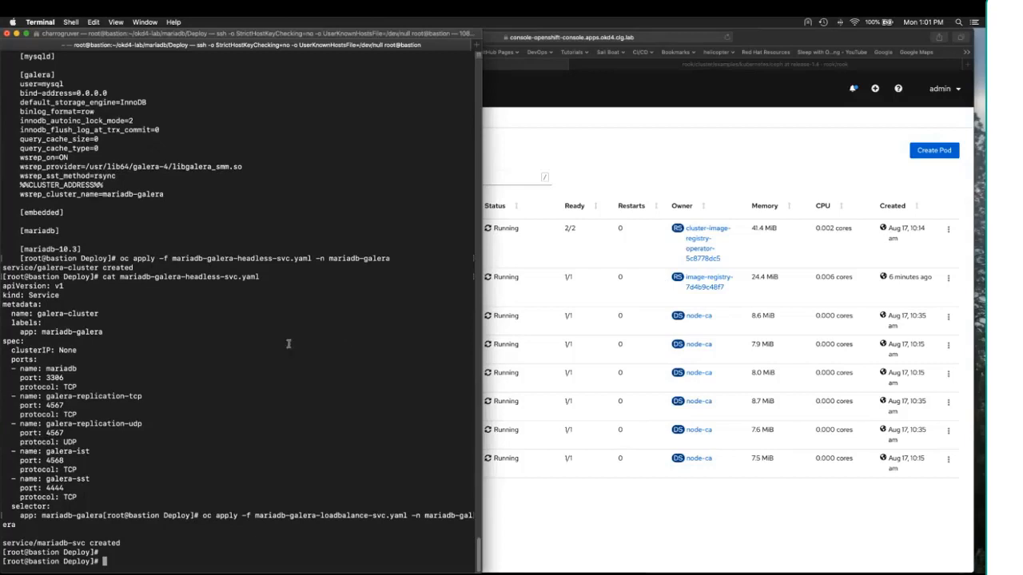
text(oc apply -f mariadb-statefulset.yaml -n mariadb-galera)
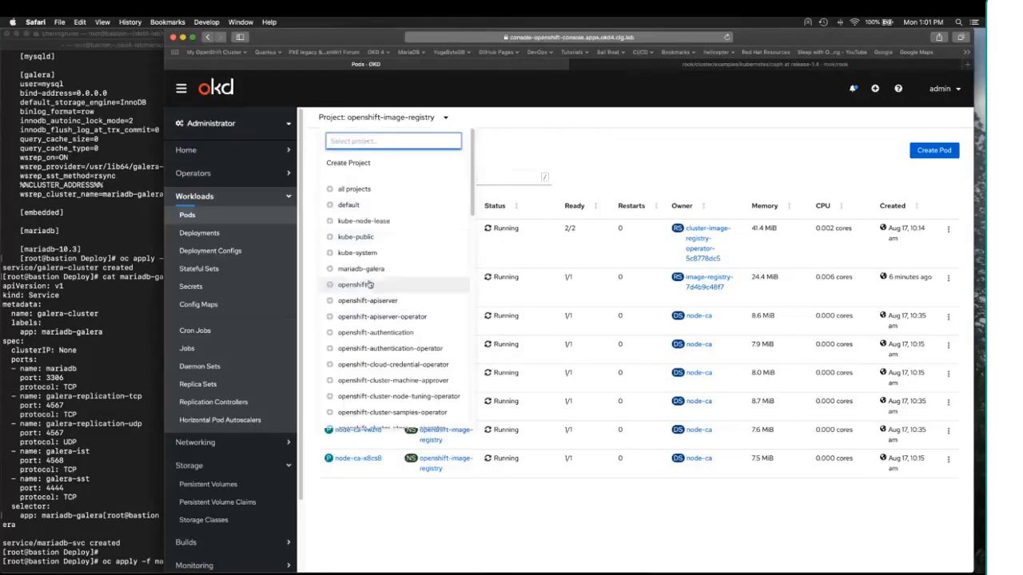
Switch the console to the mariadb-galera project to see mariadb-galera-0 Pending
click(360, 268)
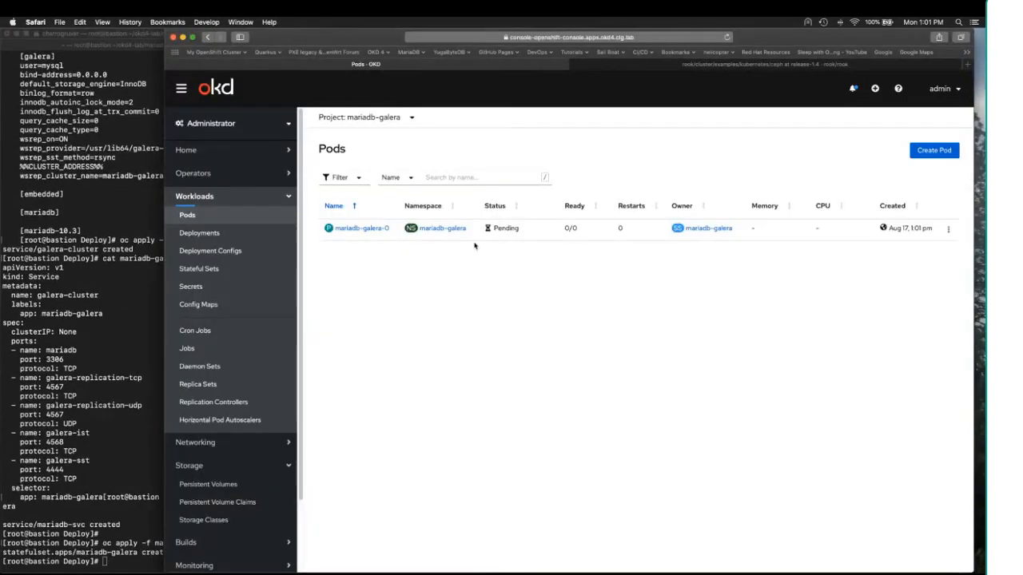
mouse_move(439, 276)
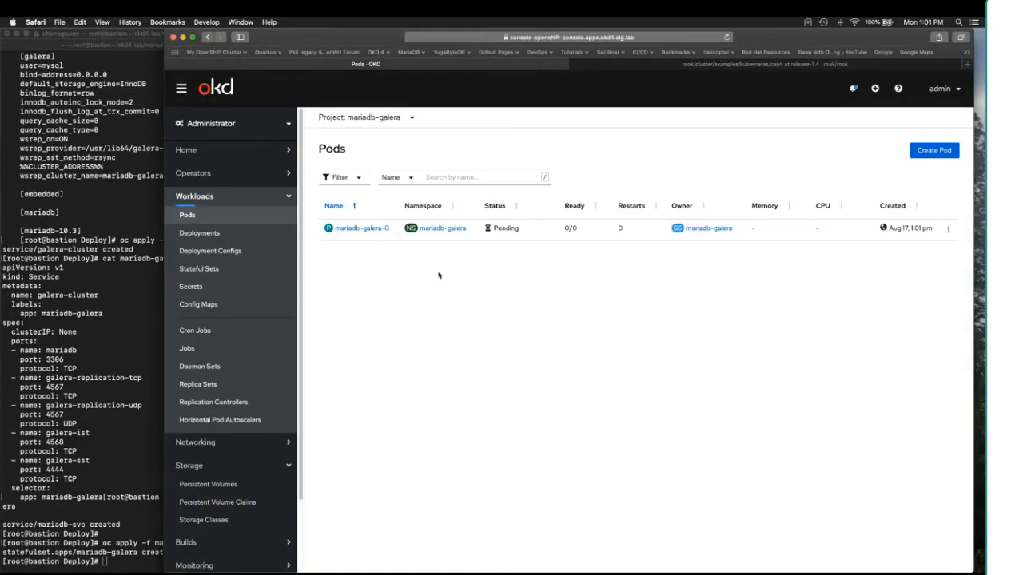
mouse_move(501, 315)
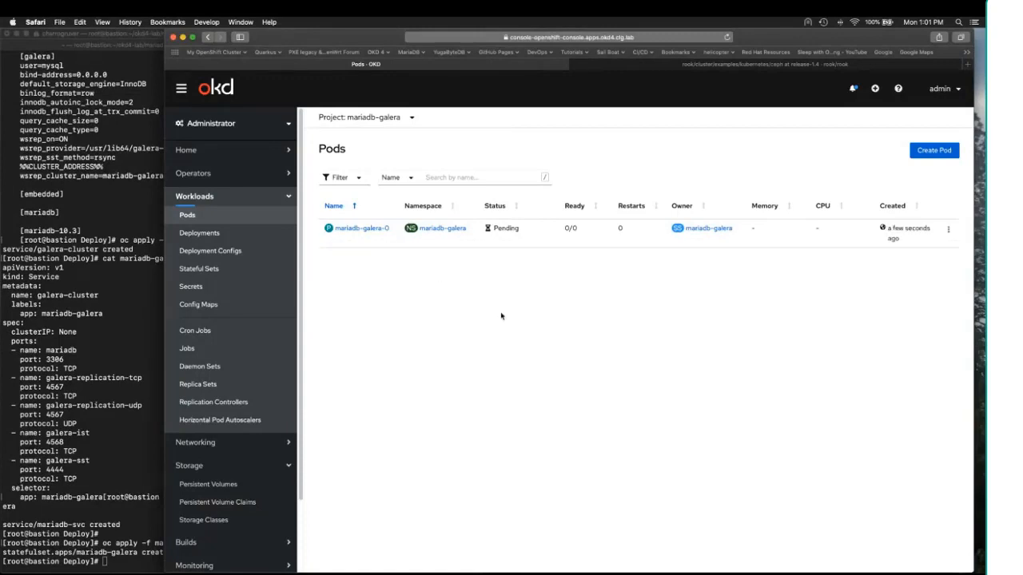
mouse_move(209, 484)
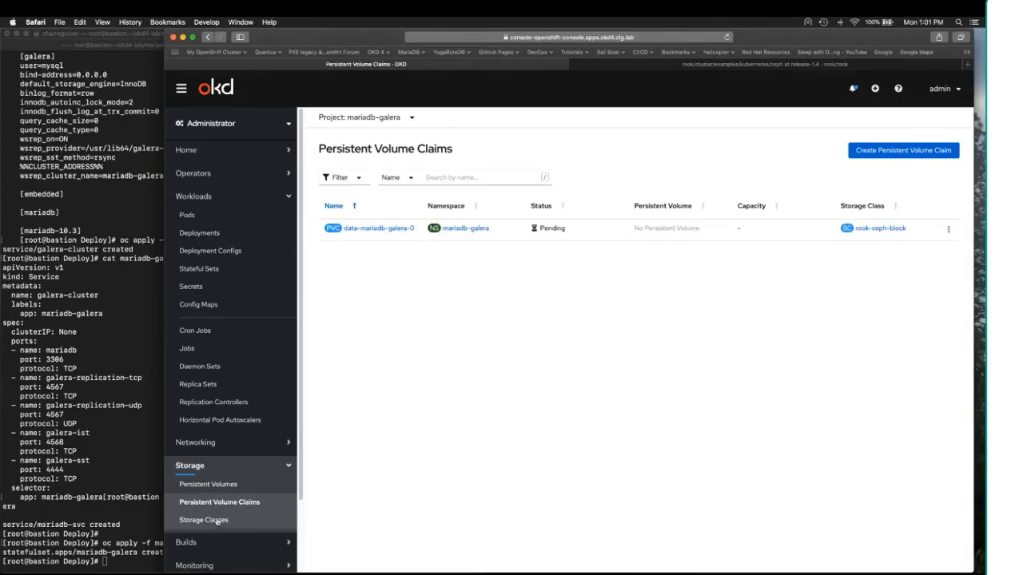
Browse storage classes, claims and volumes to confirm the 50Gi rook-ceph-block binding, then view pods
click(204, 520)
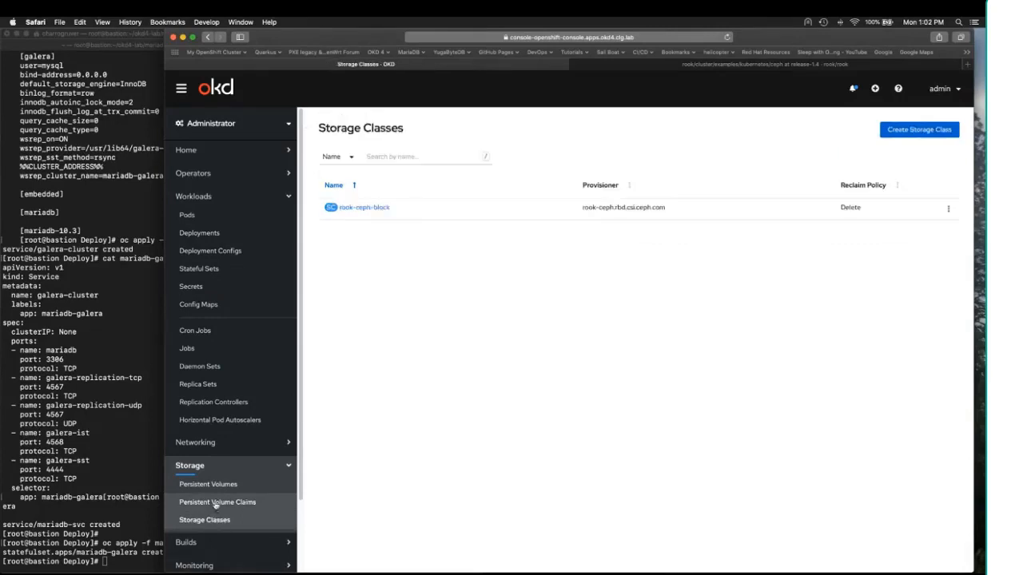
click(217, 502)
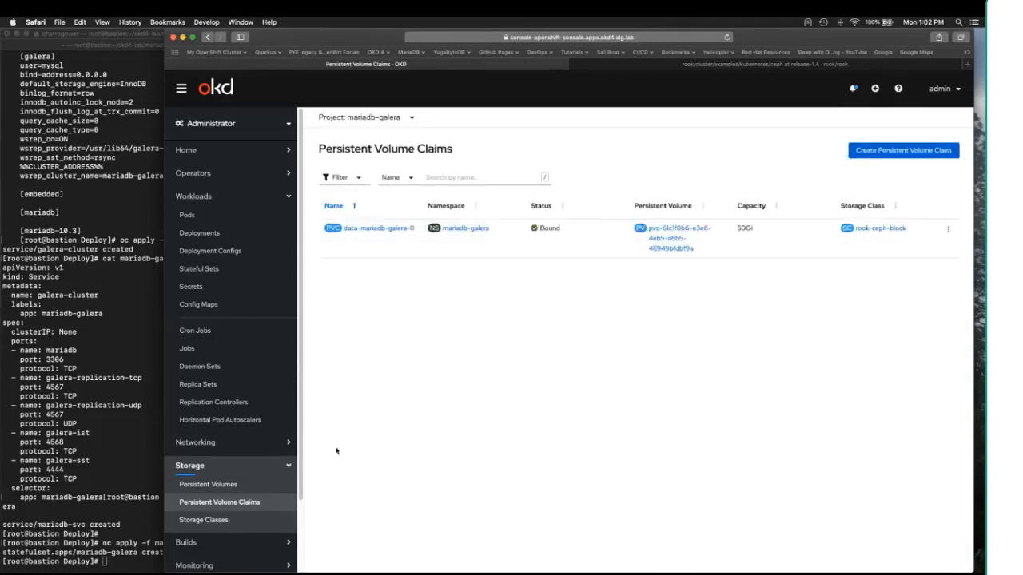
click(207, 483)
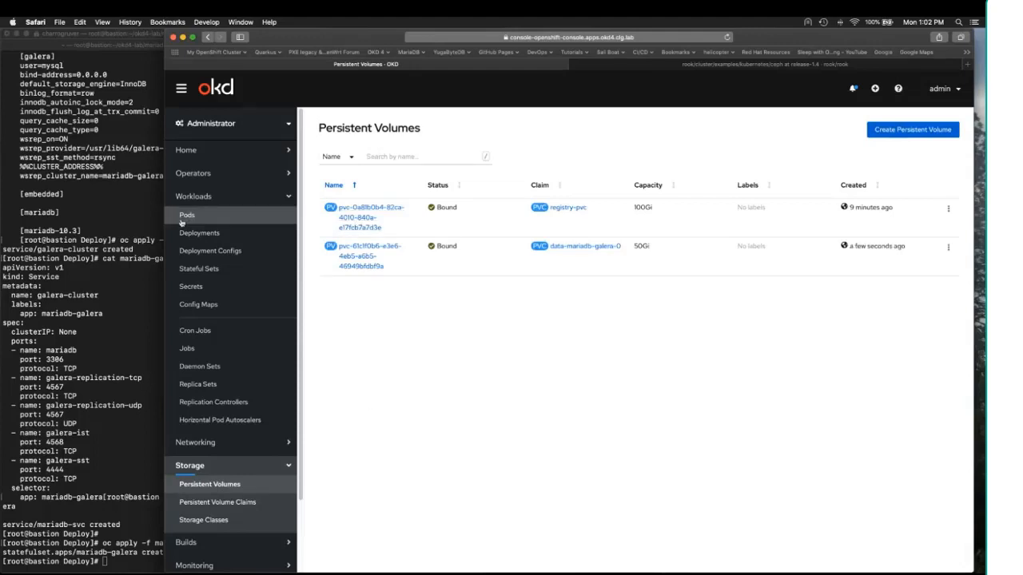
click(187, 215)
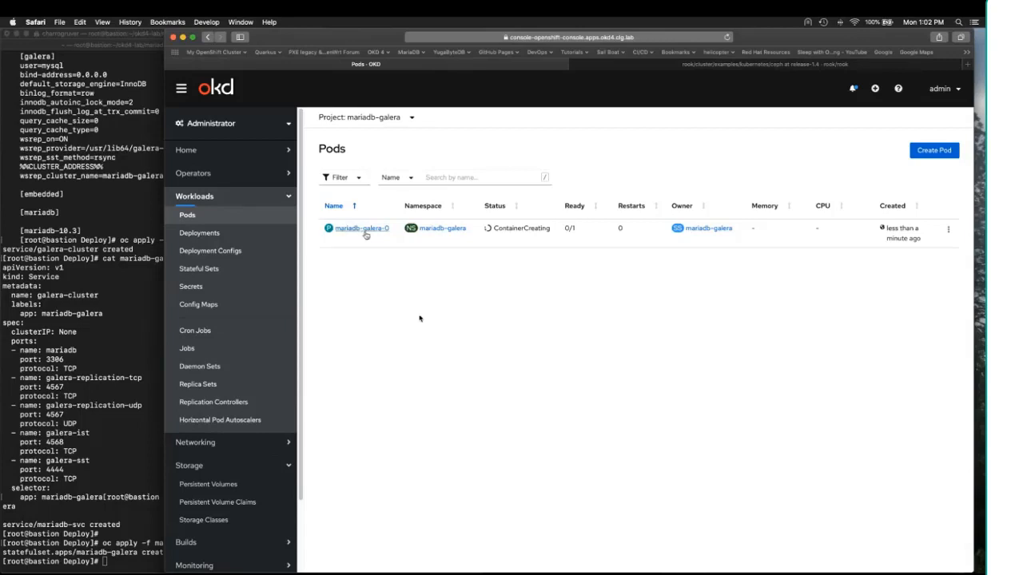
mouse_move(448, 269)
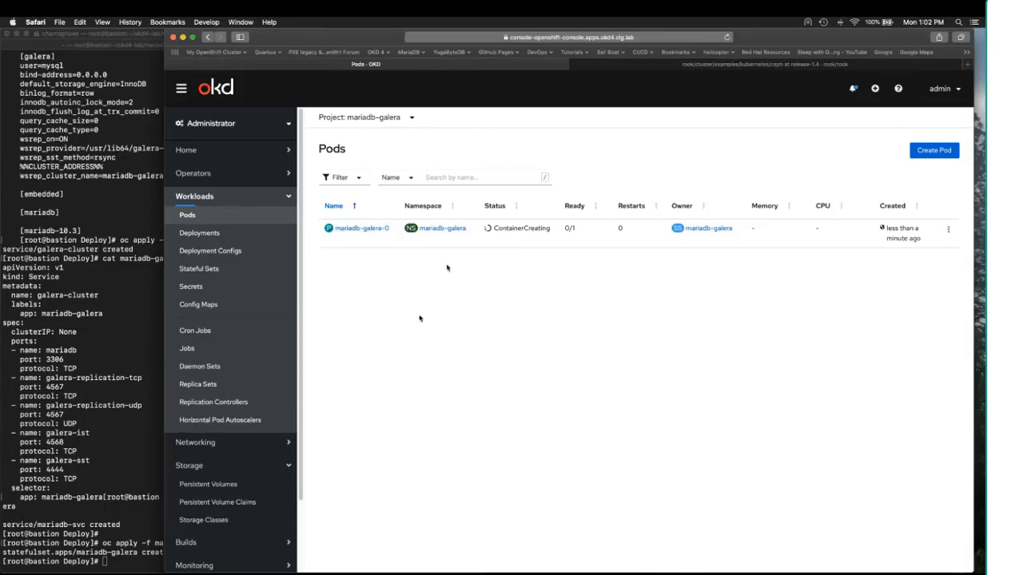
mouse_move(417, 276)
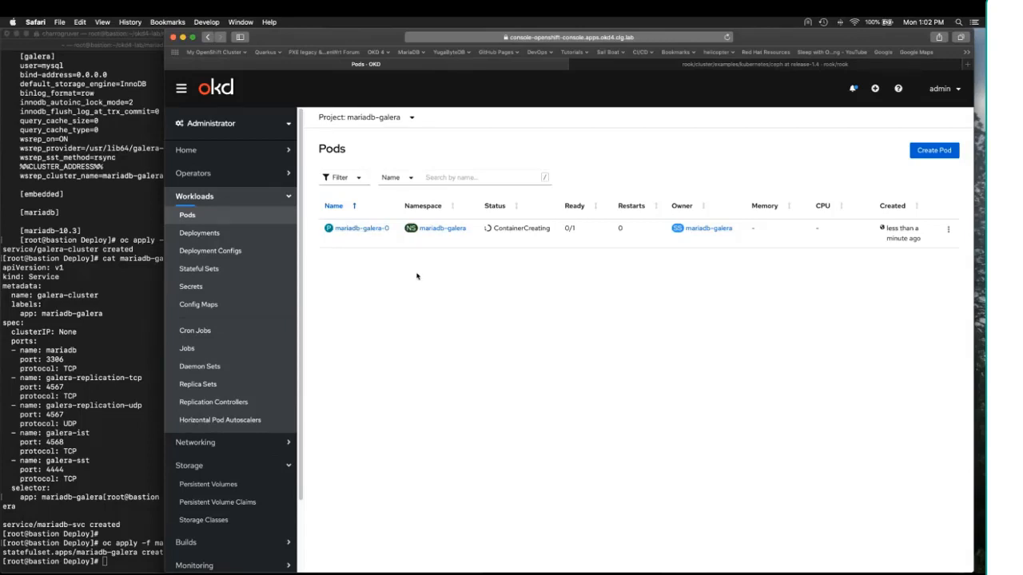
mouse_move(351, 258)
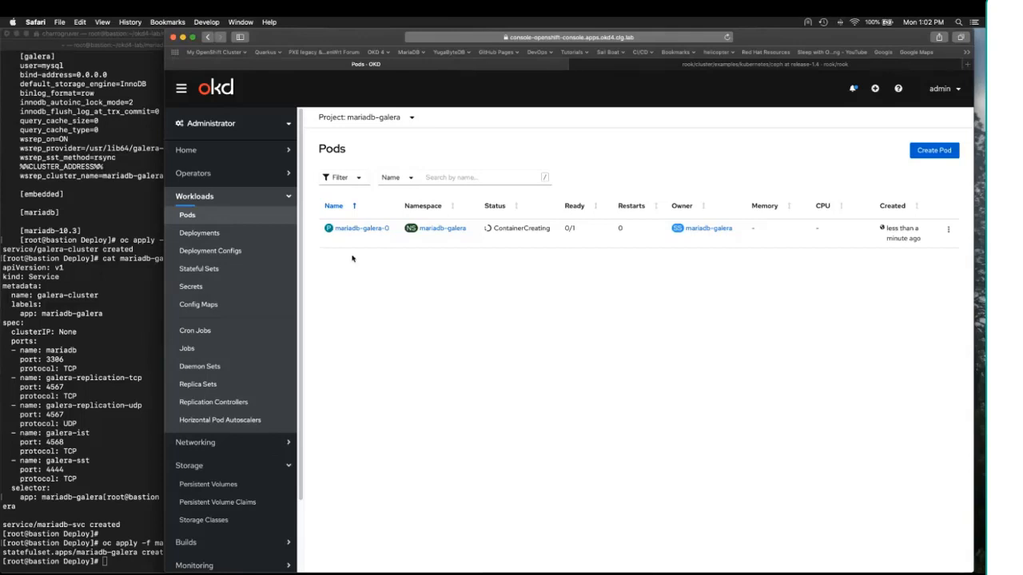
Open mariadb-galera-0's details page and its Logs view
click(361, 227)
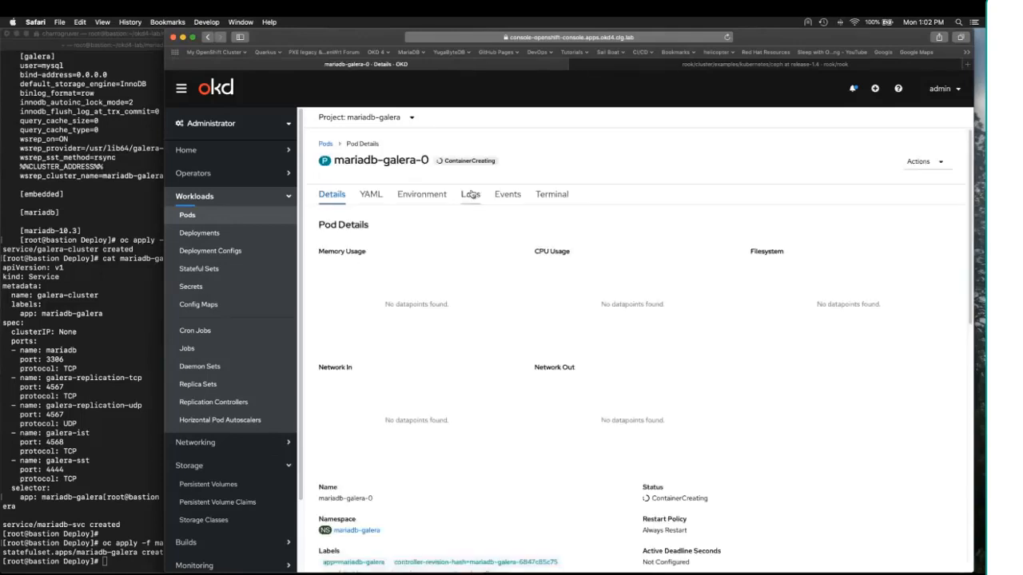
click(470, 195)
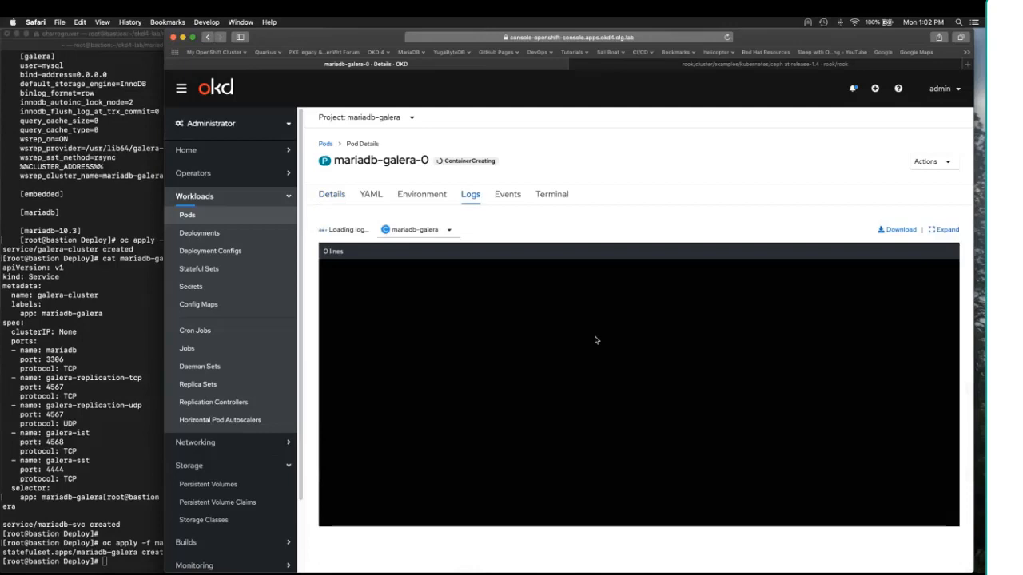
mouse_move(520, 341)
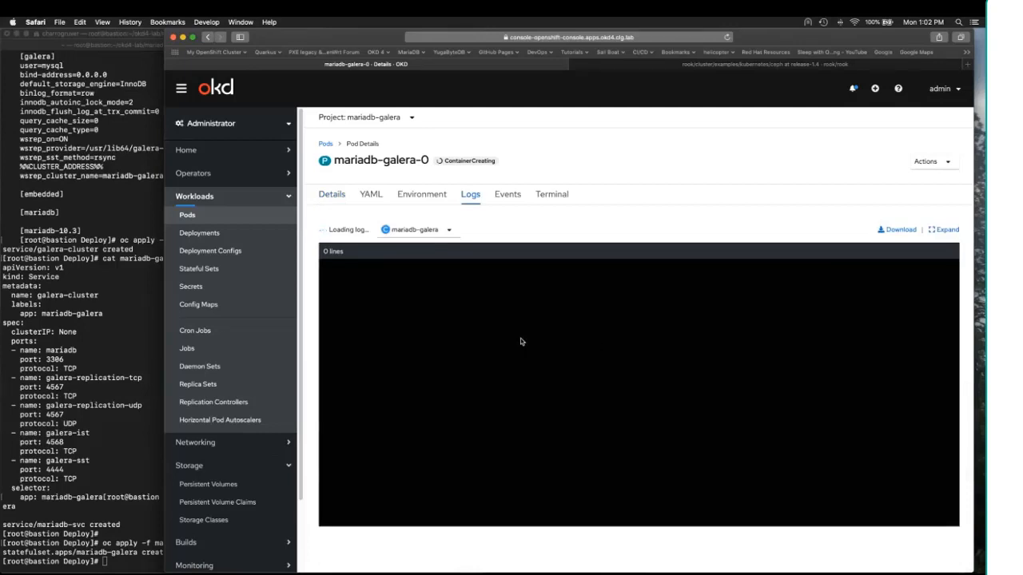
mouse_move(508, 367)
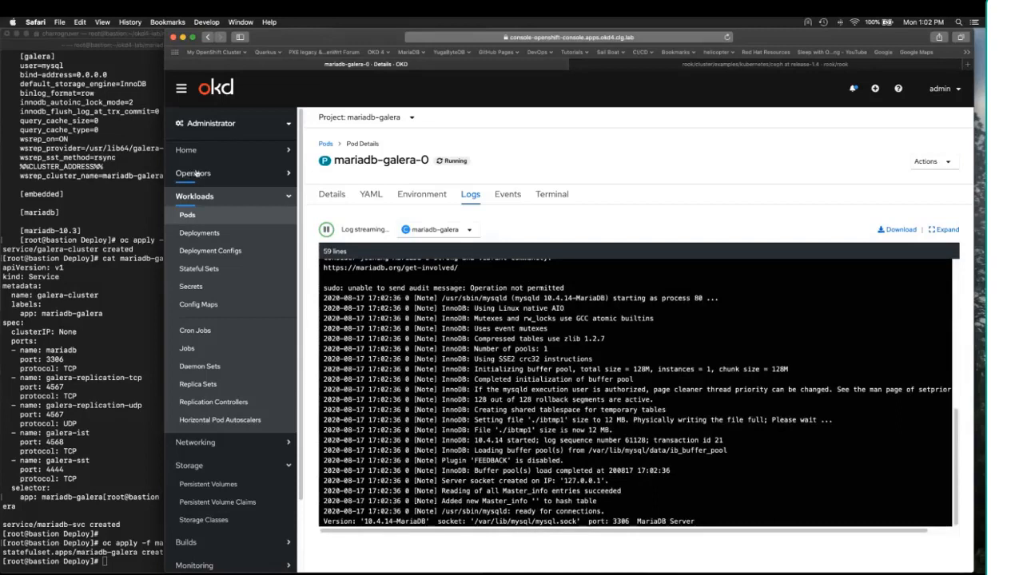
Open OperatorHub from the Operators menu and search the catalog for 'rook'
click(193, 174)
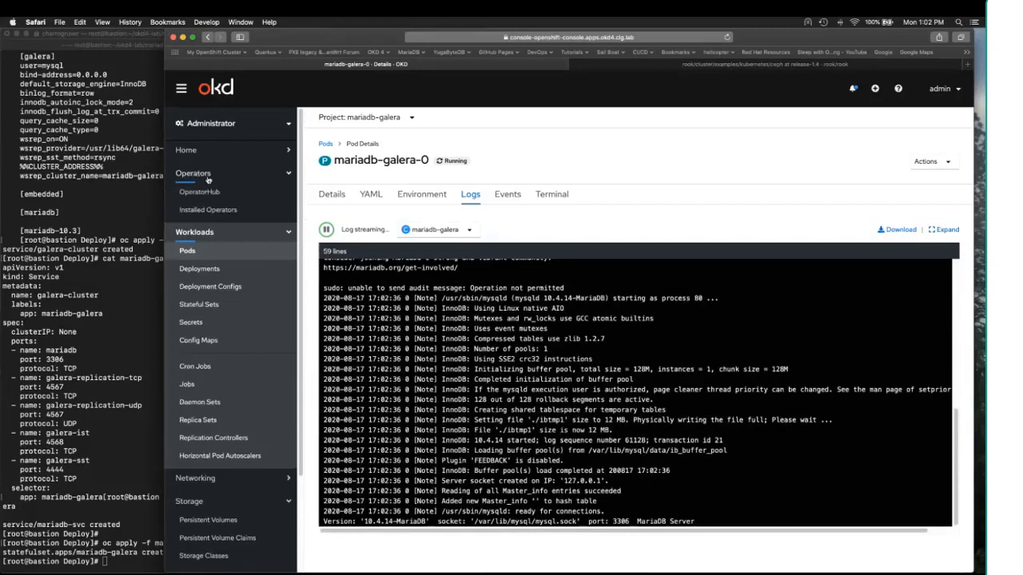
mouse_move(199, 192)
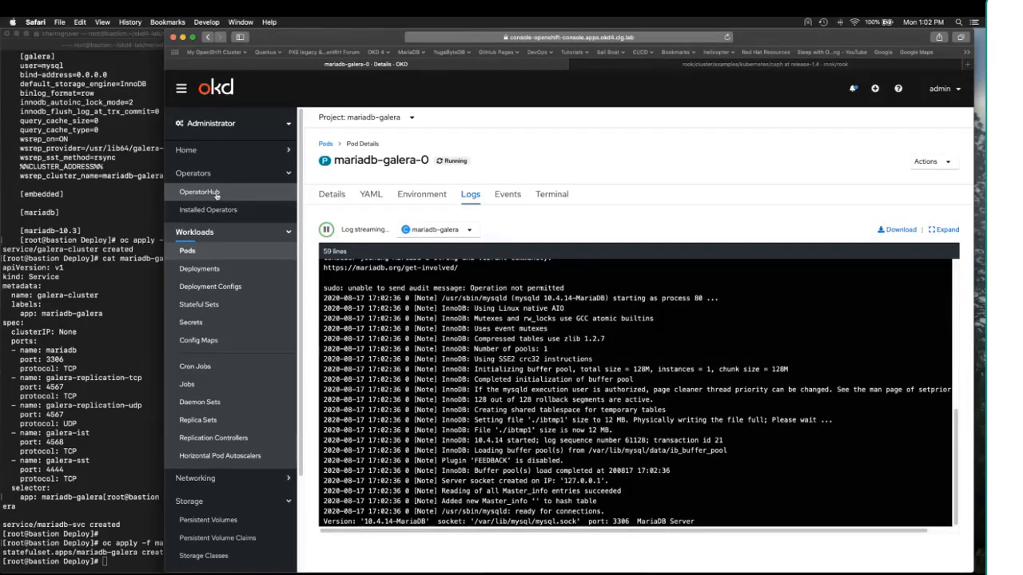
click(199, 192)
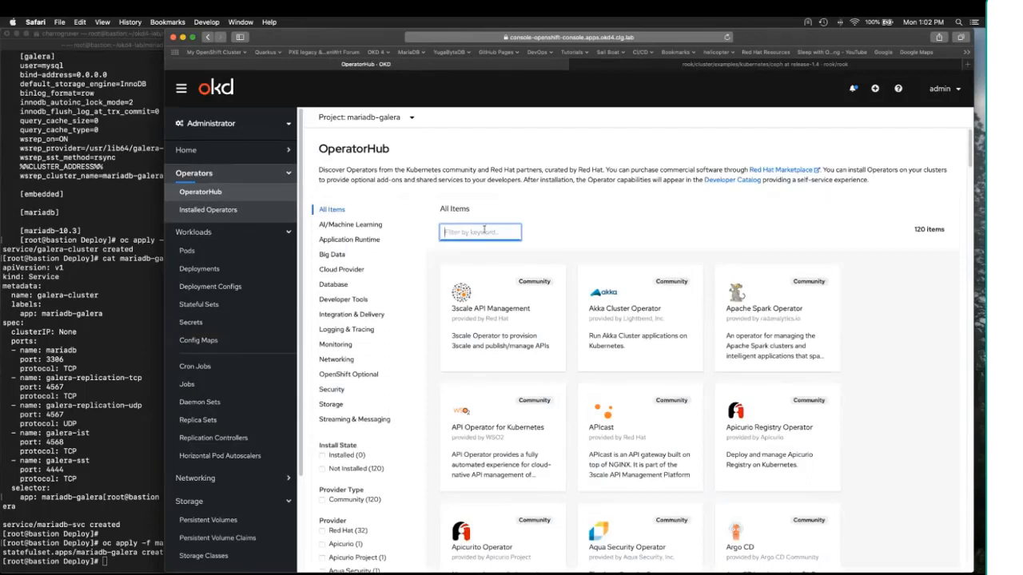
text(rook)
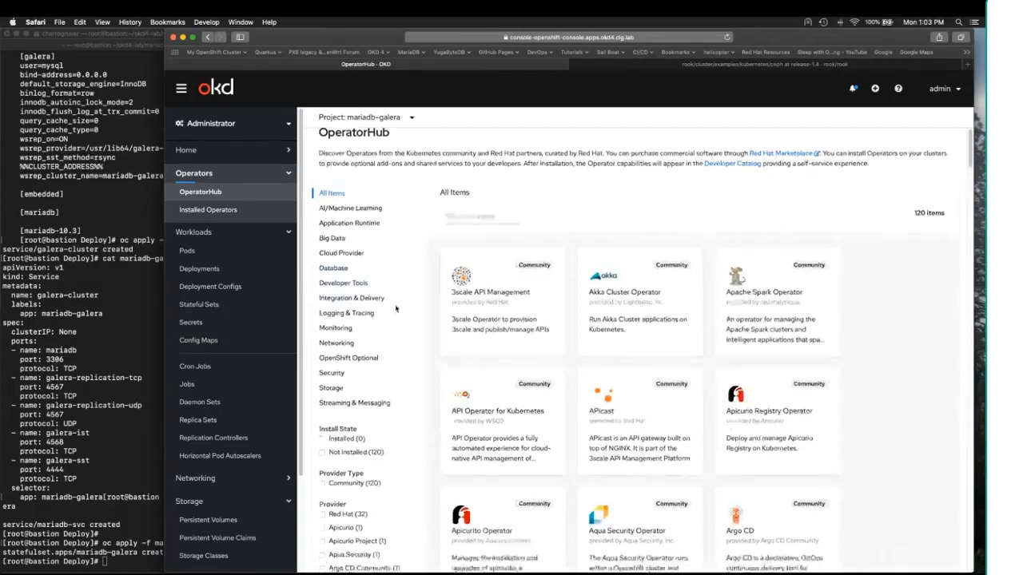
scroll(down, 3)
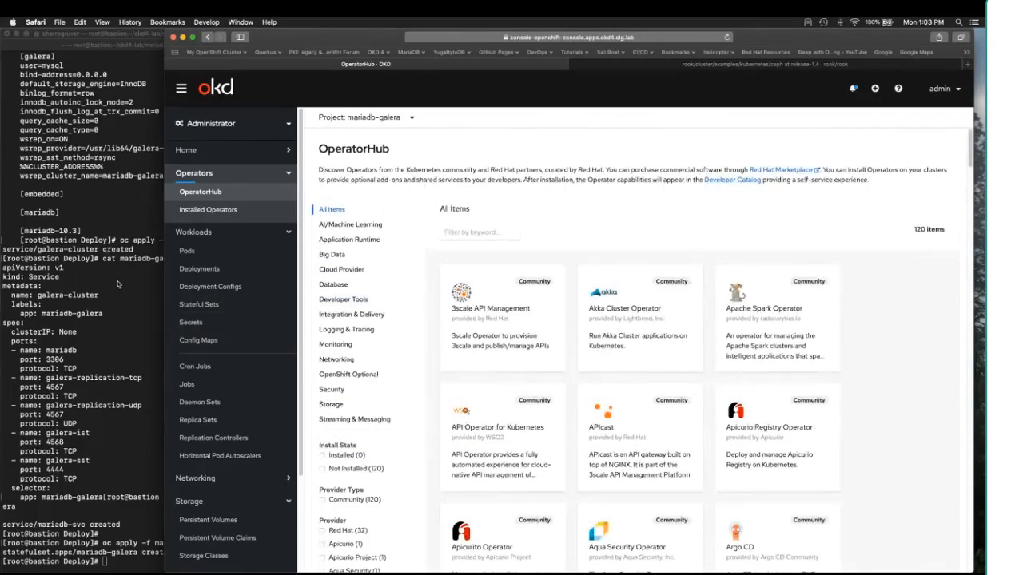
Go back to Workloads > Pods to see mariadb-galera-1 Pending beside mariadb-galera-0
click(187, 250)
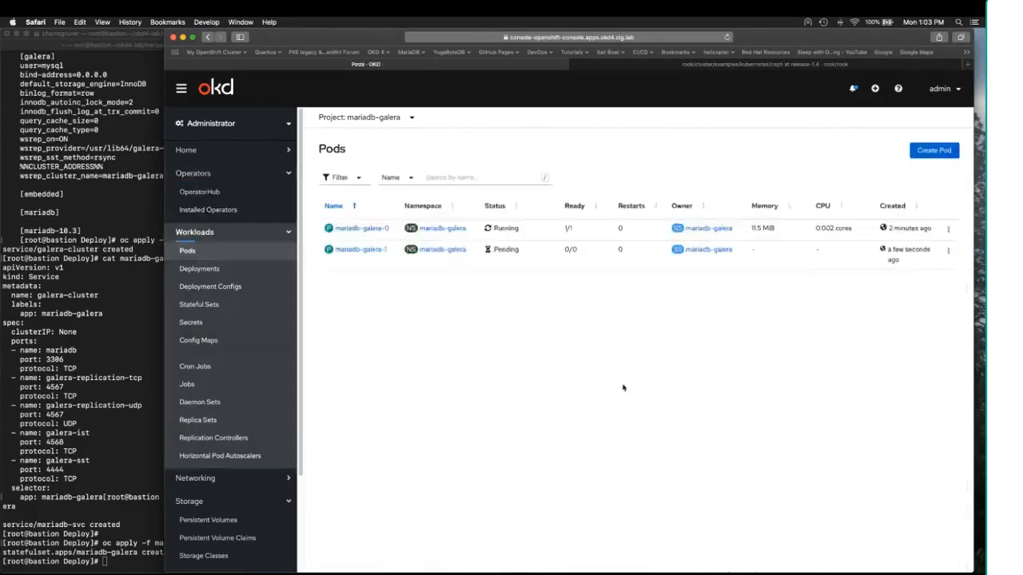
mouse_move(775, 142)
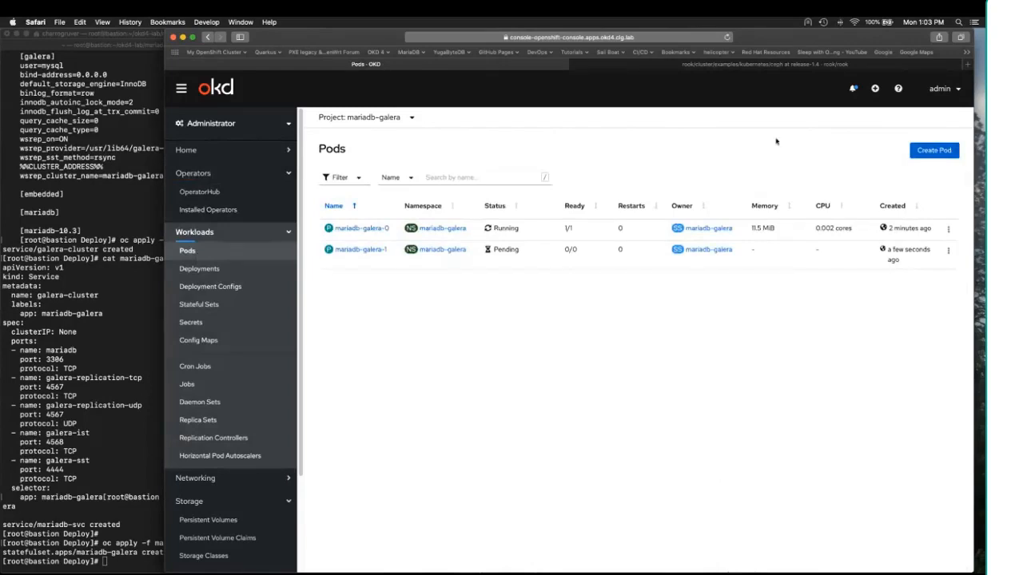
mouse_move(758, 155)
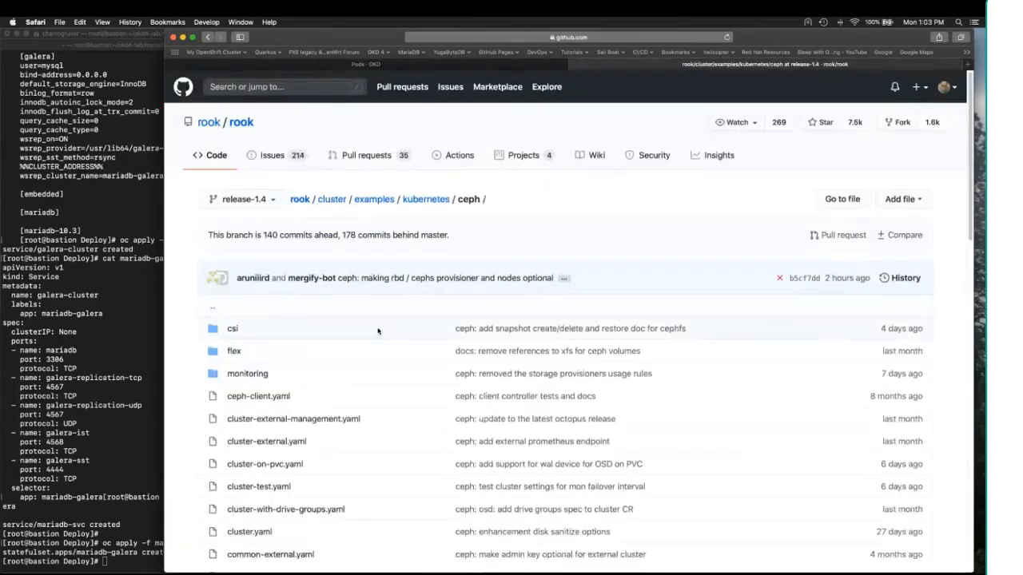
Scroll the rook release-1.4 ceph examples folder listing csi, flex and monitoring
scroll(down, 3)
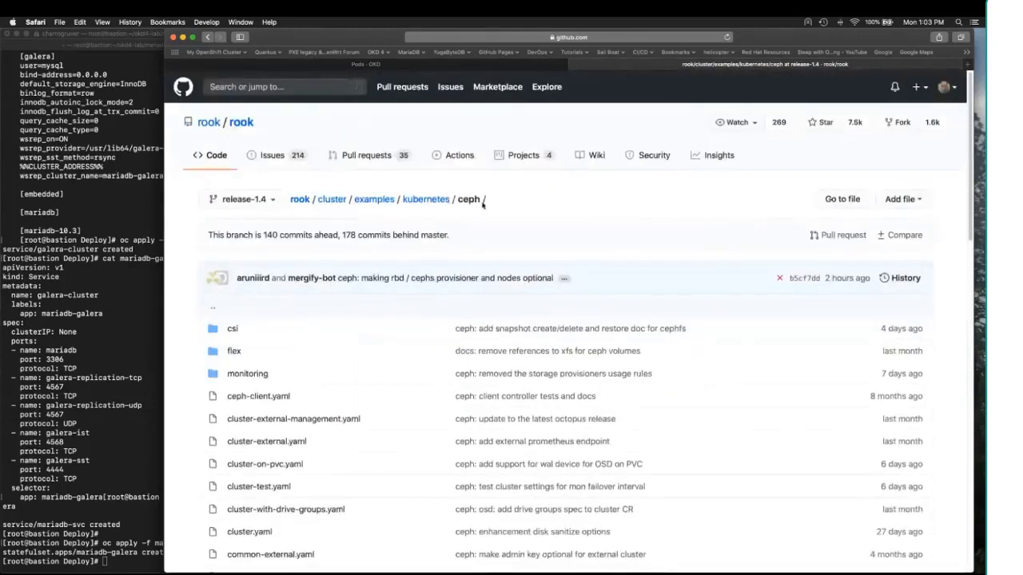
mouse_move(511, 205)
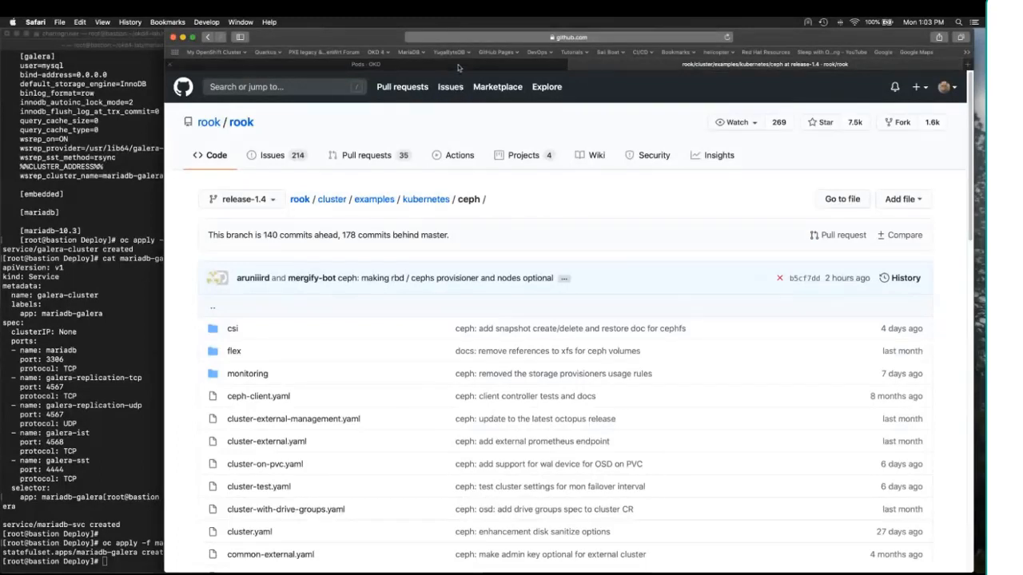
Switch to the Pods · OKD tab to watch mariadb-galera-1 reach Running
click(365, 64)
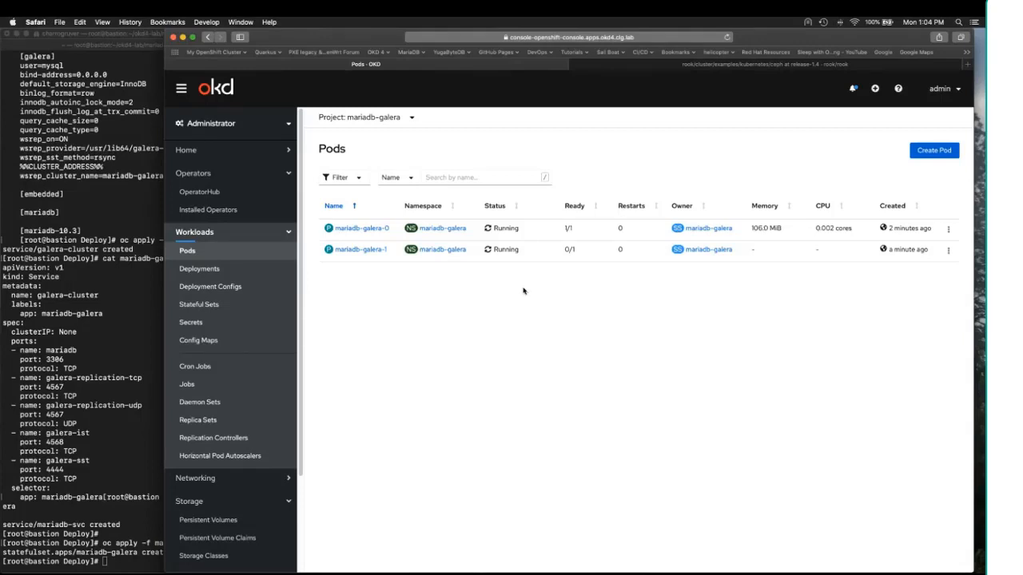
mouse_move(544, 362)
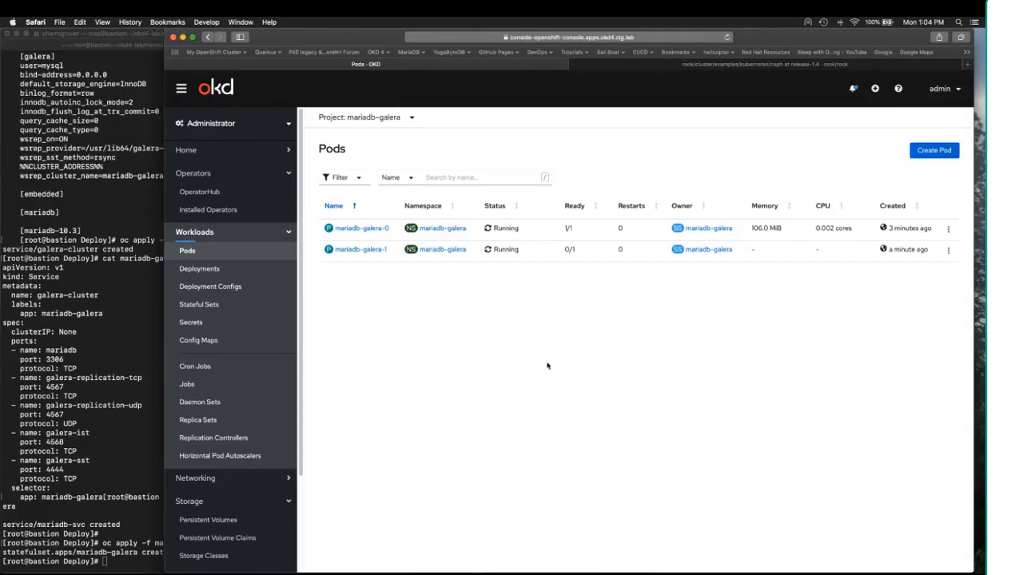
mouse_move(627, 365)
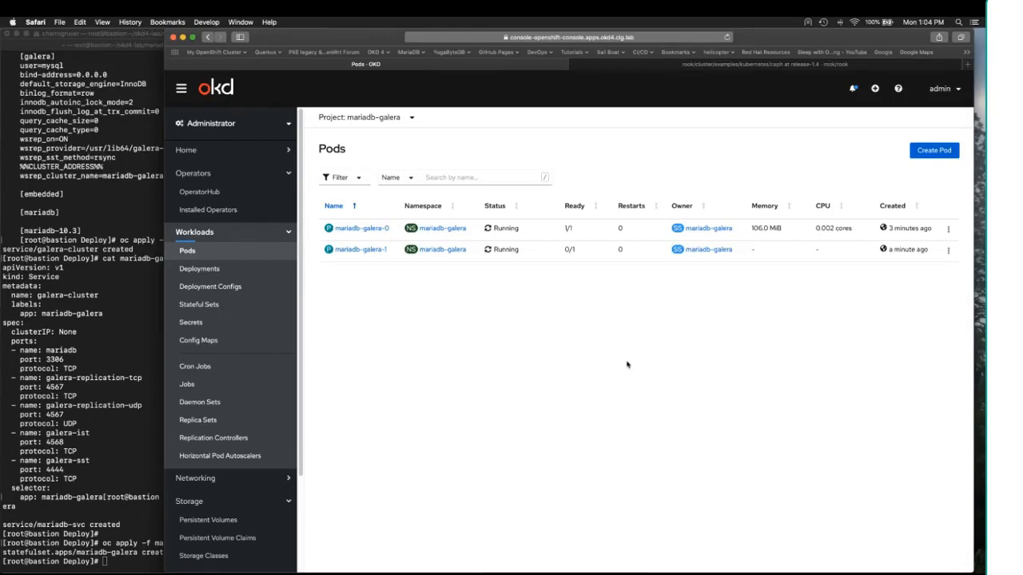